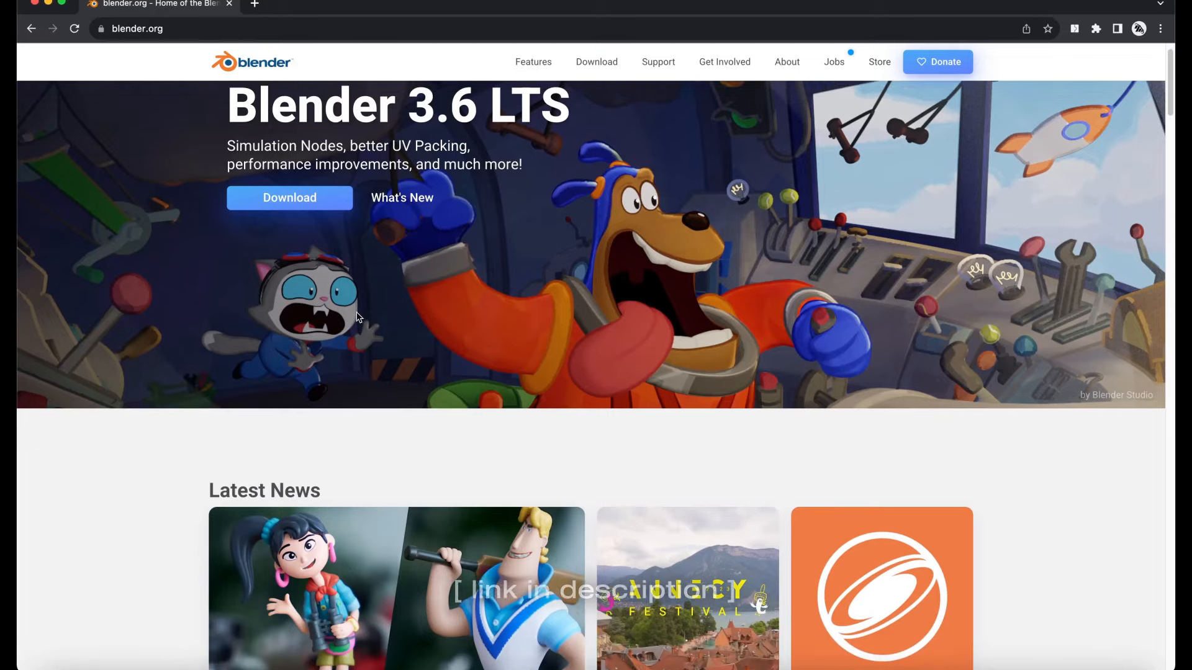
Navigate from blender.org to the 3D T-Shirt Mockup product page
click(290, 198)
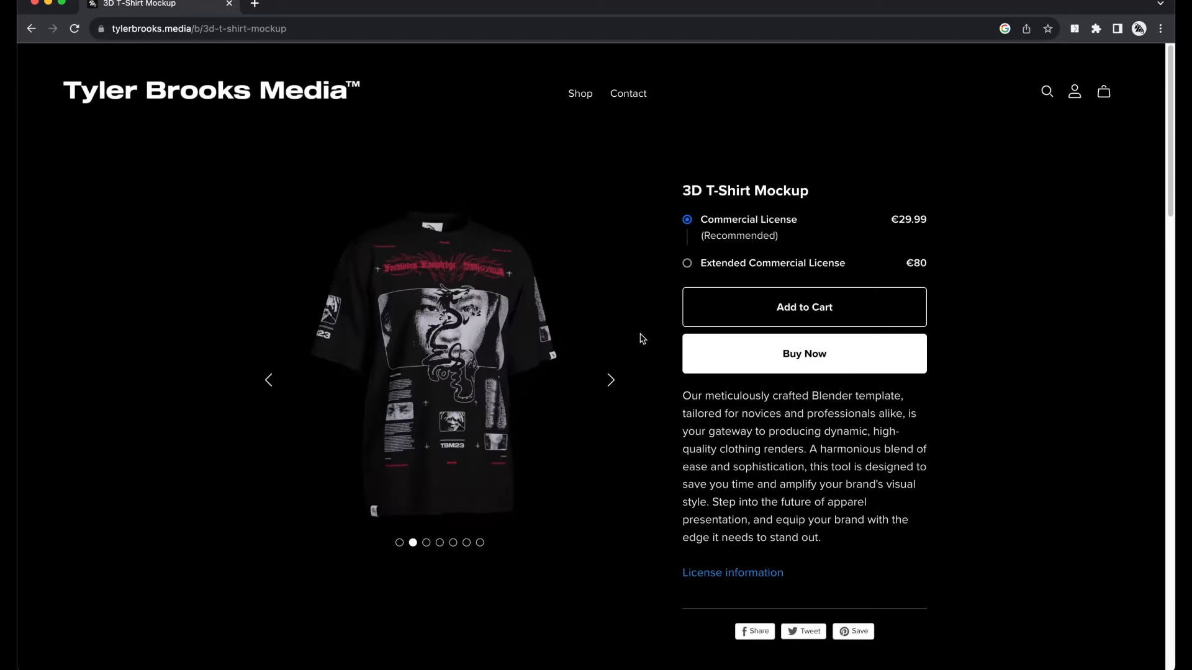
click(610, 380)
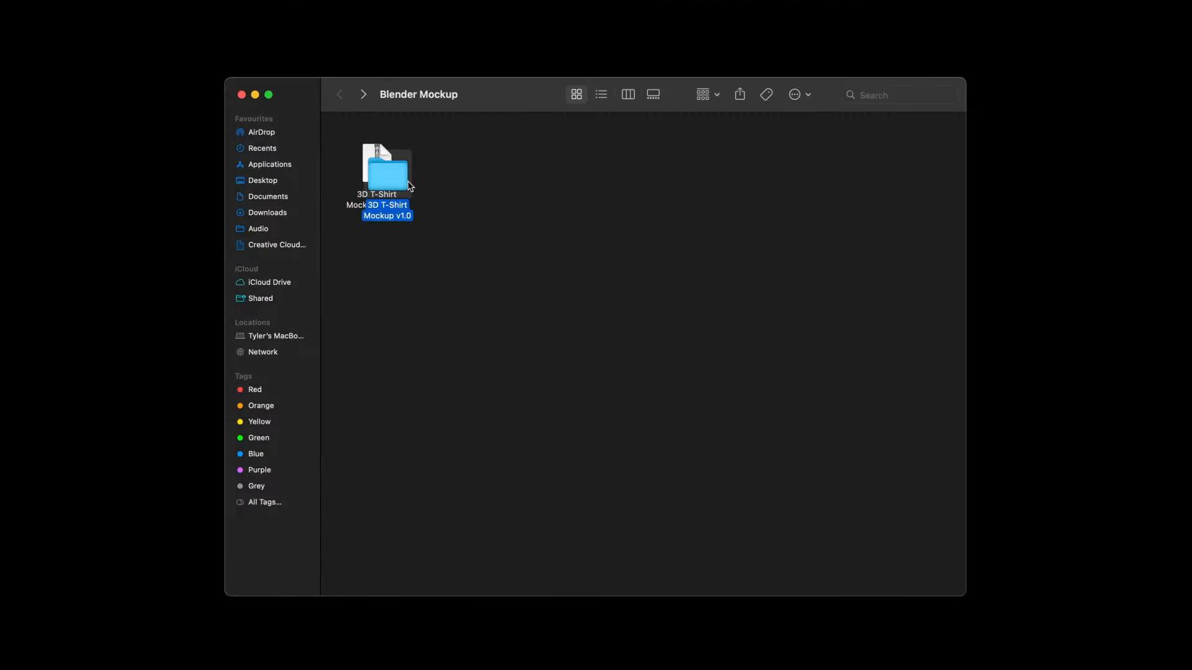
Open Design.psd from the 3D T-Shirt Mockup v1.0 folder into Photoshop
double_click(386, 164)
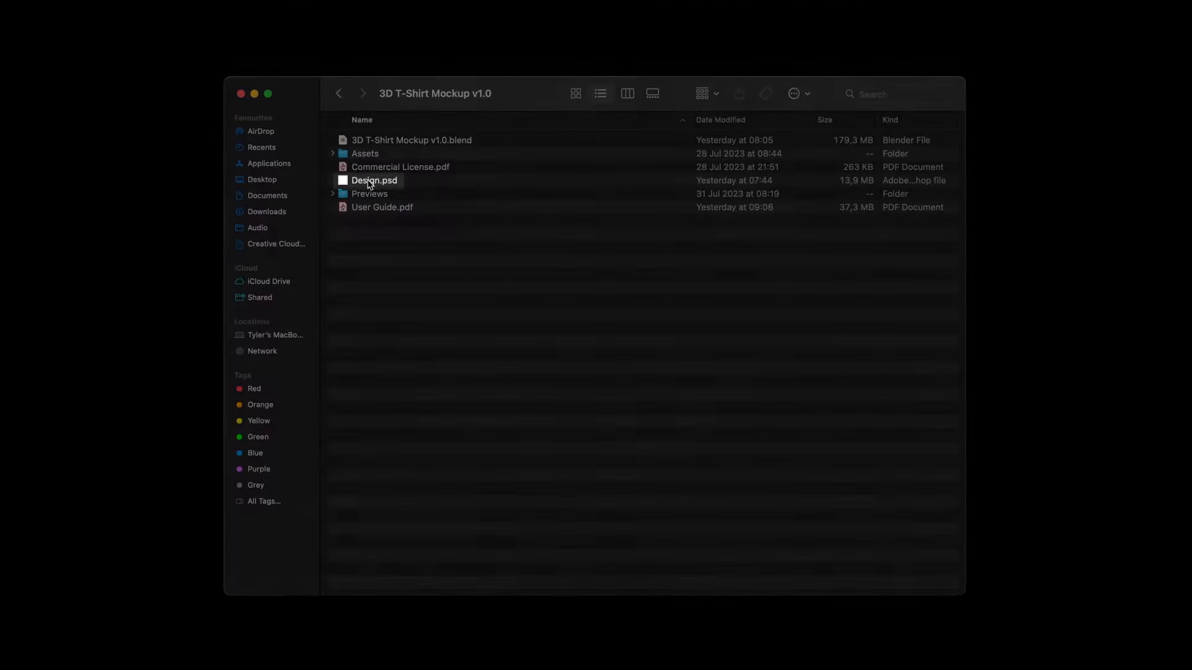
double_click(374, 180)
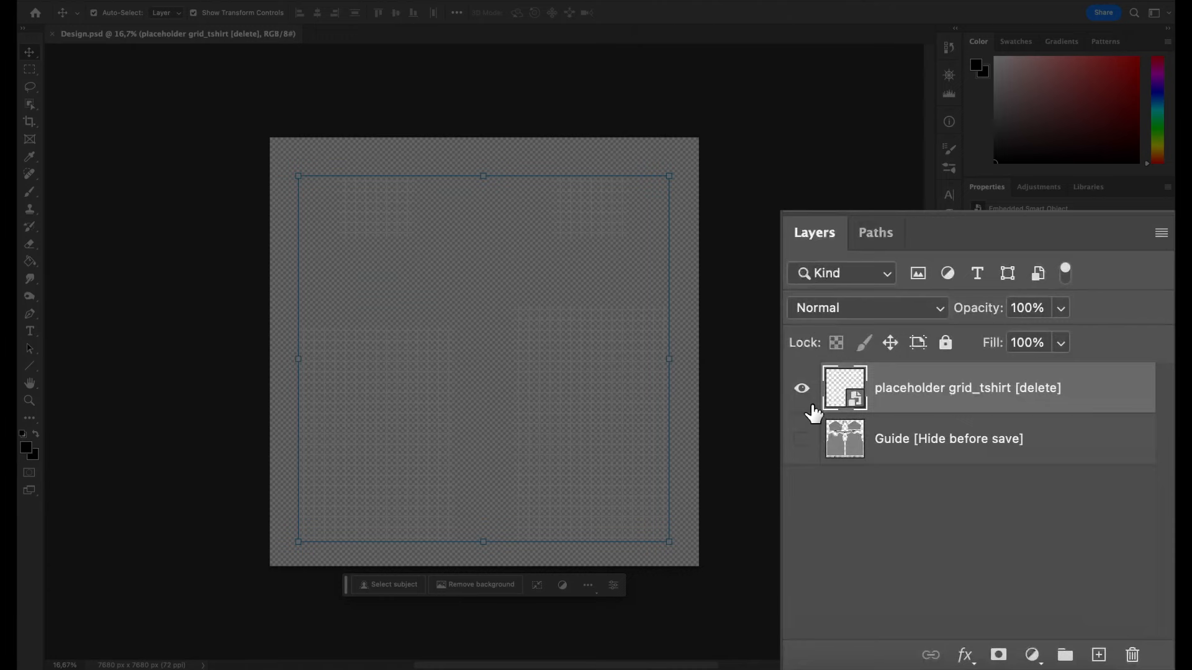
Show the Guide layer, hide the placeholder grid, and commit TBM_logo copies on the neck and sleeve tags
click(800, 438)
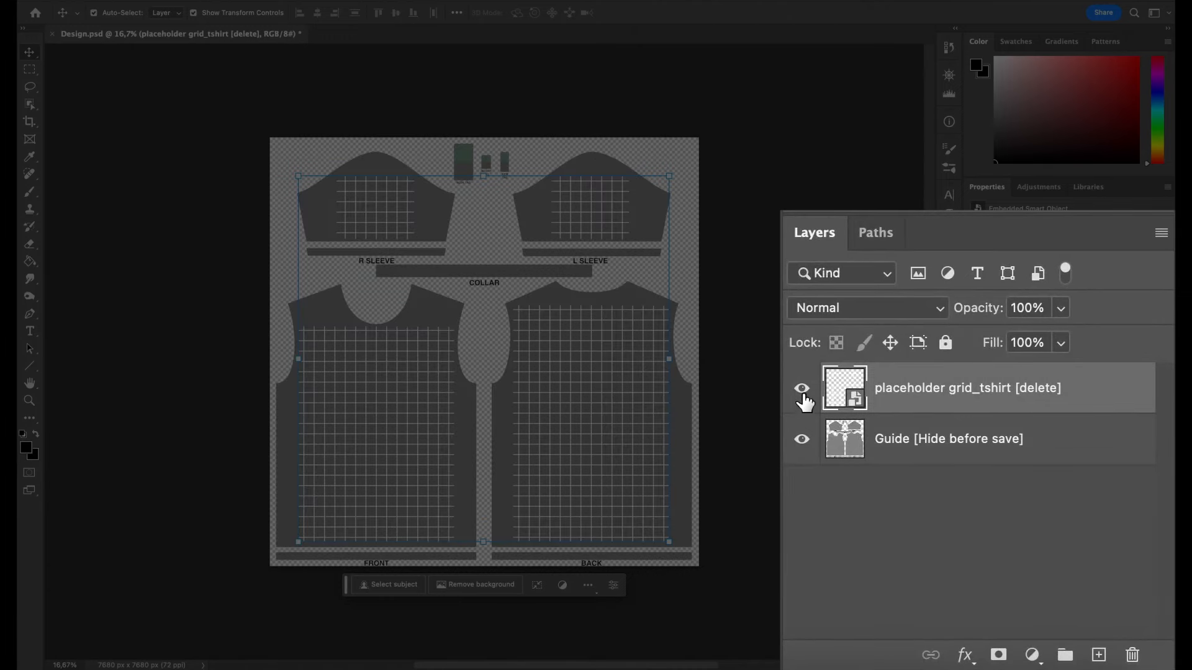
click(800, 389)
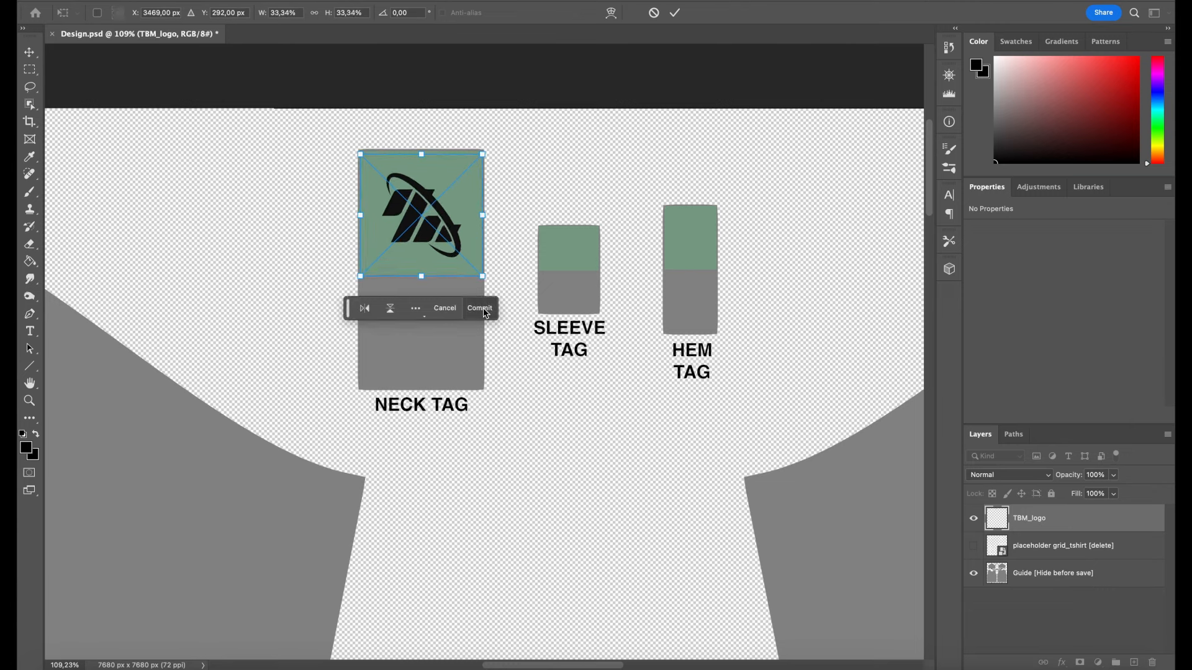
click(479, 308)
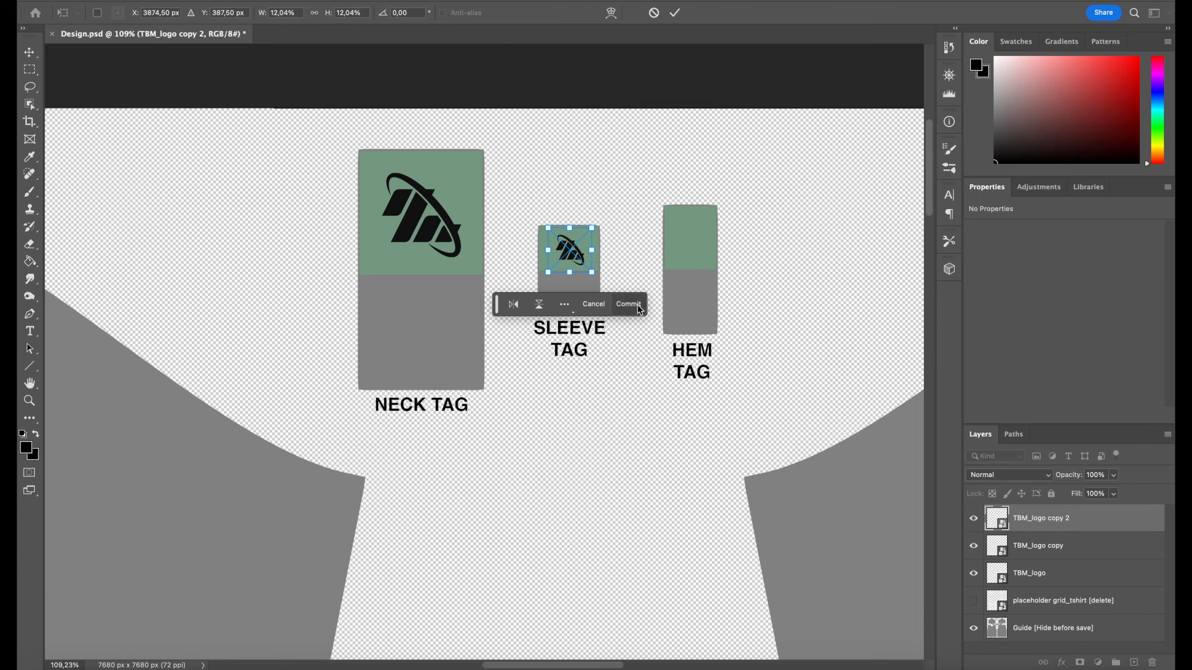
click(628, 304)
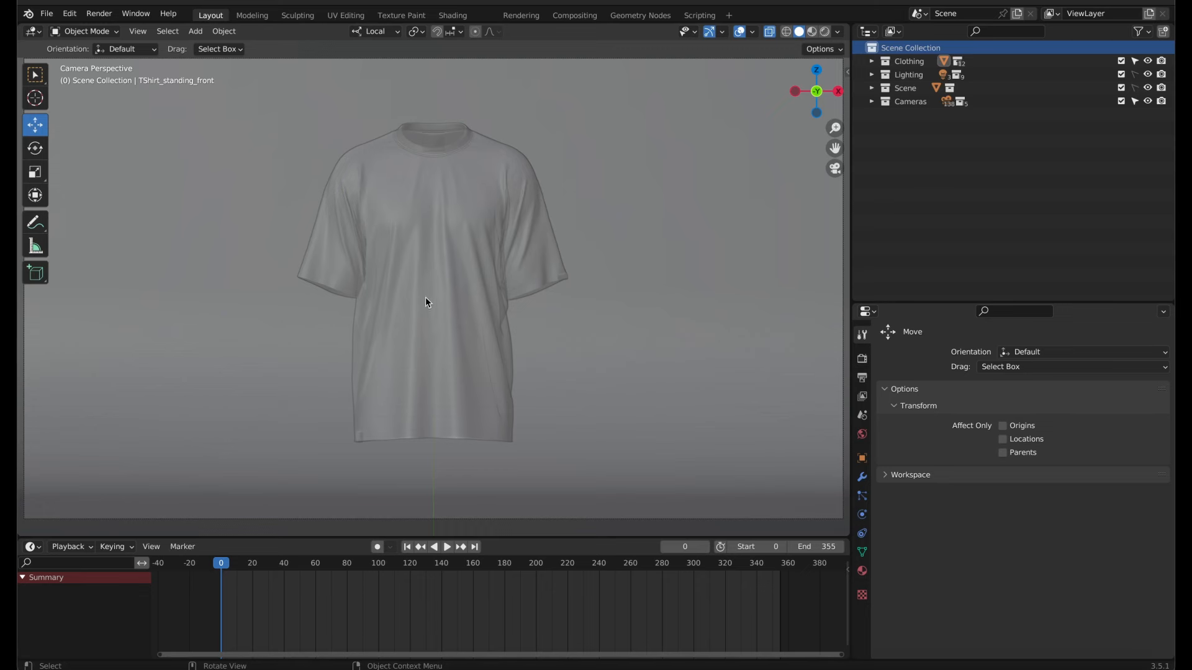
Preview the shirt in Material Preview and Rendered shading, play its animation, then go to the Shading workspace
click(778, 40)
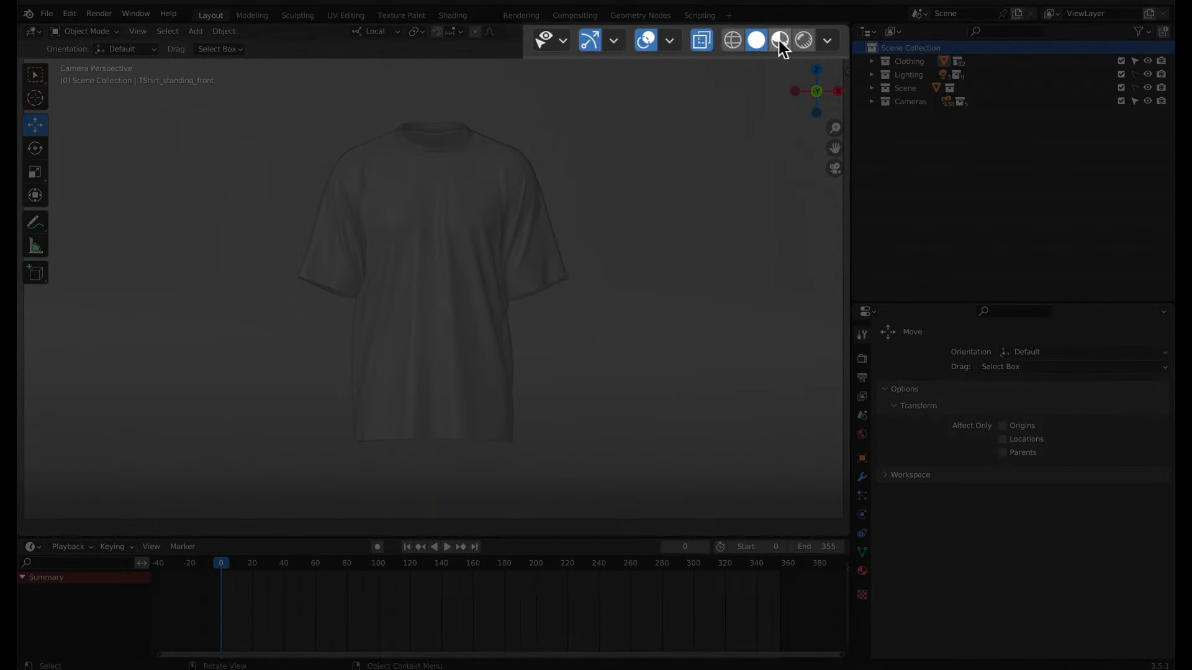
click(780, 40)
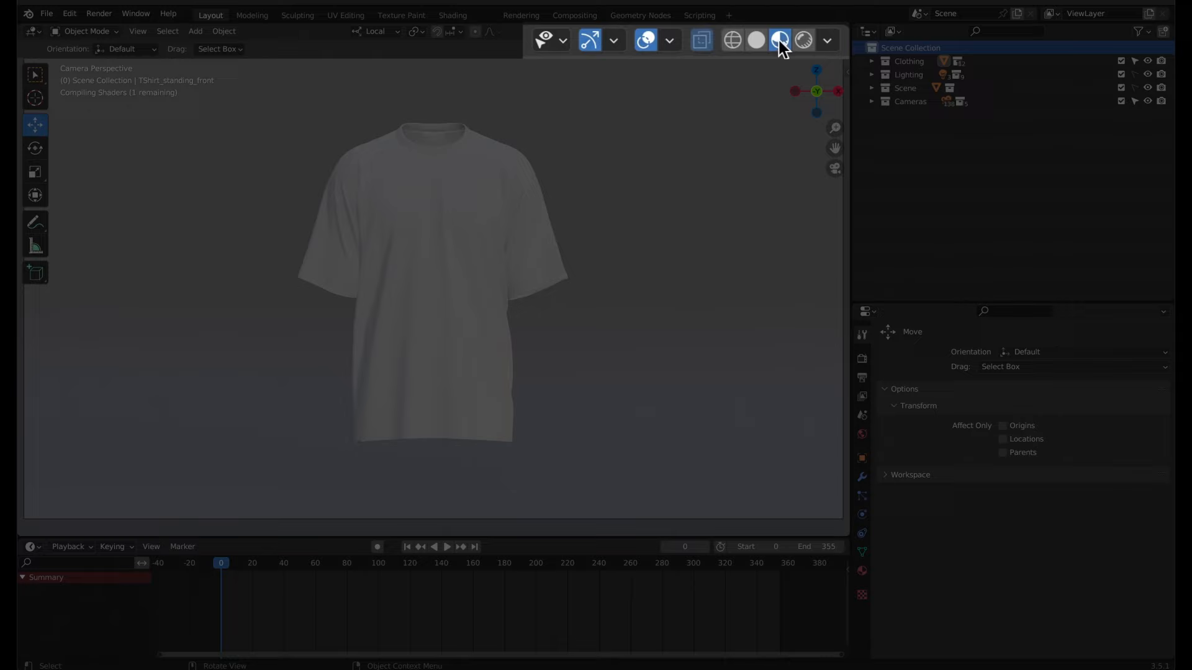
click(780, 40)
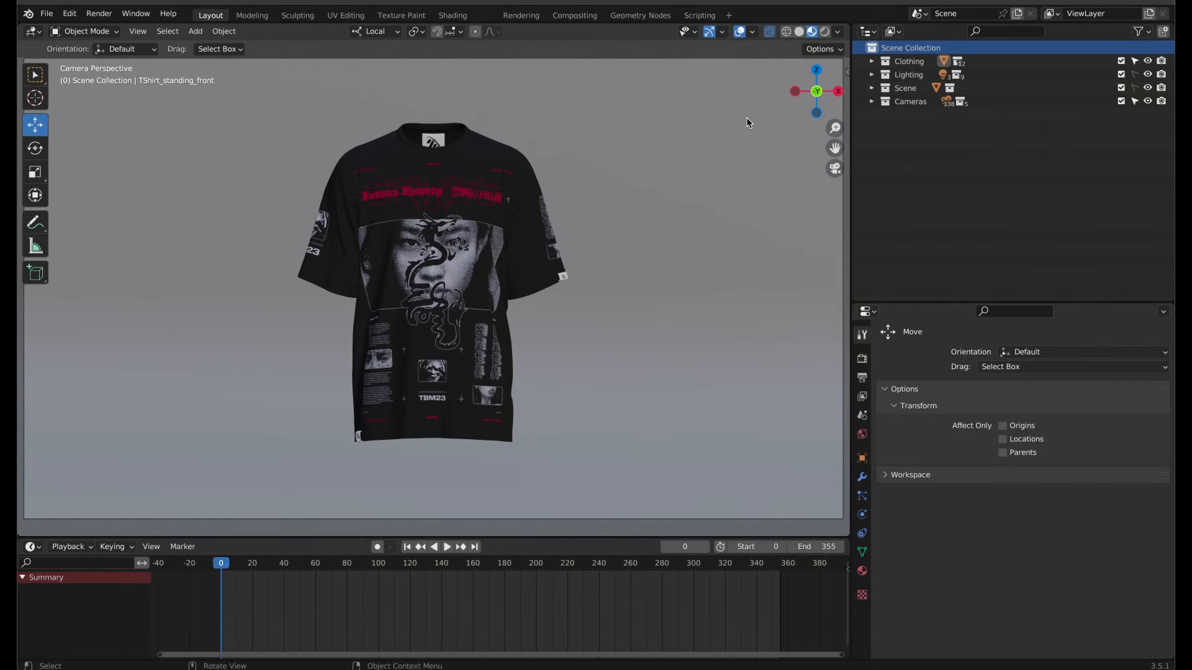
click(446, 546)
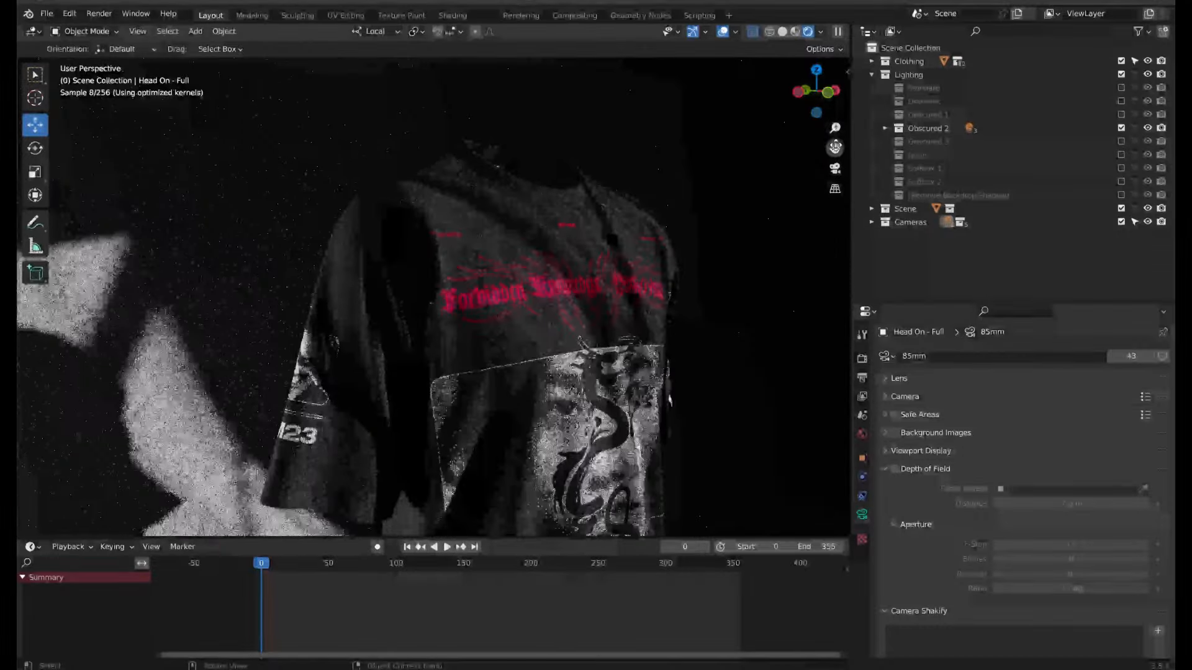
click(447, 546)
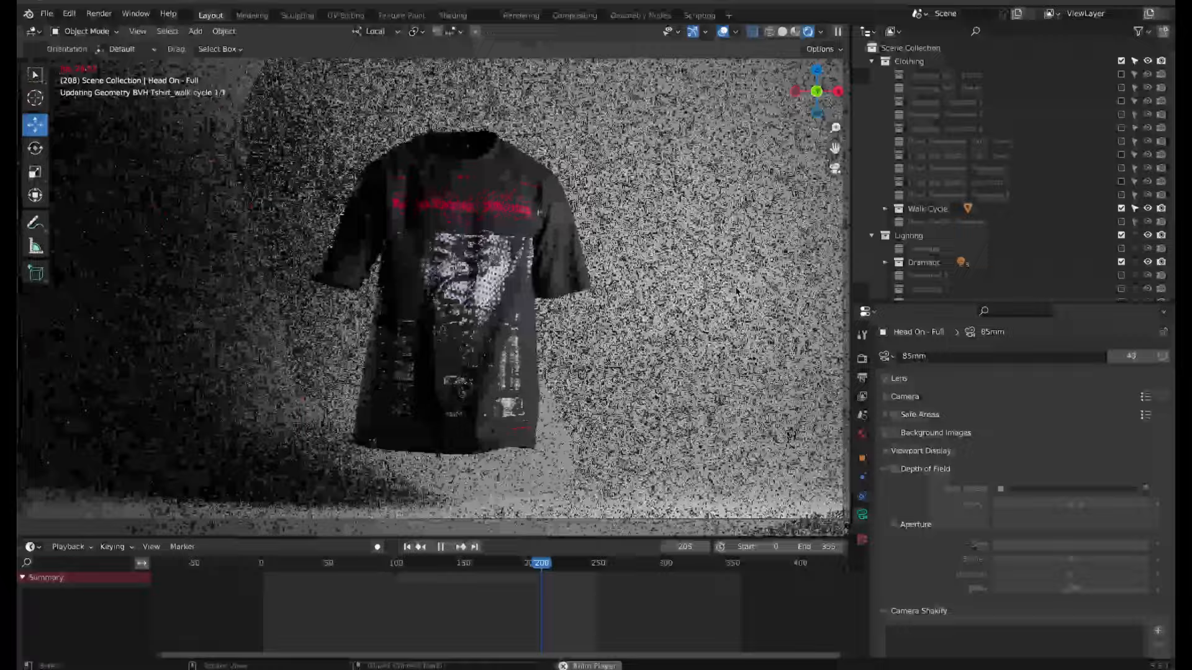
click(440, 546)
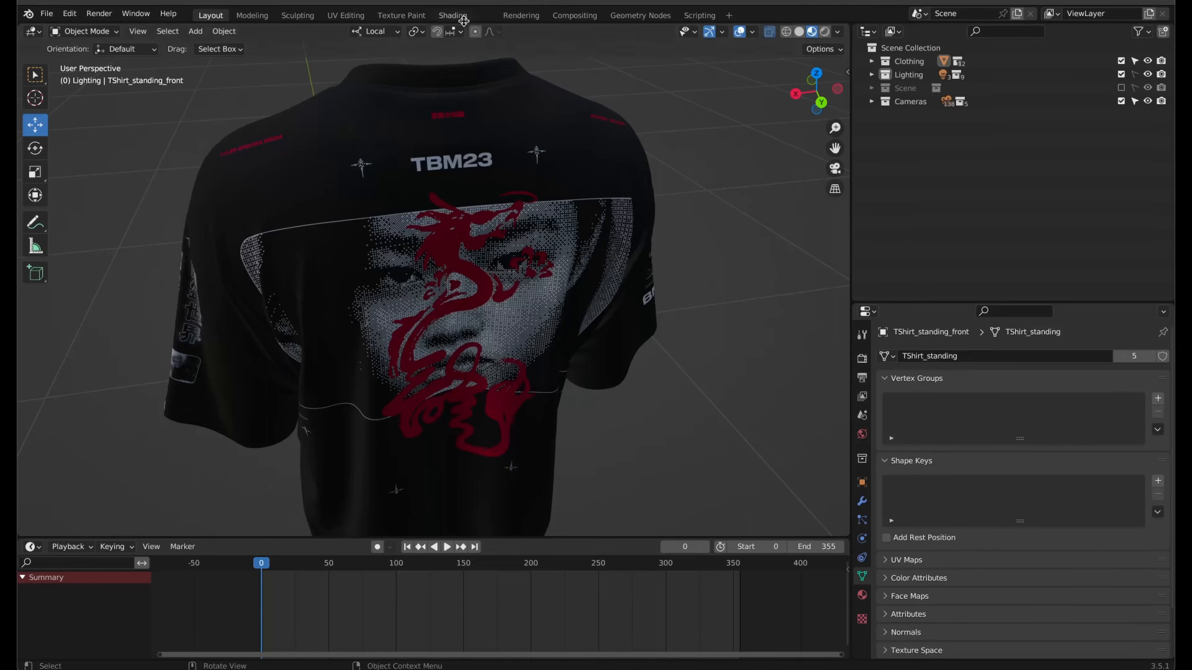
click(452, 15)
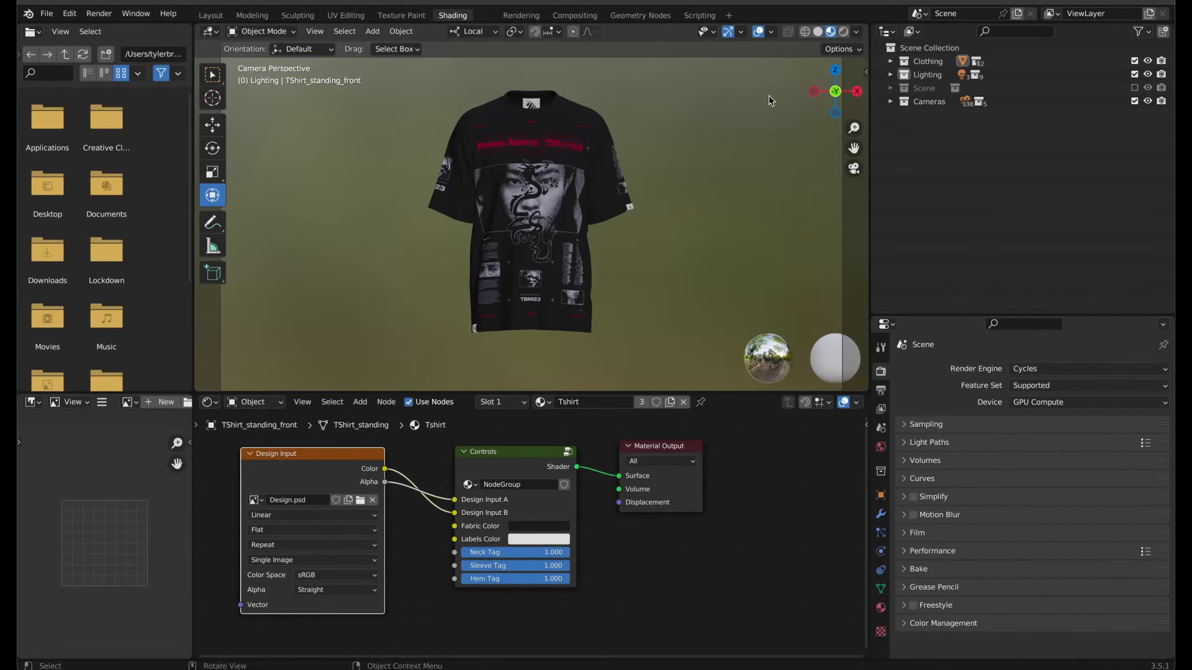
Load Design.psd from the mockup folder into the Design Input image node
click(532, 212)
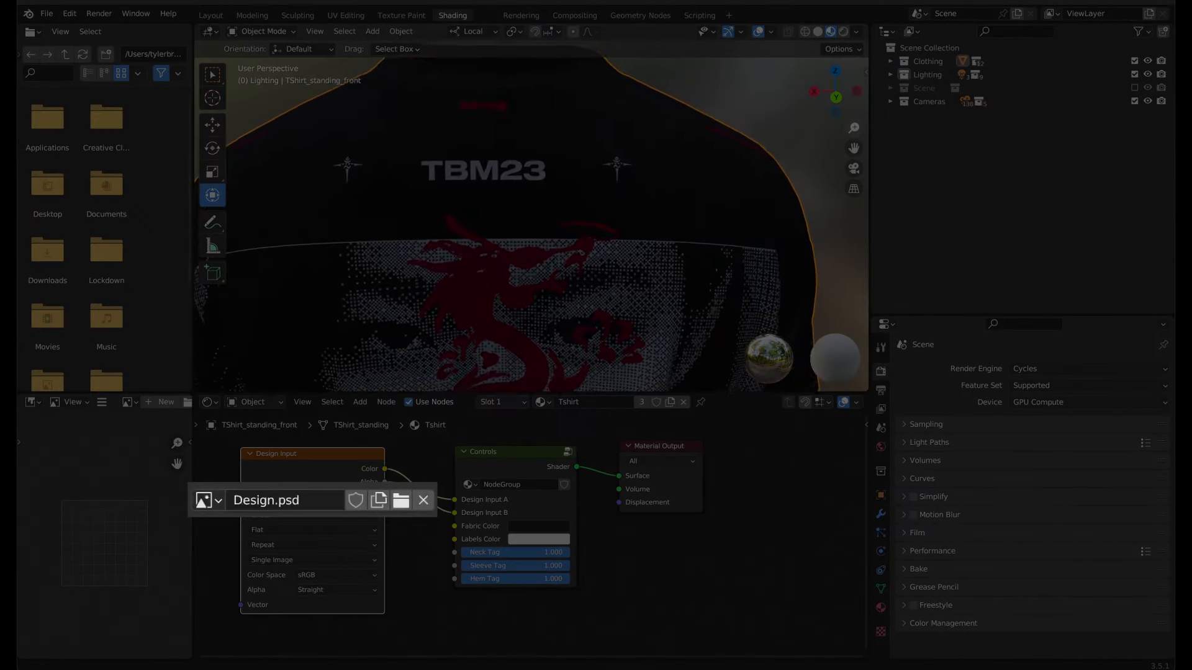
click(400, 500)
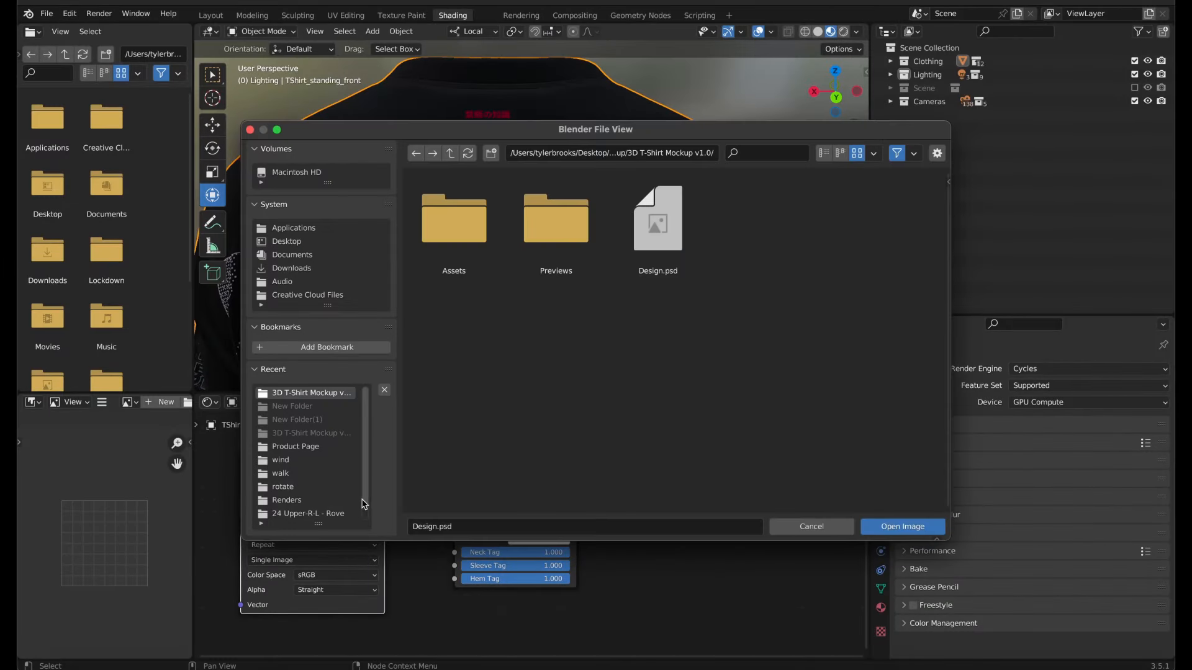
click(656, 219)
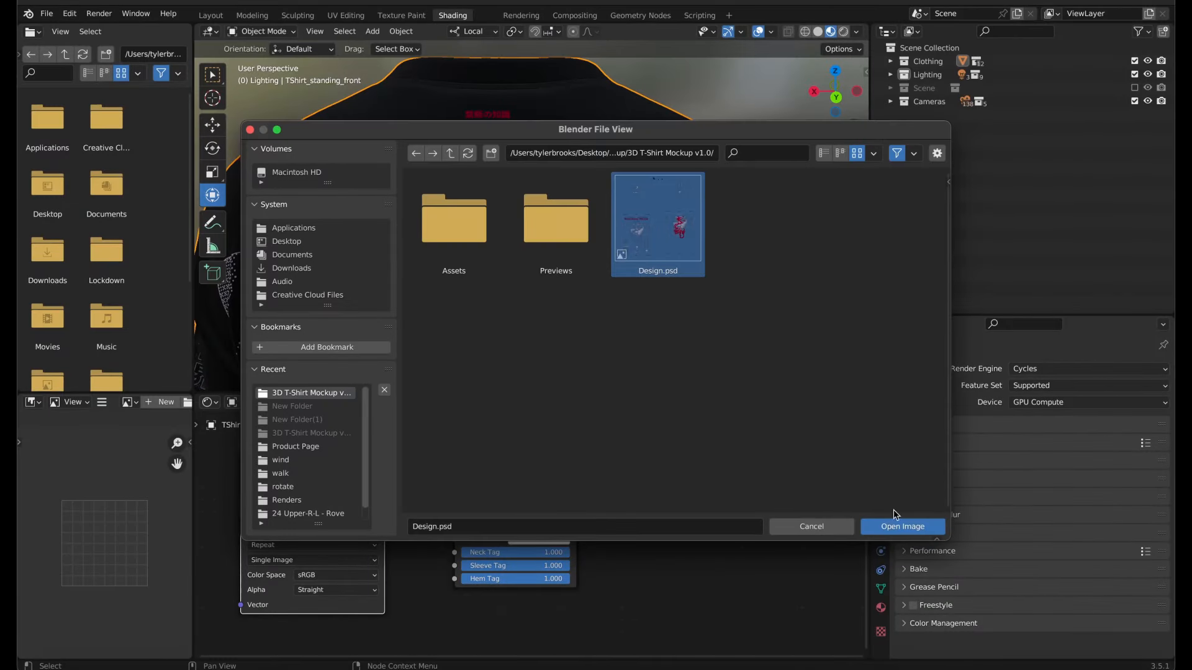
click(902, 526)
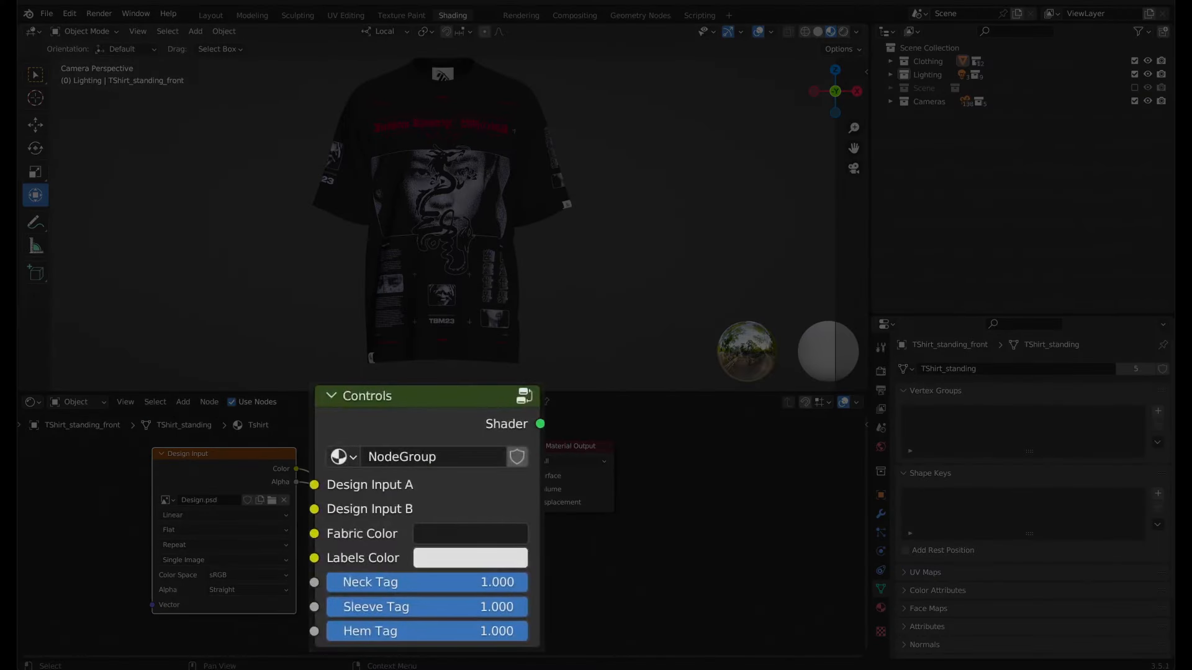
Set Sleeve Tag to 0.153 in the Controls node, check it rendered, and return to the camera view
click(469, 533)
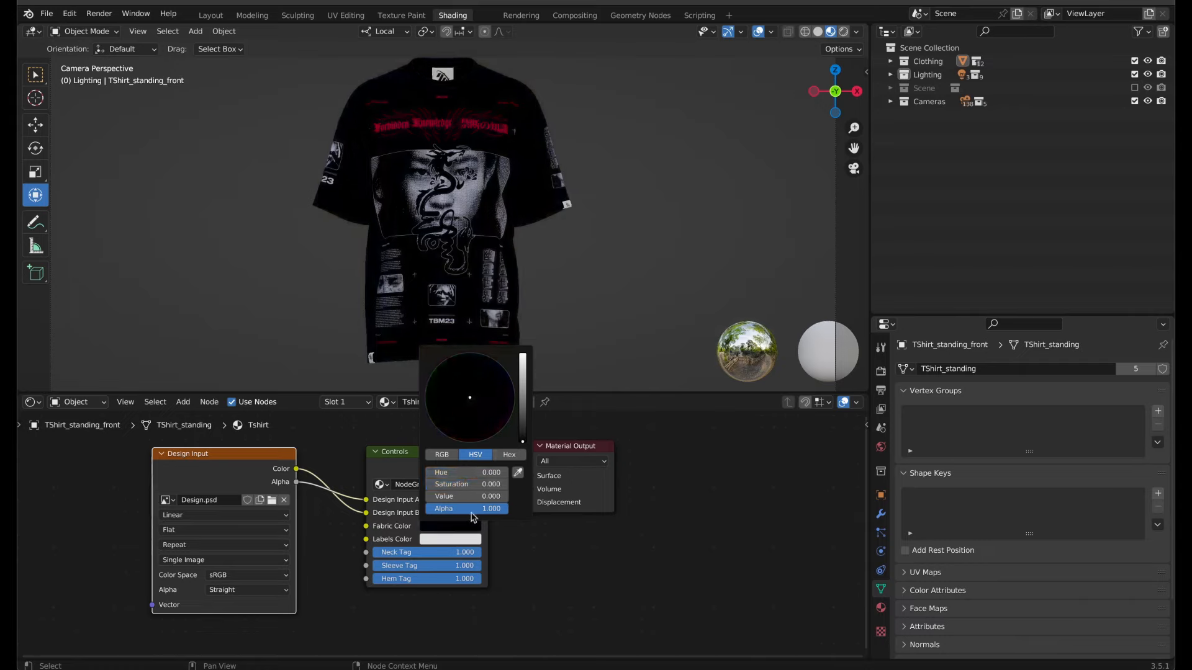
mouse_move(523, 441)
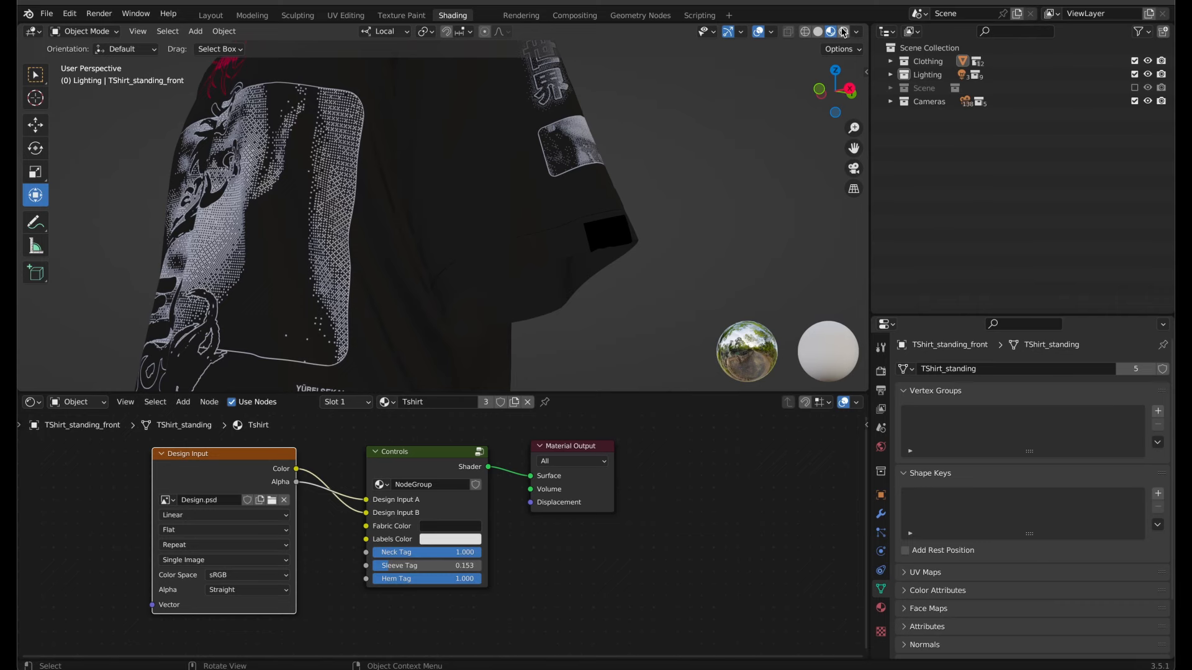
click(831, 31)
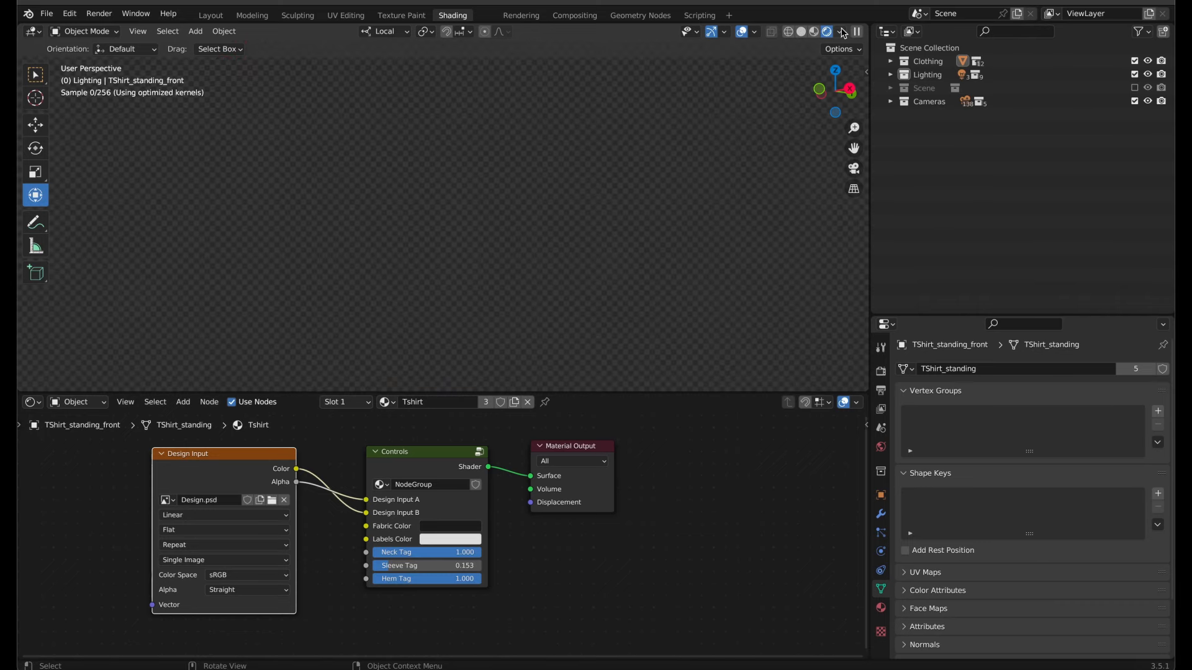
click(827, 31)
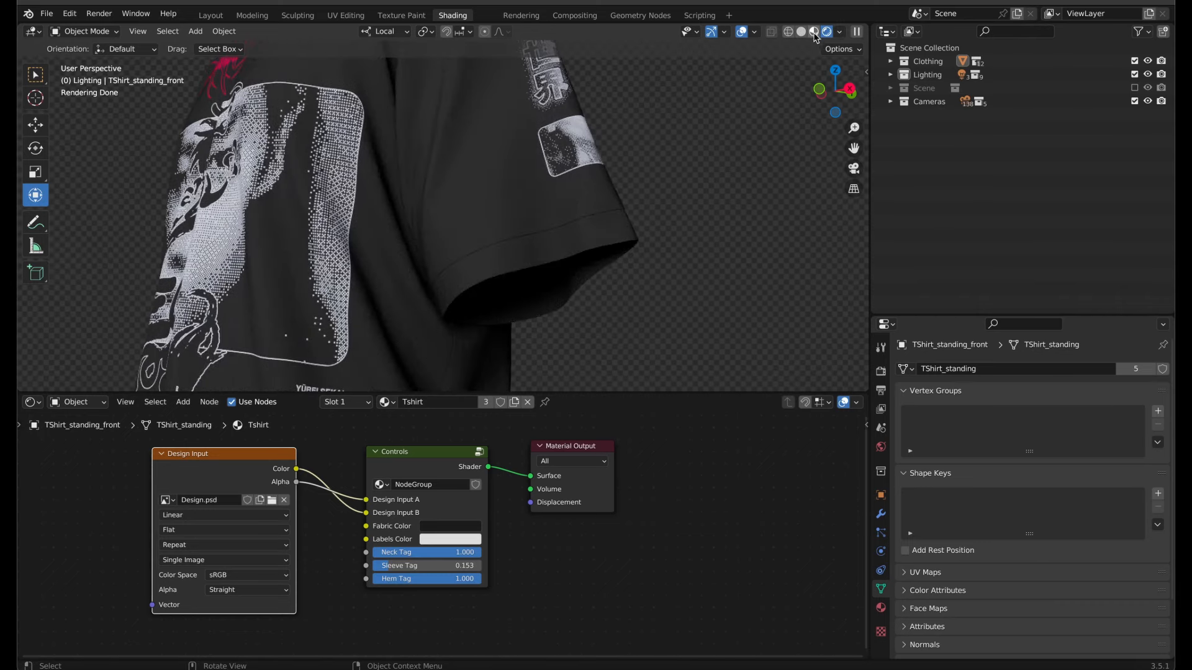
click(828, 31)
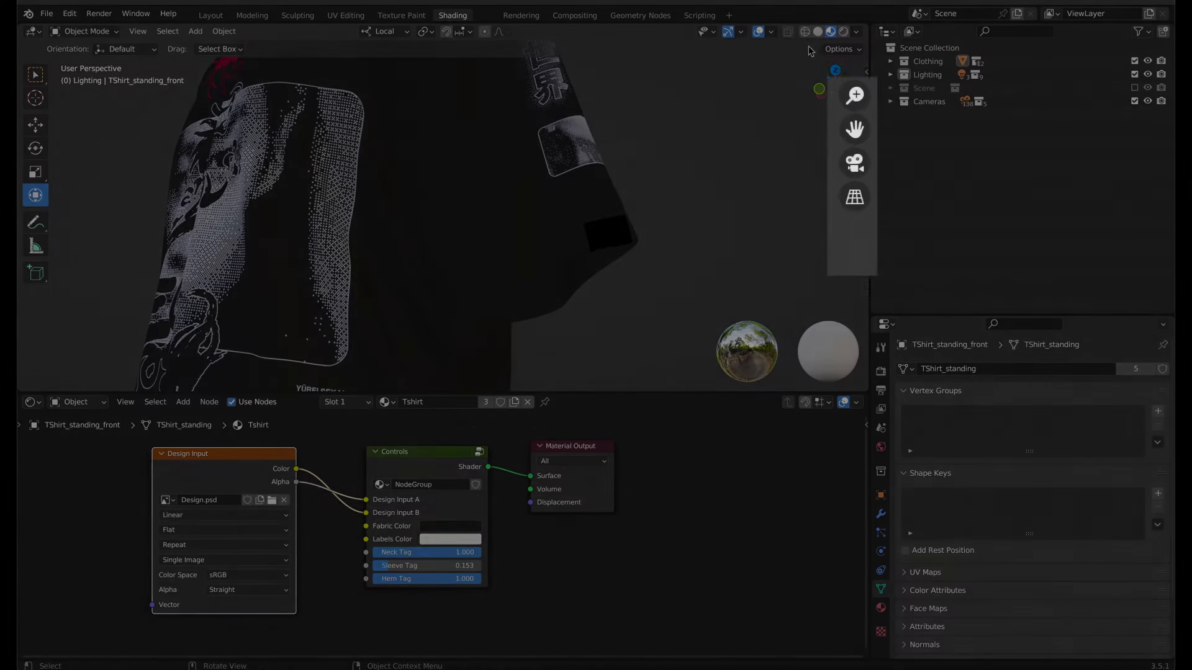
mouse_move(854, 161)
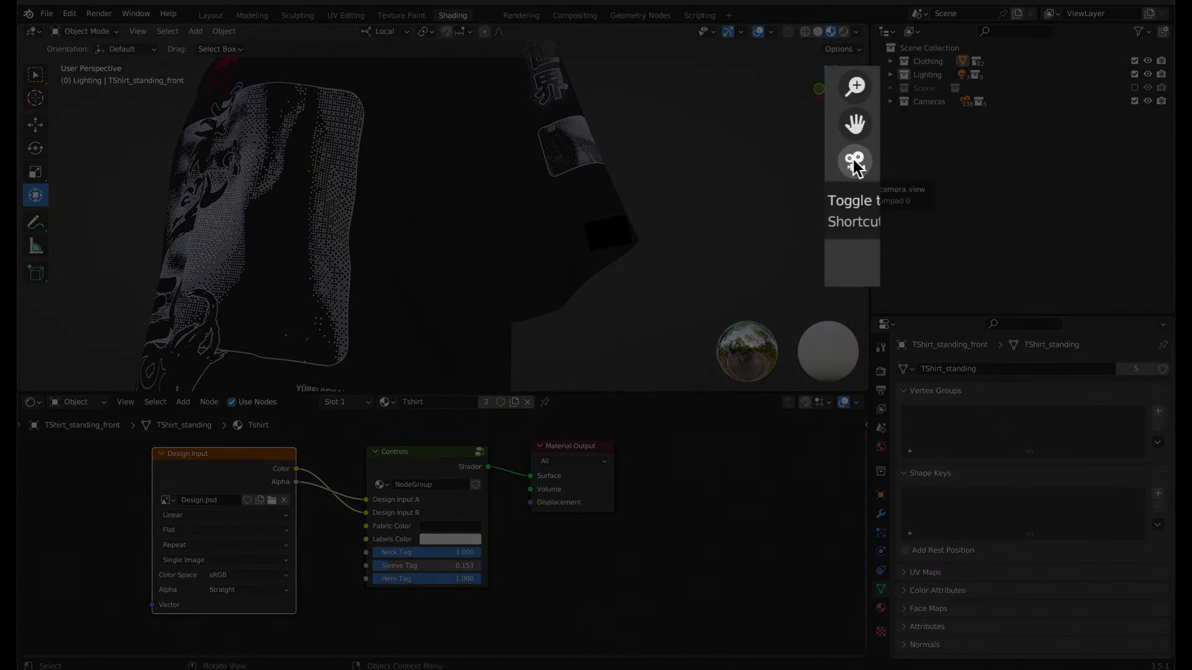
click(854, 160)
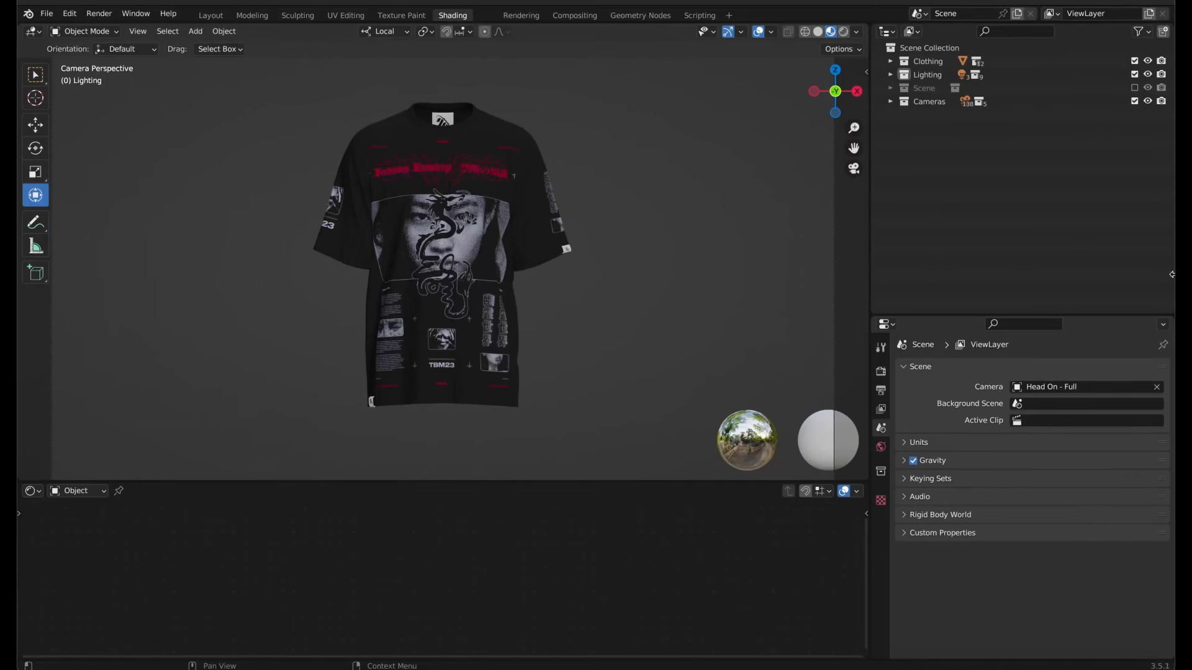
In the Layout Outliner, swap Standing Still - Front for Standing - Rotation 2 and play its animation
click(211, 15)
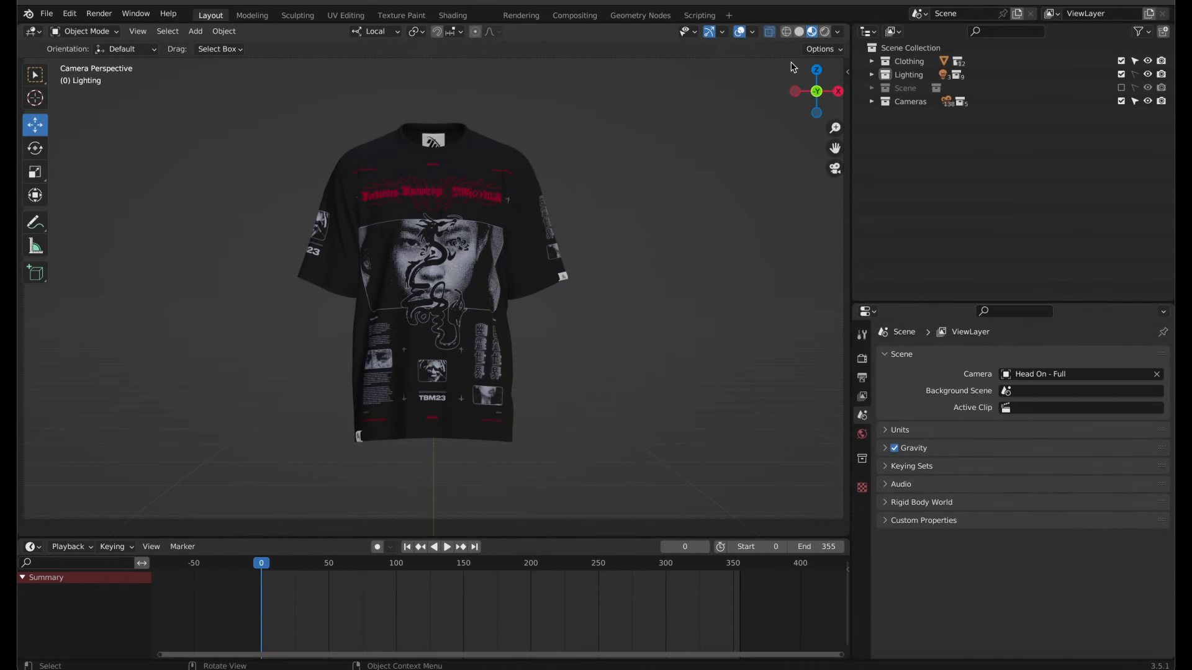
click(872, 61)
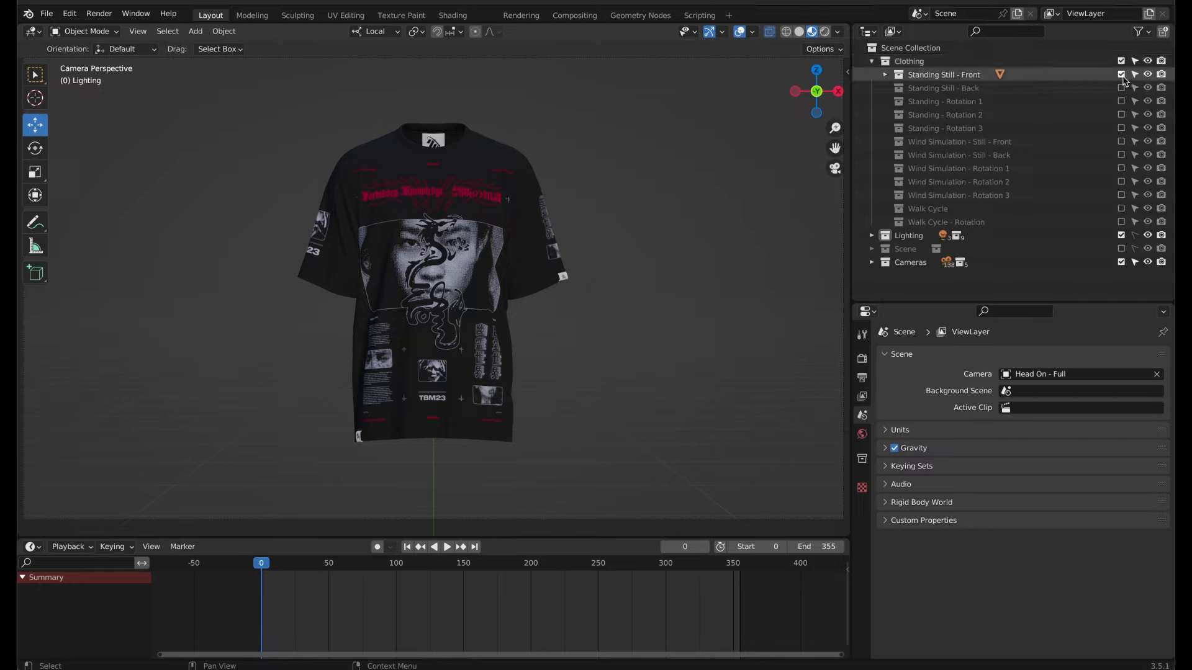
click(1121, 74)
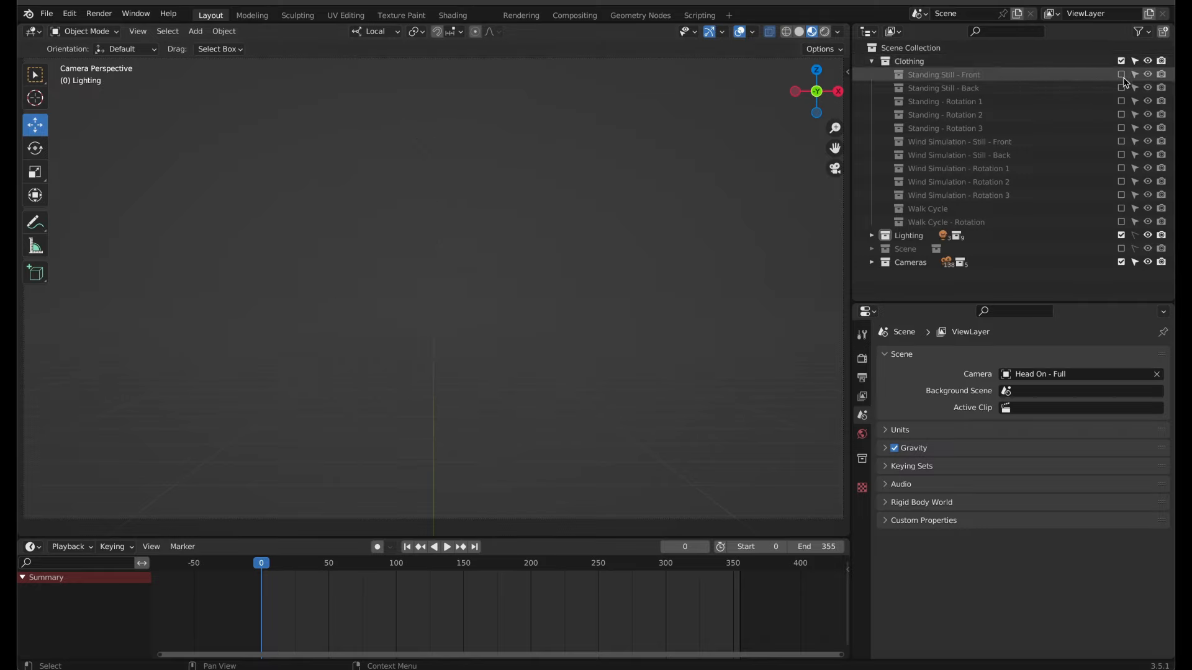
click(1119, 114)
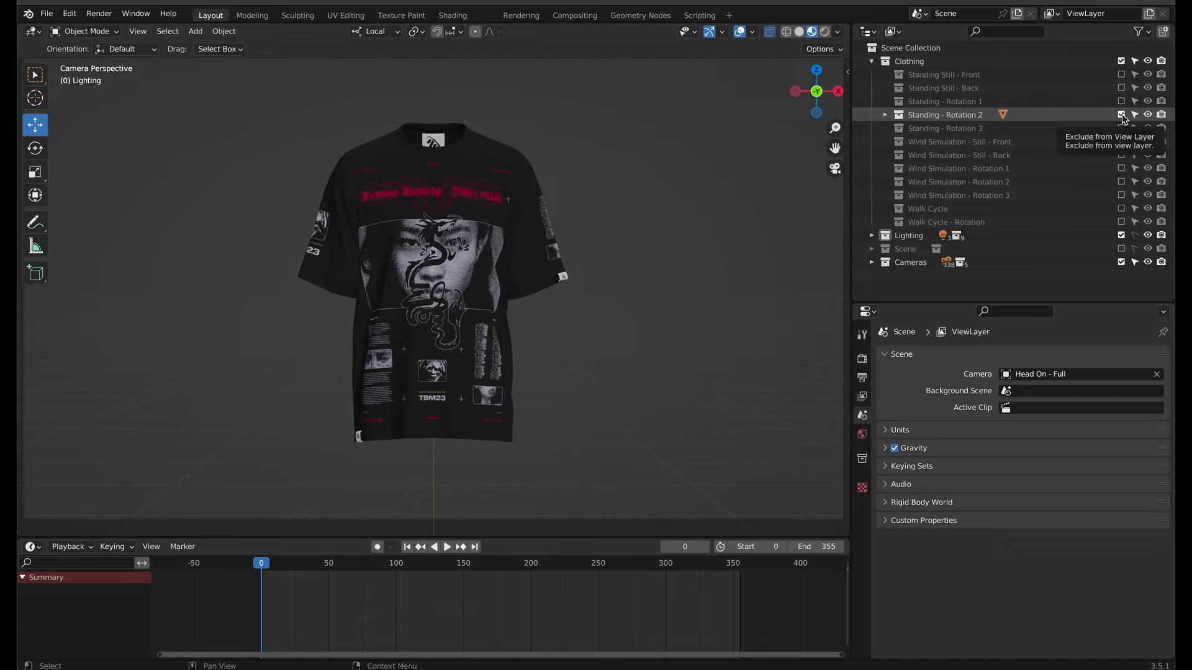
click(447, 546)
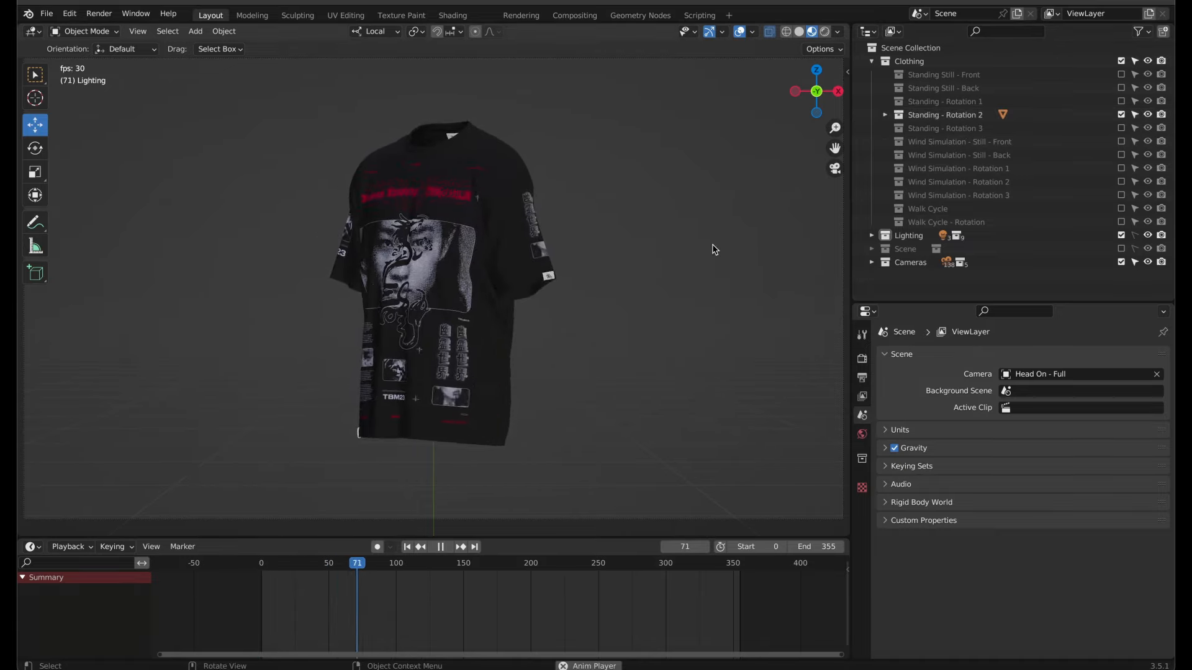
Try Standing - Rotation 1, then leave only Wind Simulation - Rotation 2 enabled
click(1120, 74)
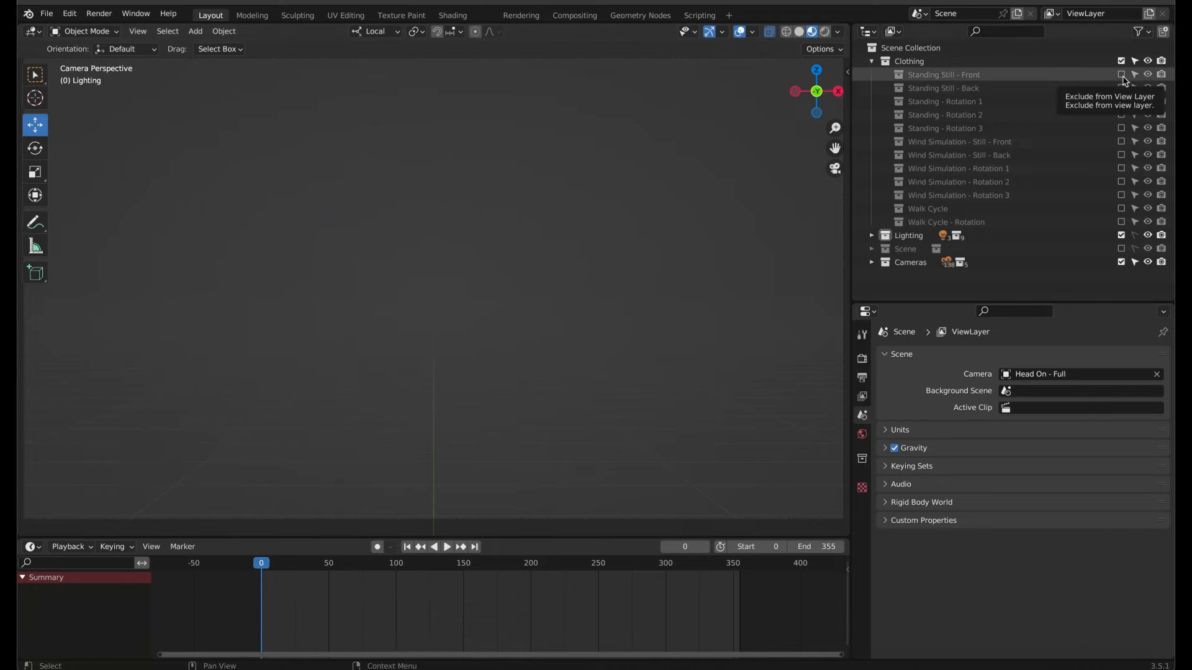
click(1122, 100)
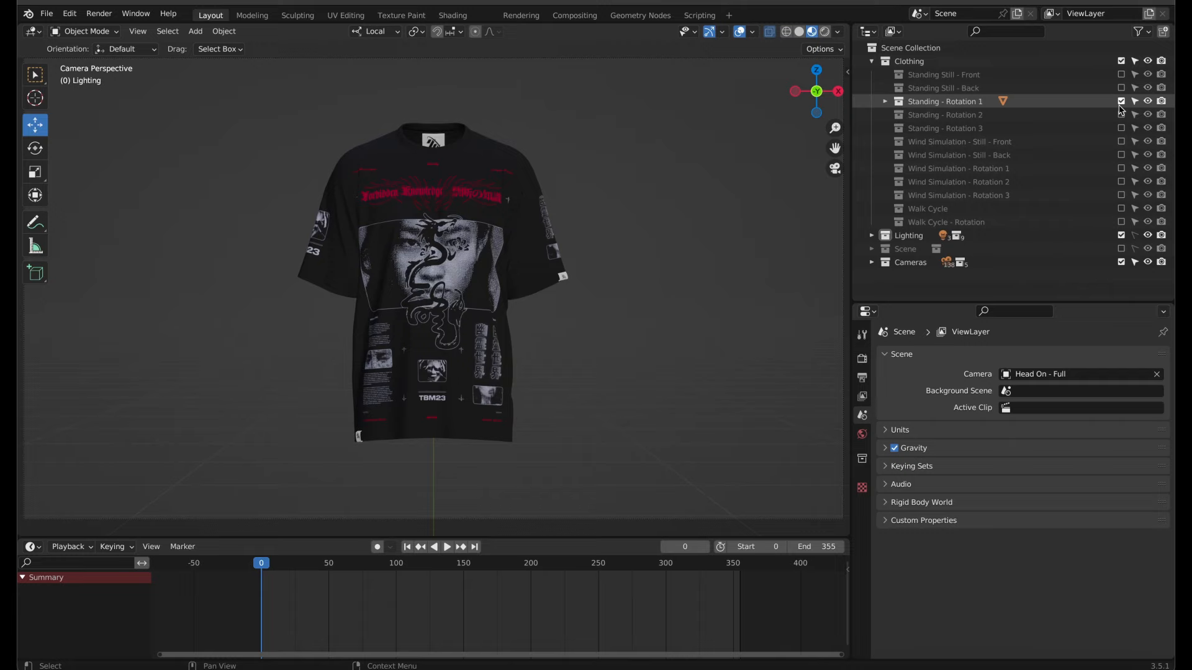
click(447, 547)
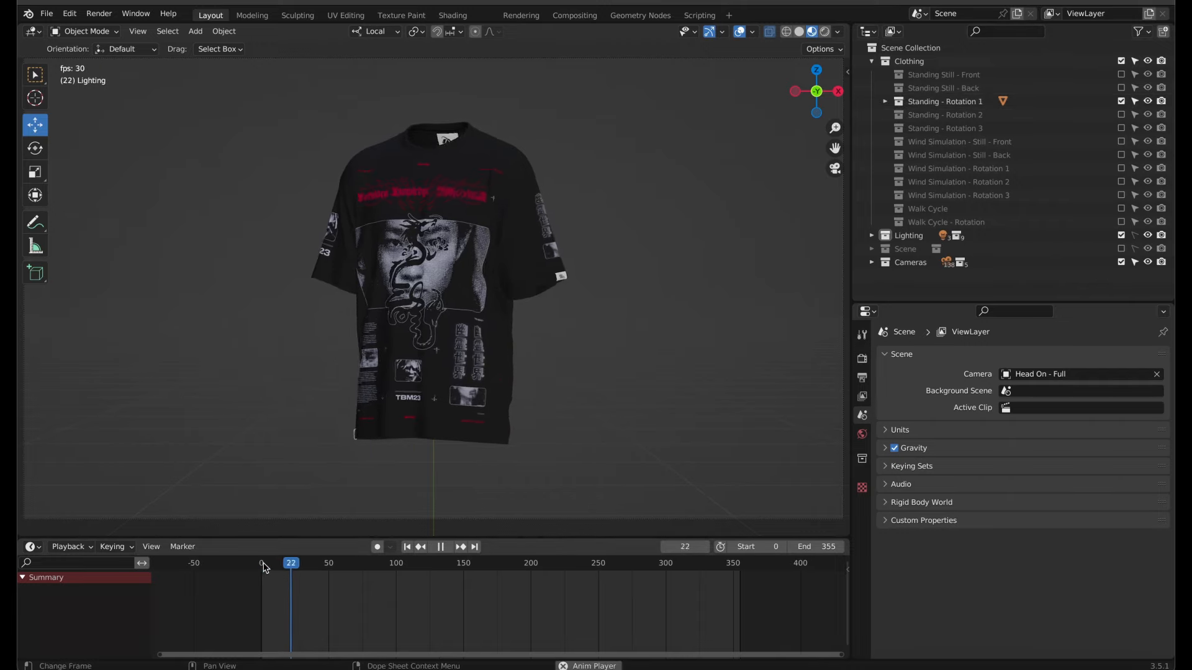
click(371, 563)
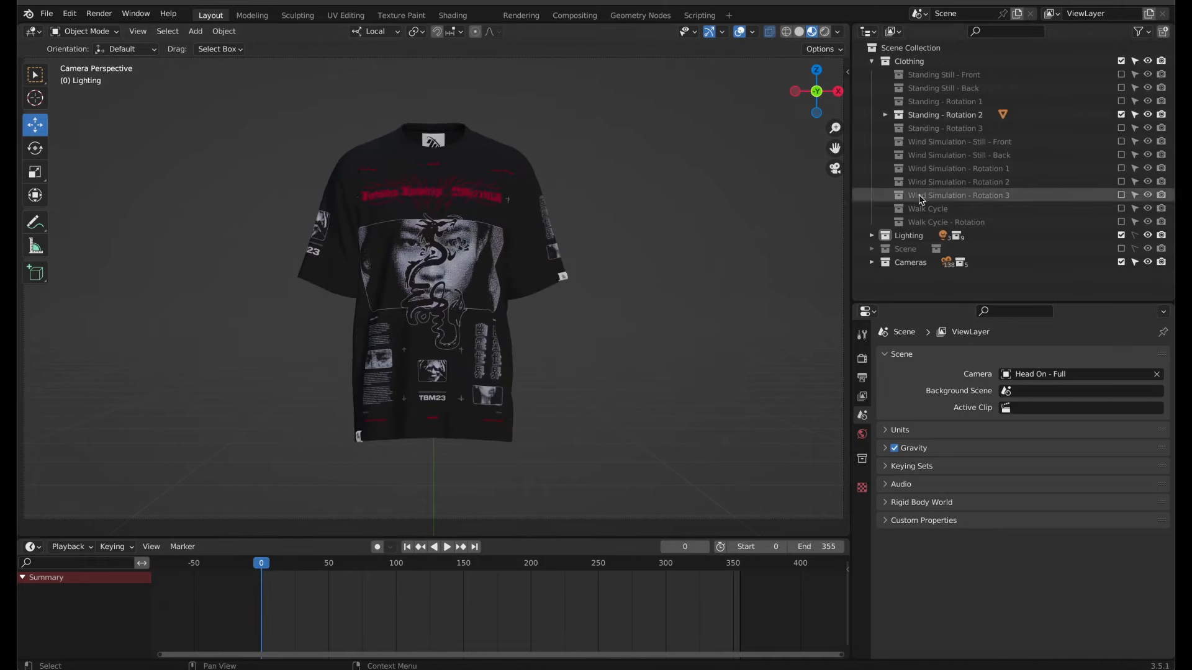
click(447, 546)
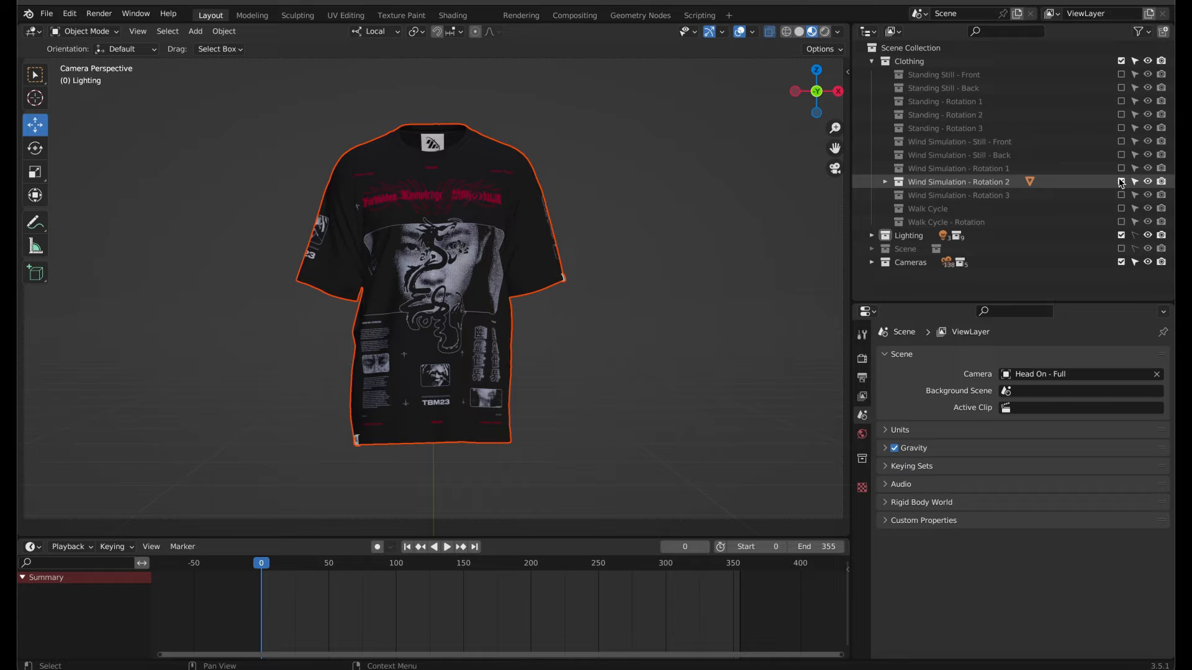
Select the Wind Simulation - Rotation 2 shirt object and play its wind-blown rotation animation
click(884, 181)
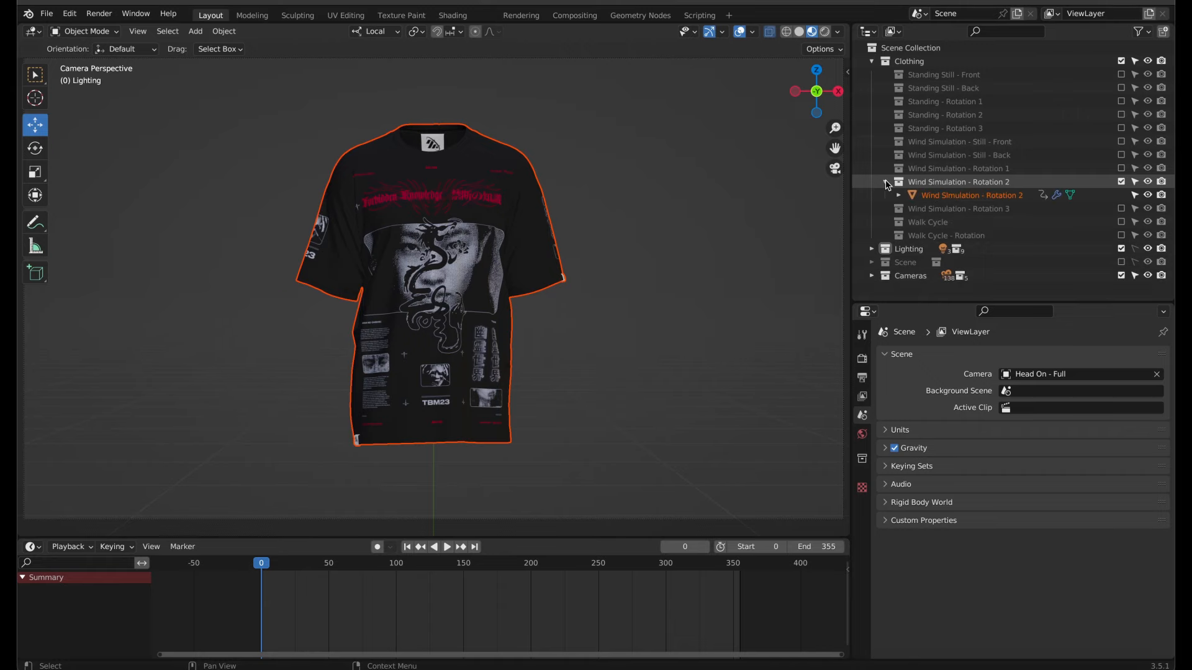
click(971, 194)
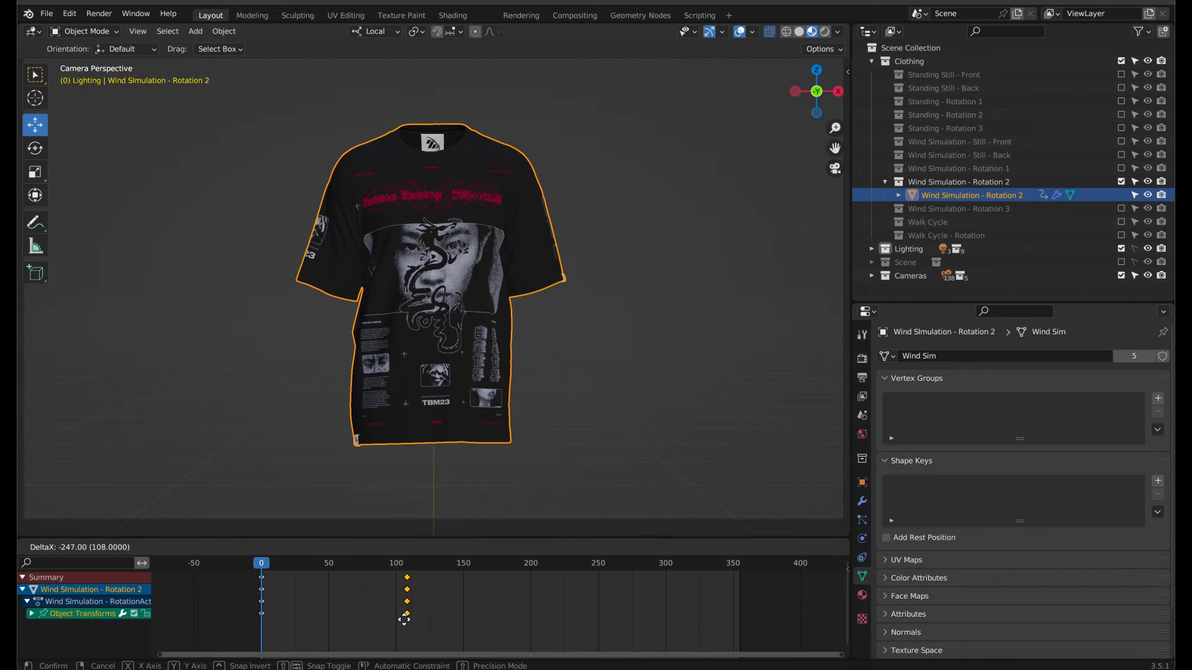
click(438, 546)
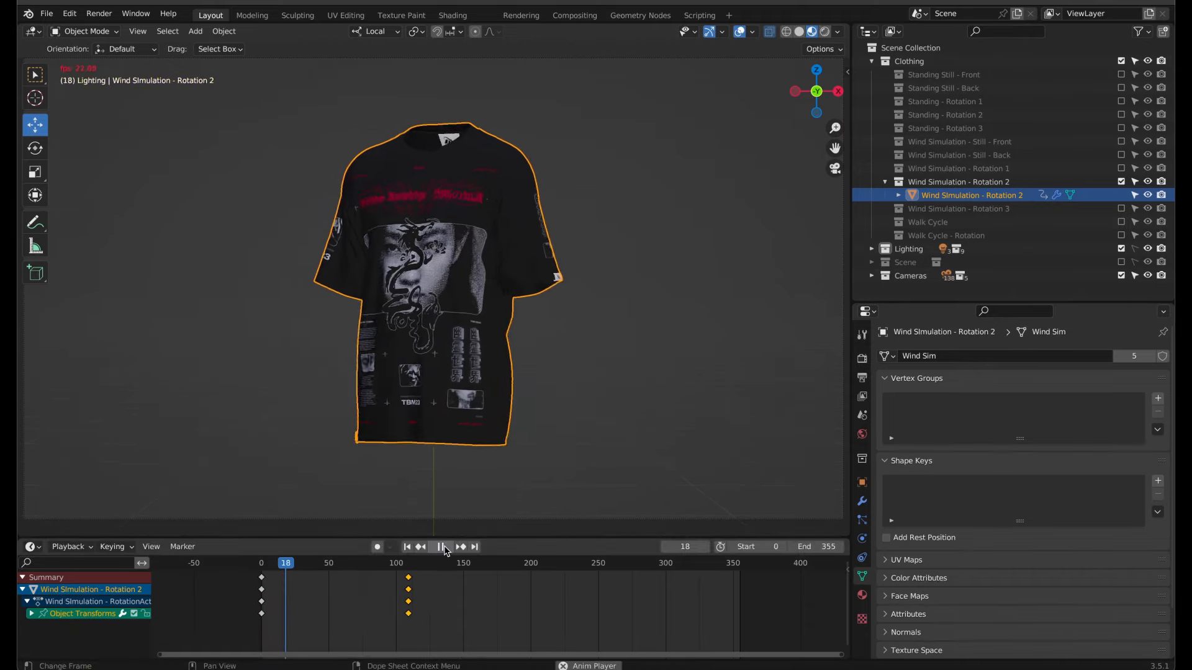
click(439, 546)
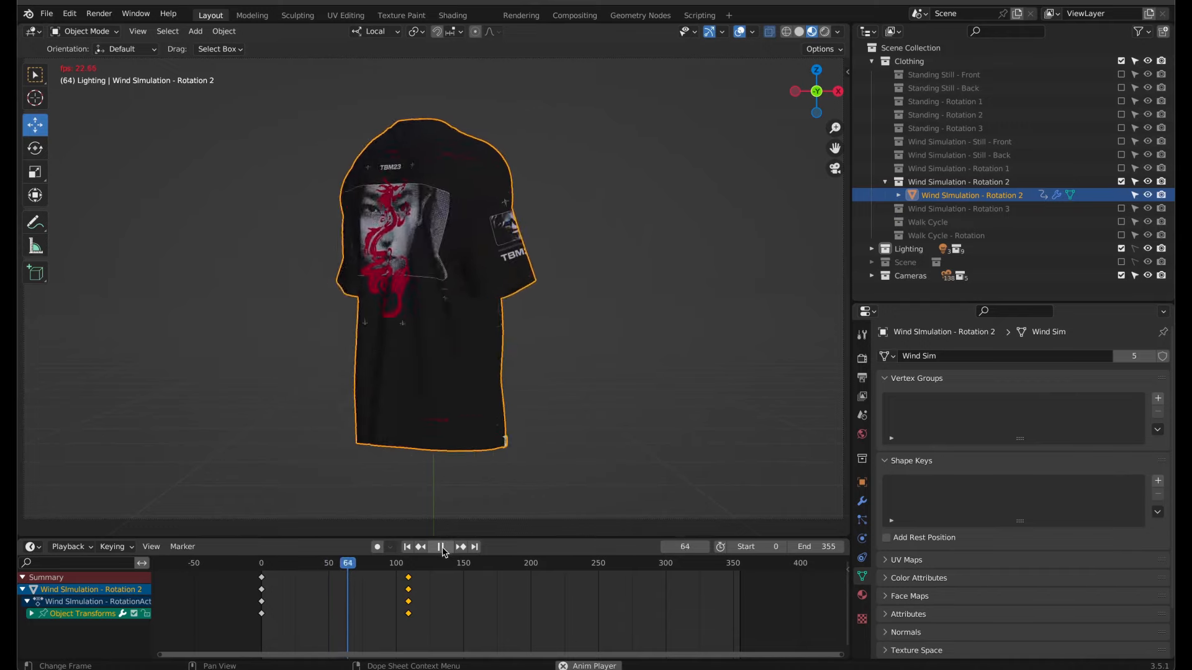
click(440, 546)
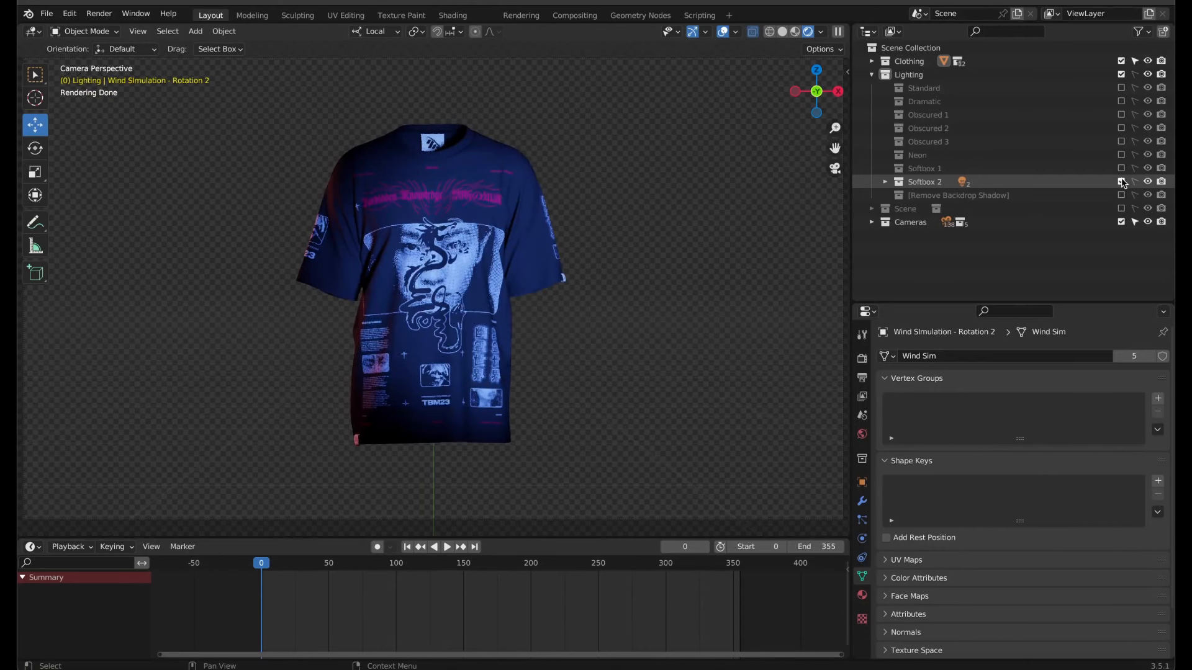
Try Standard, Obscured 3 and Neon lighting, settle on Obscured 2, and expand the Scene collection
click(1121, 87)
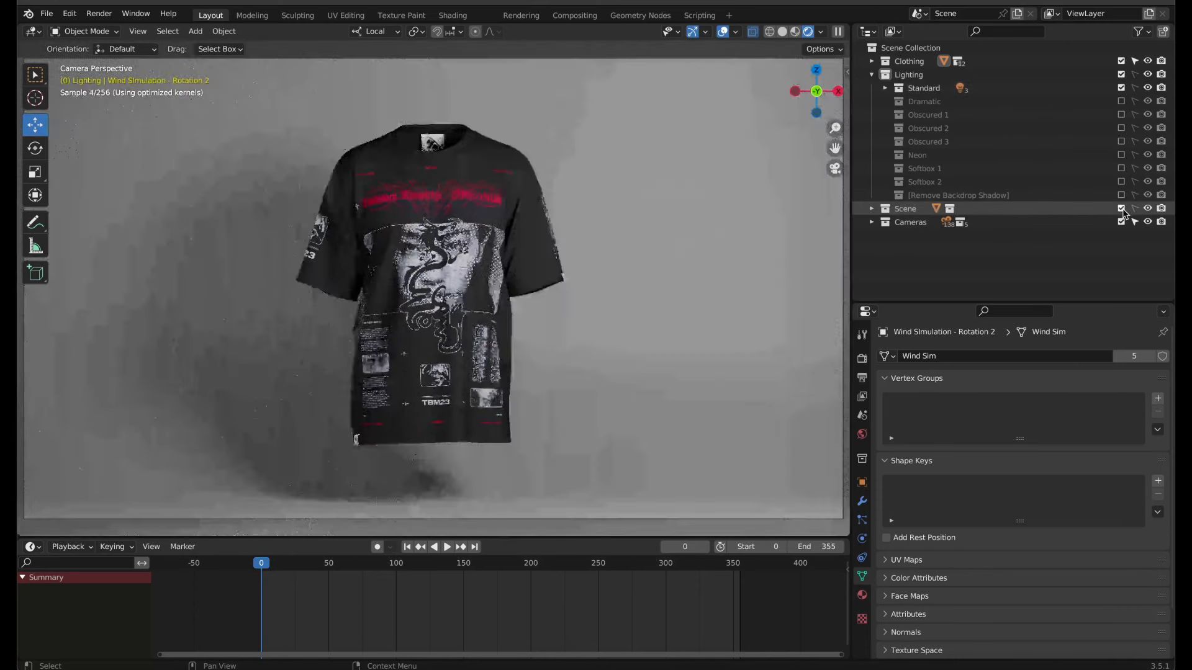
click(1121, 87)
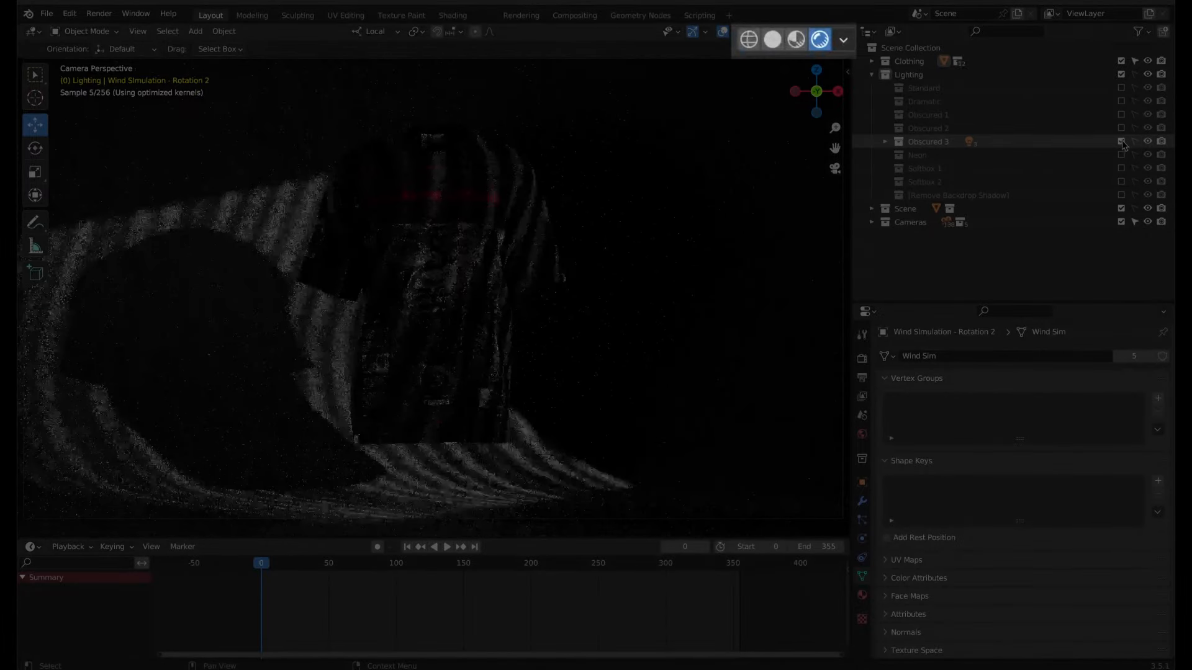
click(1121, 142)
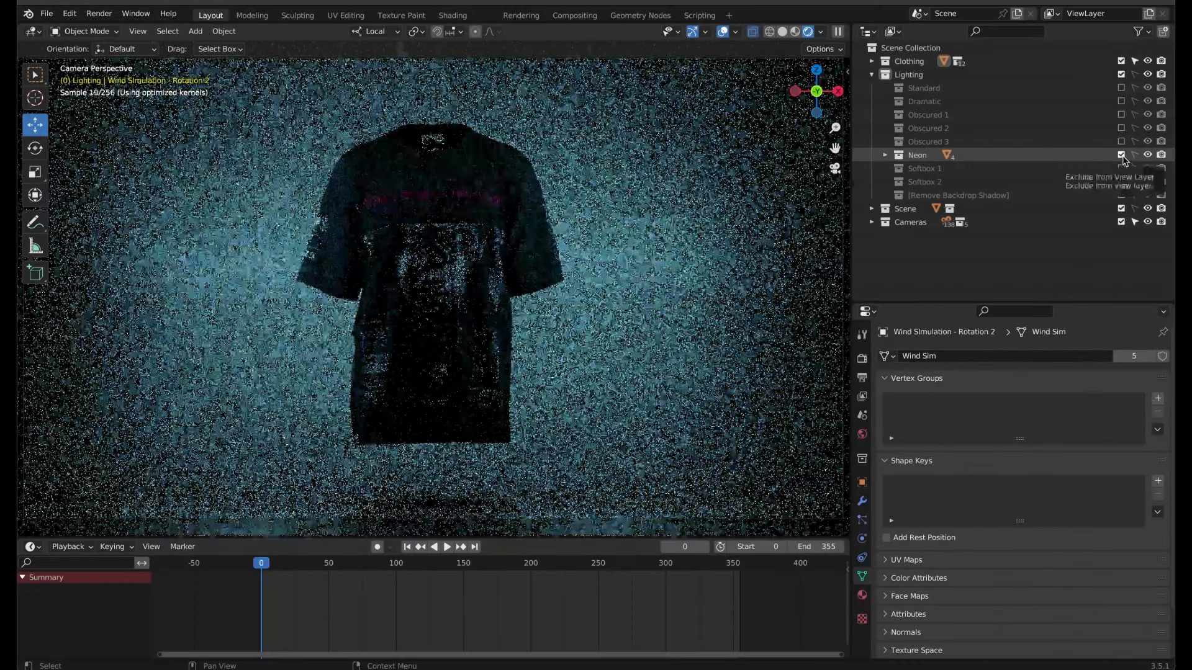
click(1121, 156)
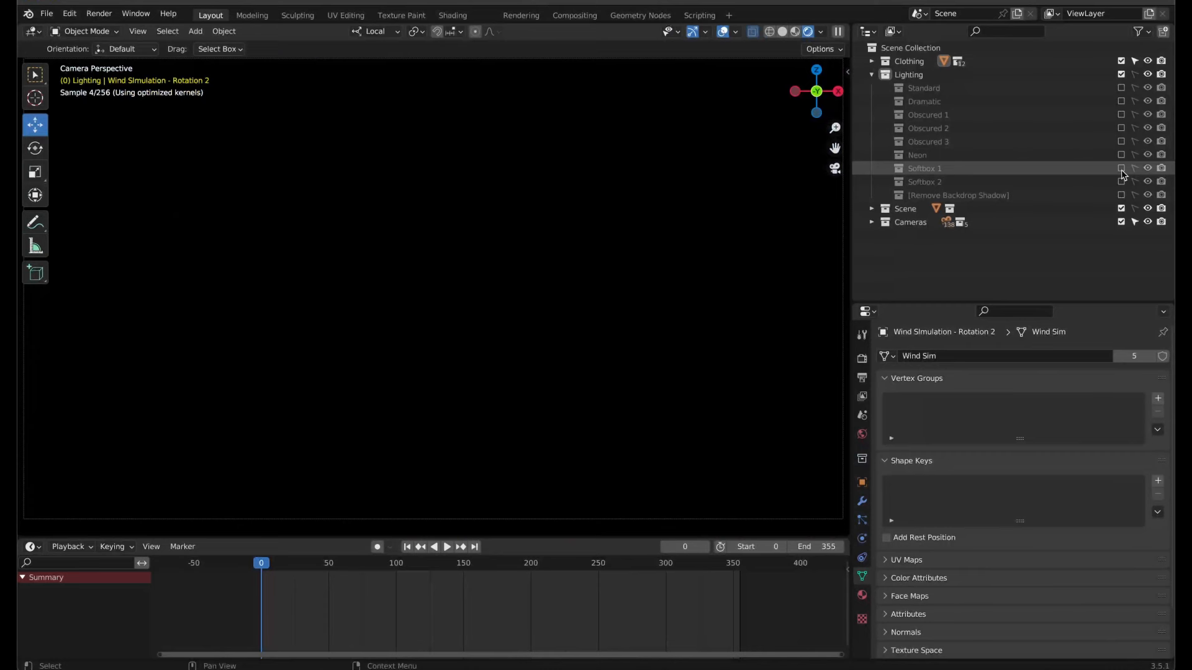
click(1120, 168)
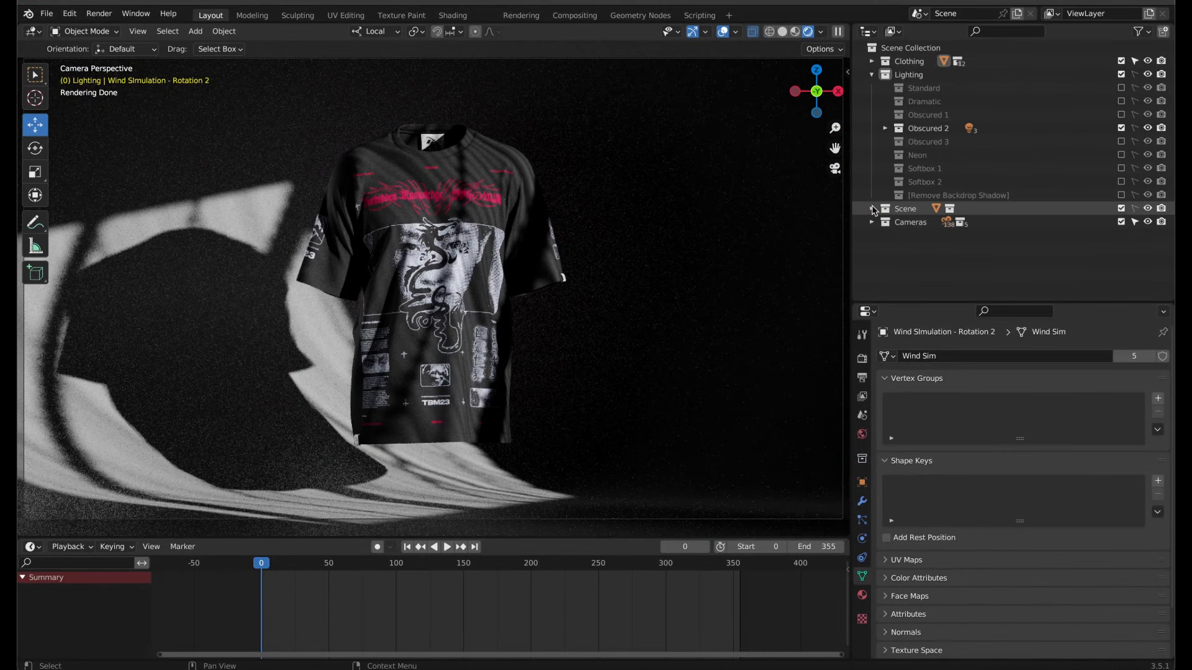
click(871, 209)
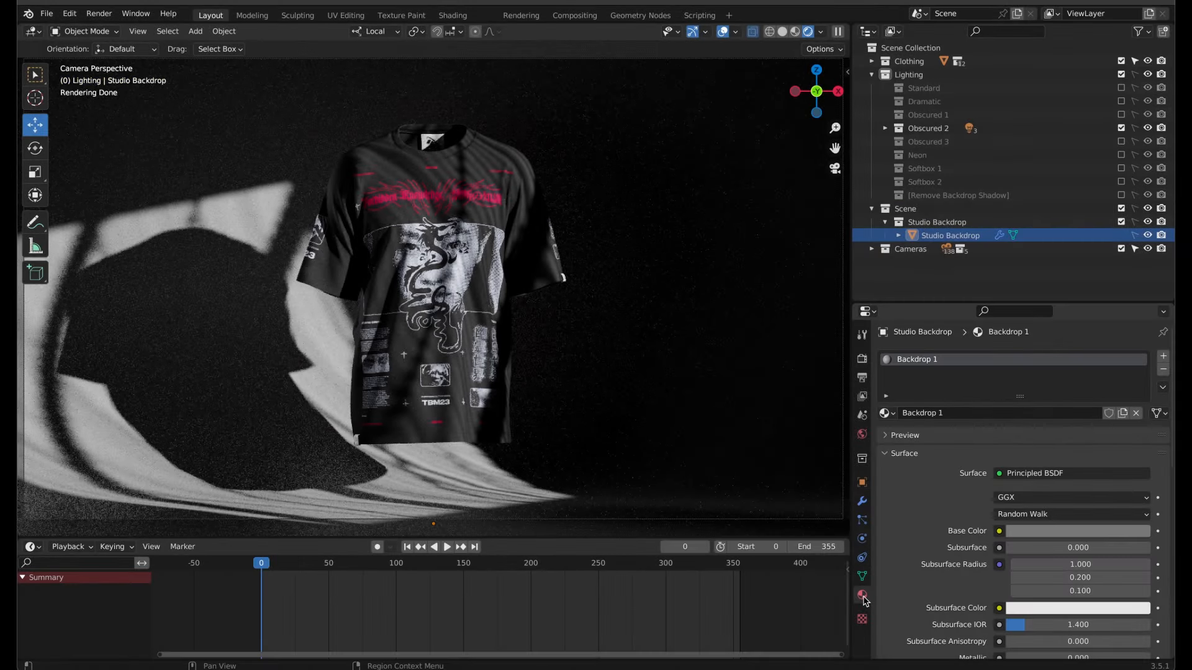
Review the Sampling settings in Render Properties before tinting the backdrop orange
click(1121, 208)
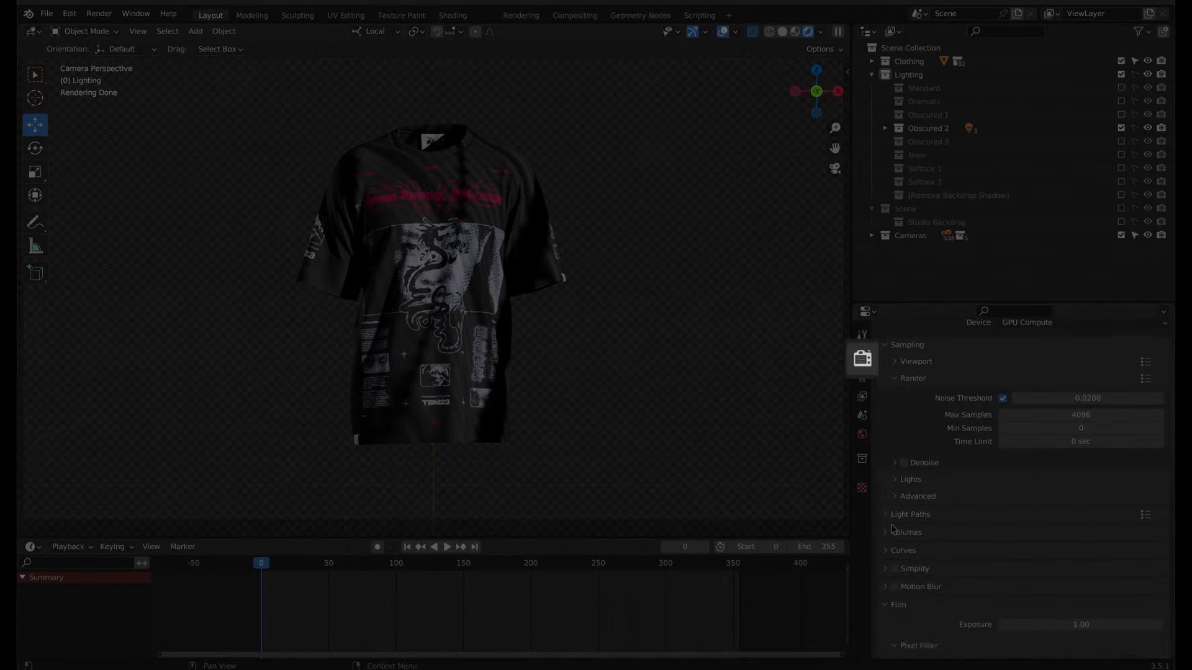
scroll(down, 3)
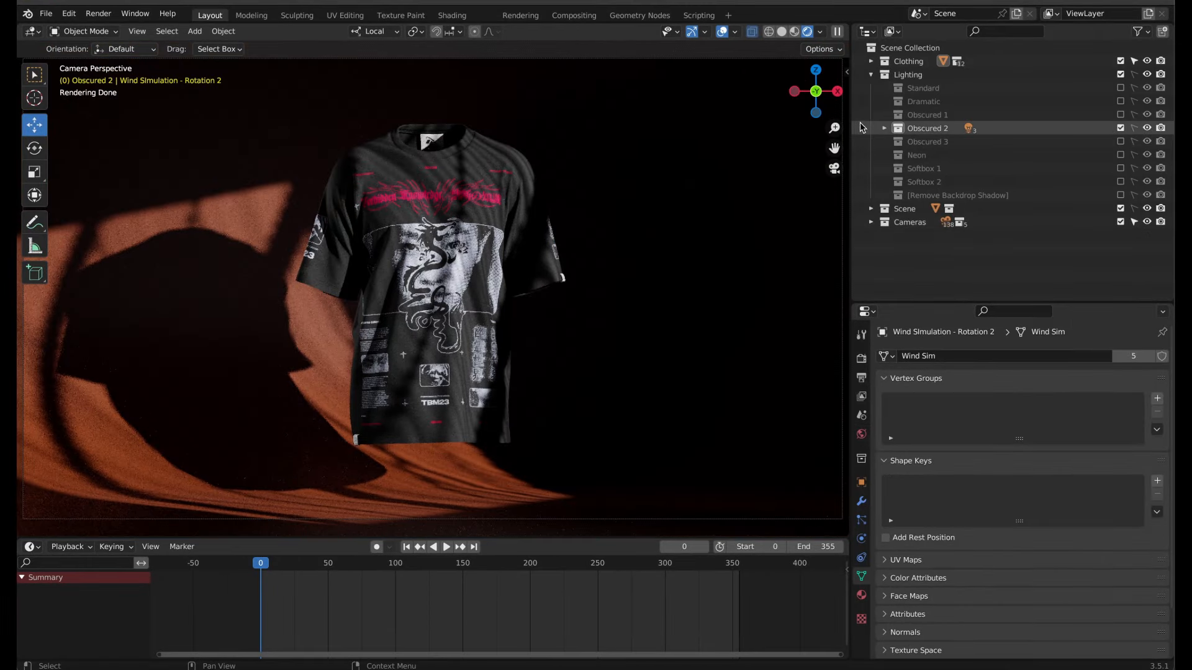
Set the Obscured 1.001 light to purple at 80.8 W and hide it, moving to the Neon setup
click(884, 128)
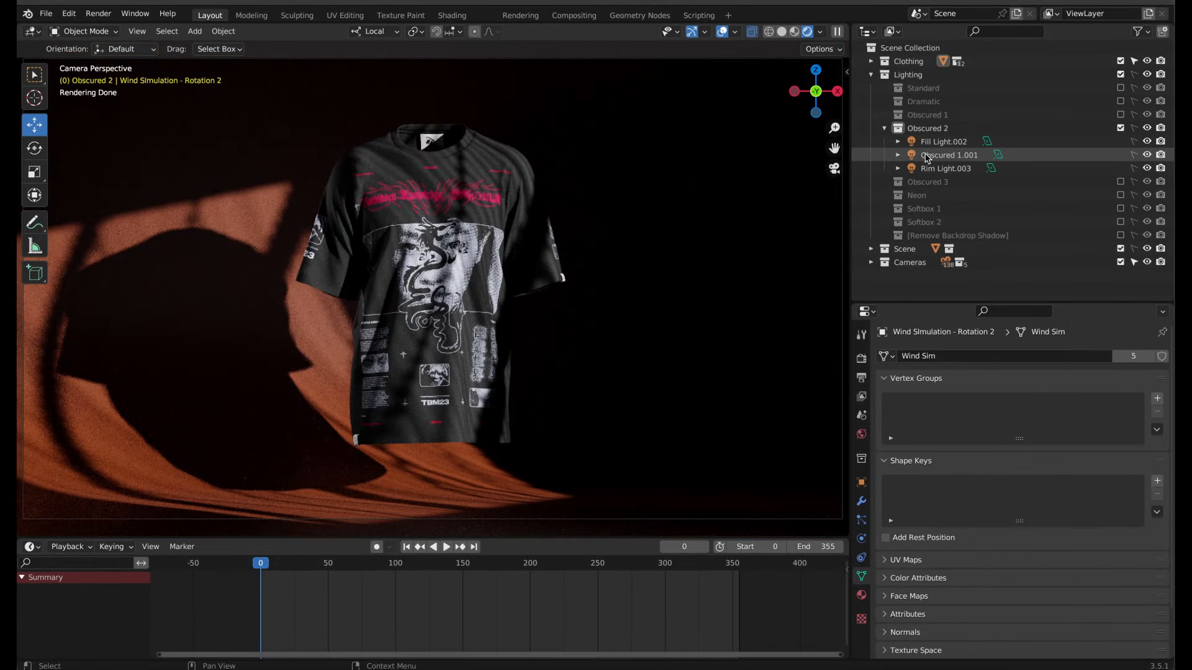
click(947, 154)
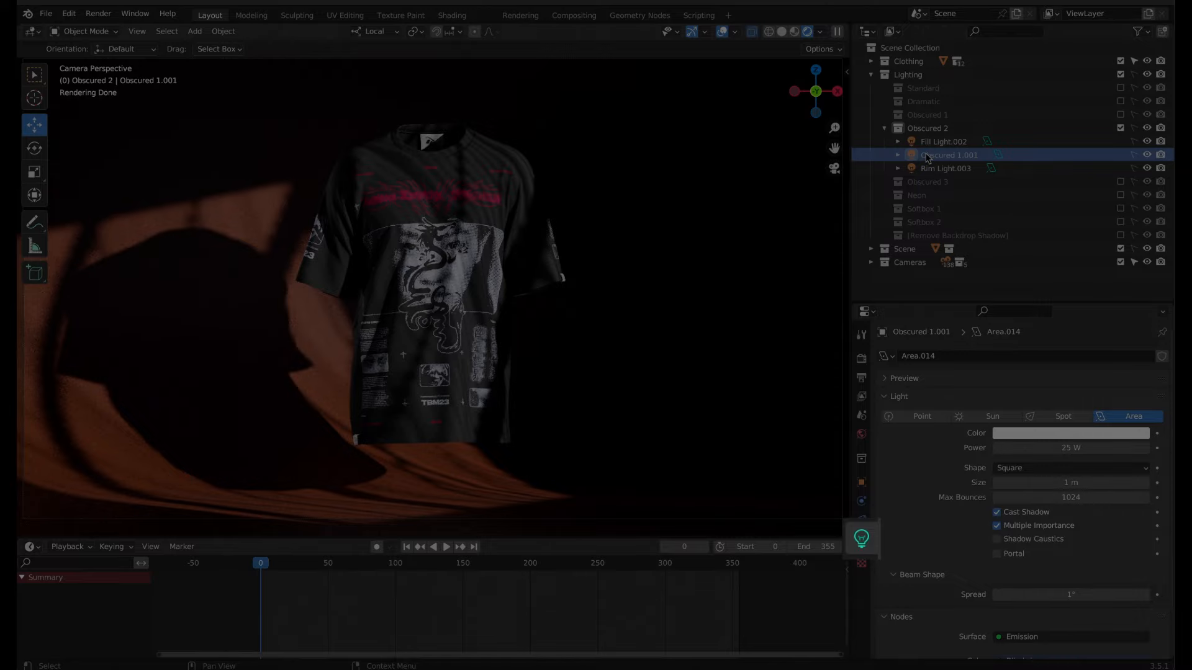
click(1070, 432)
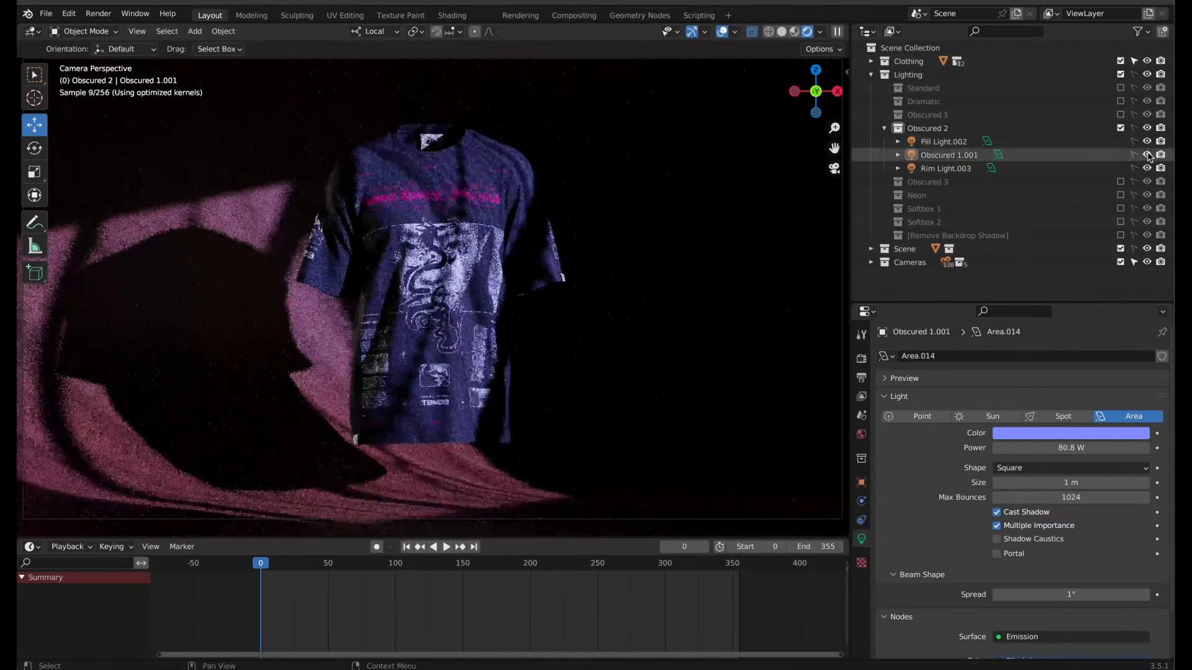
click(1146, 155)
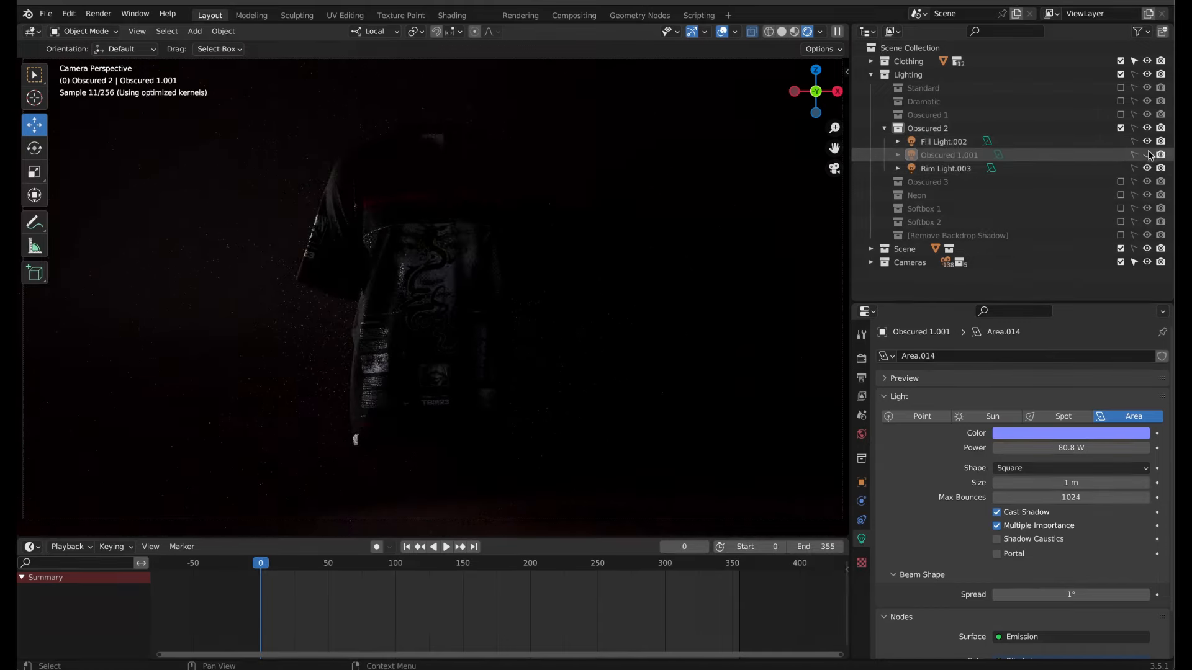
click(452, 15)
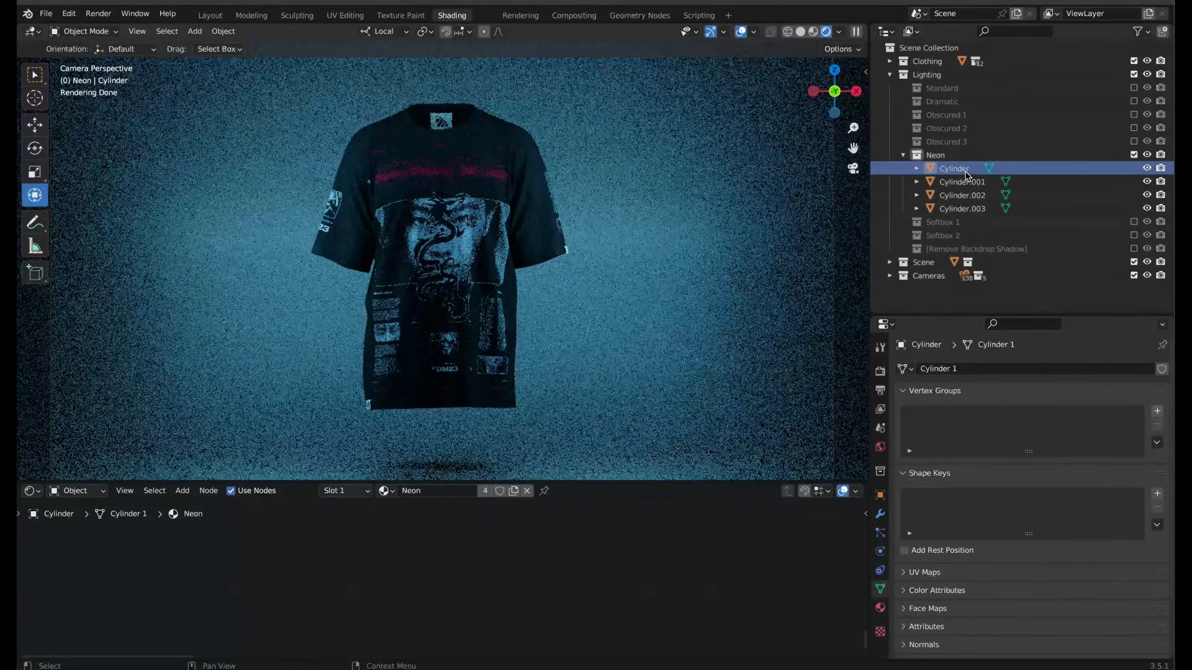
Show the Cylinder's Neon material and frame all its nodes in the Shader Editor
click(880, 607)
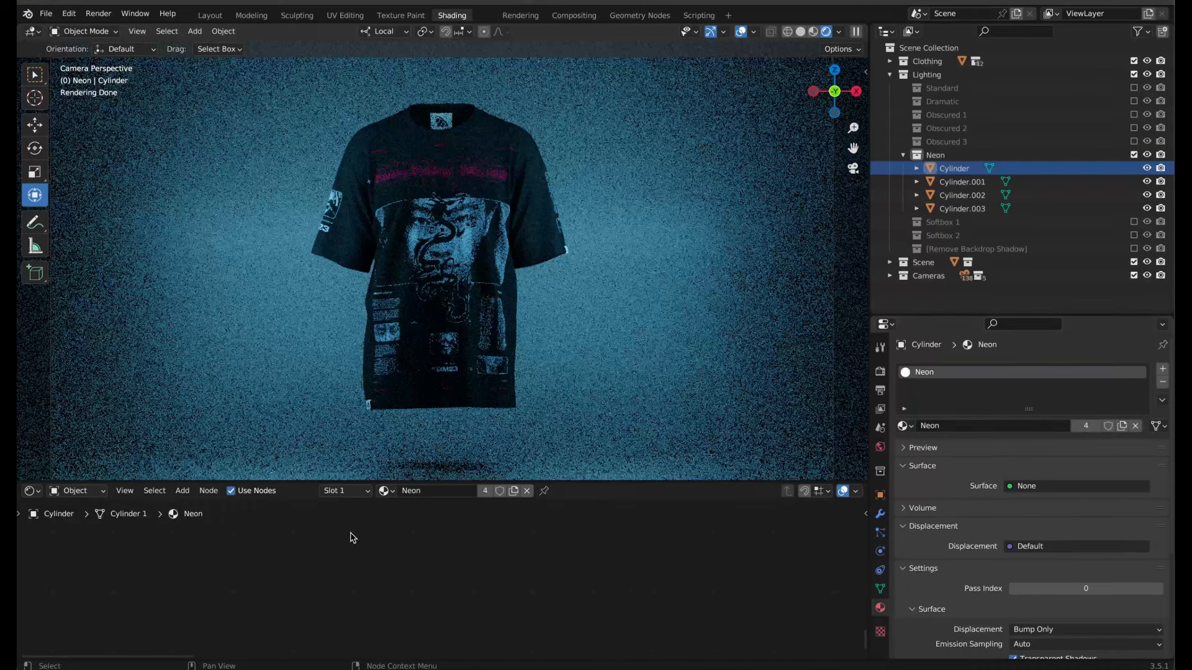
click(124, 490)
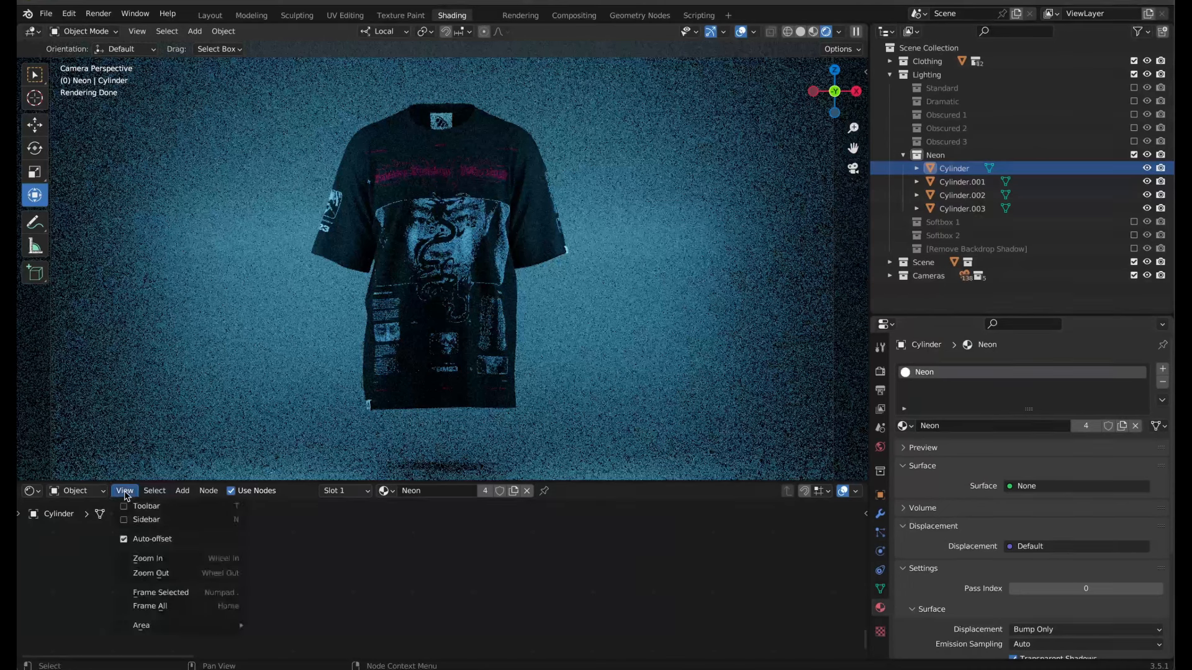
click(150, 605)
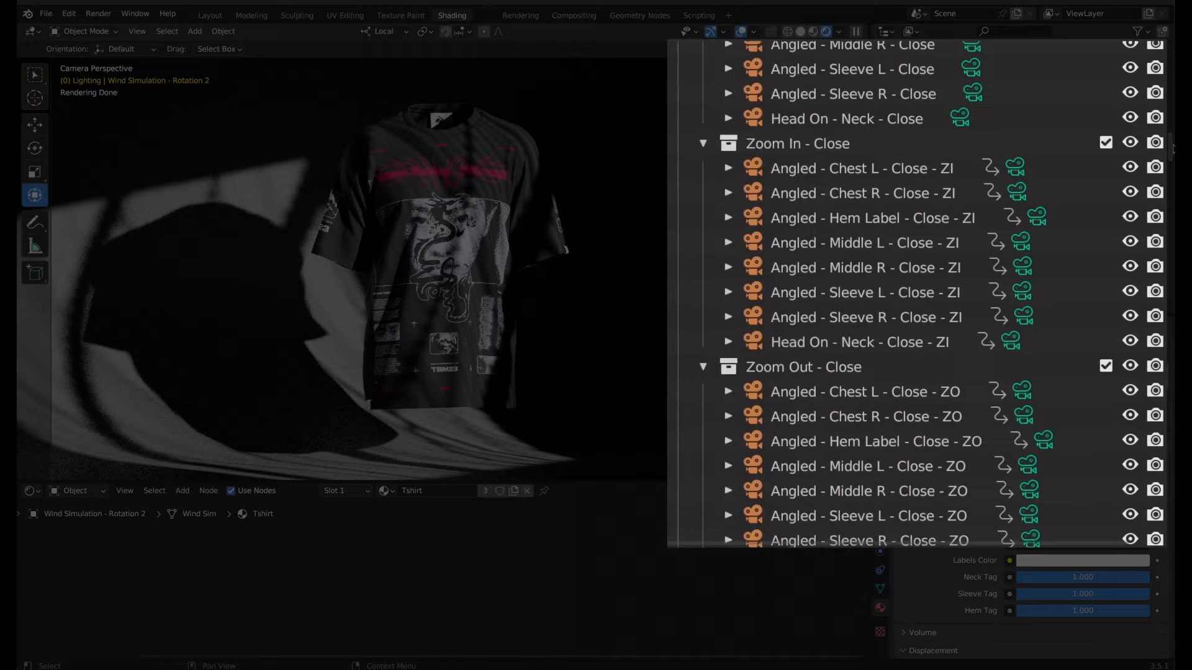
Look through the L-R - Medium - Rove - DOF camera and play back its roving shot
scroll(down, 3)
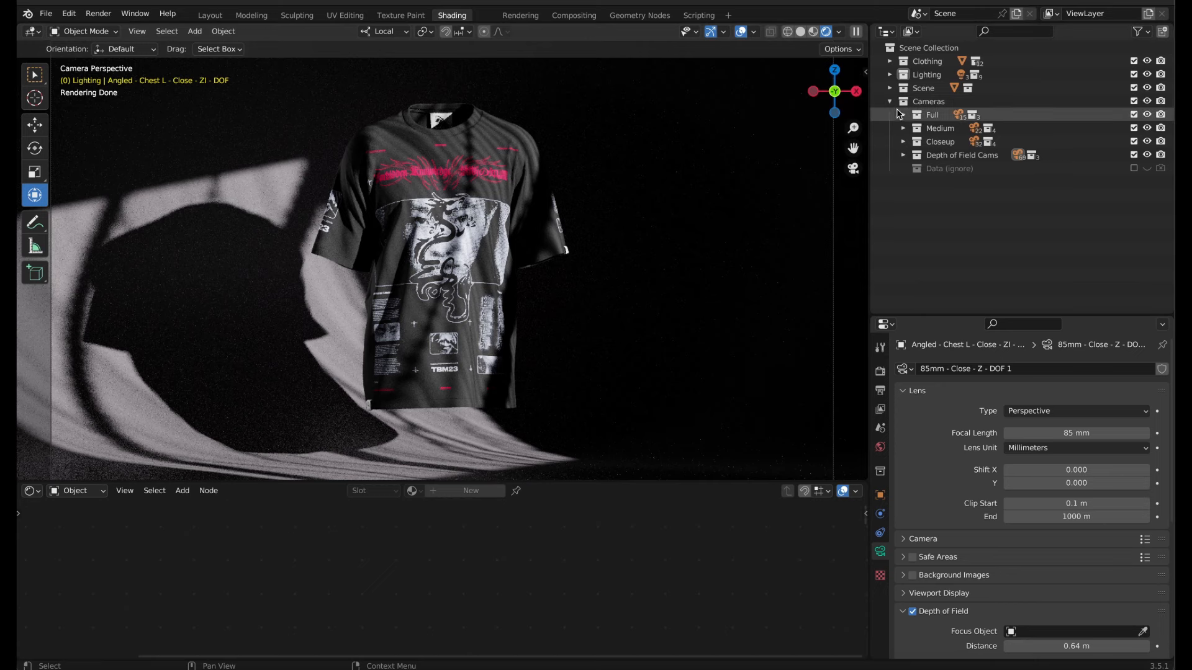
click(903, 114)
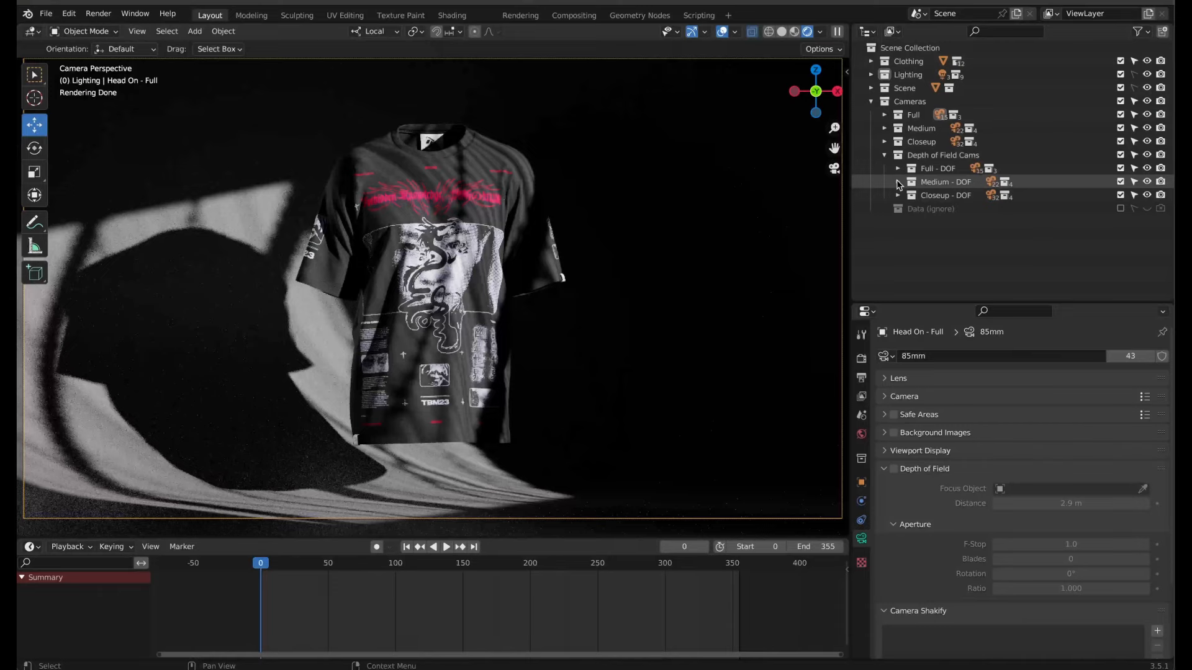
click(898, 181)
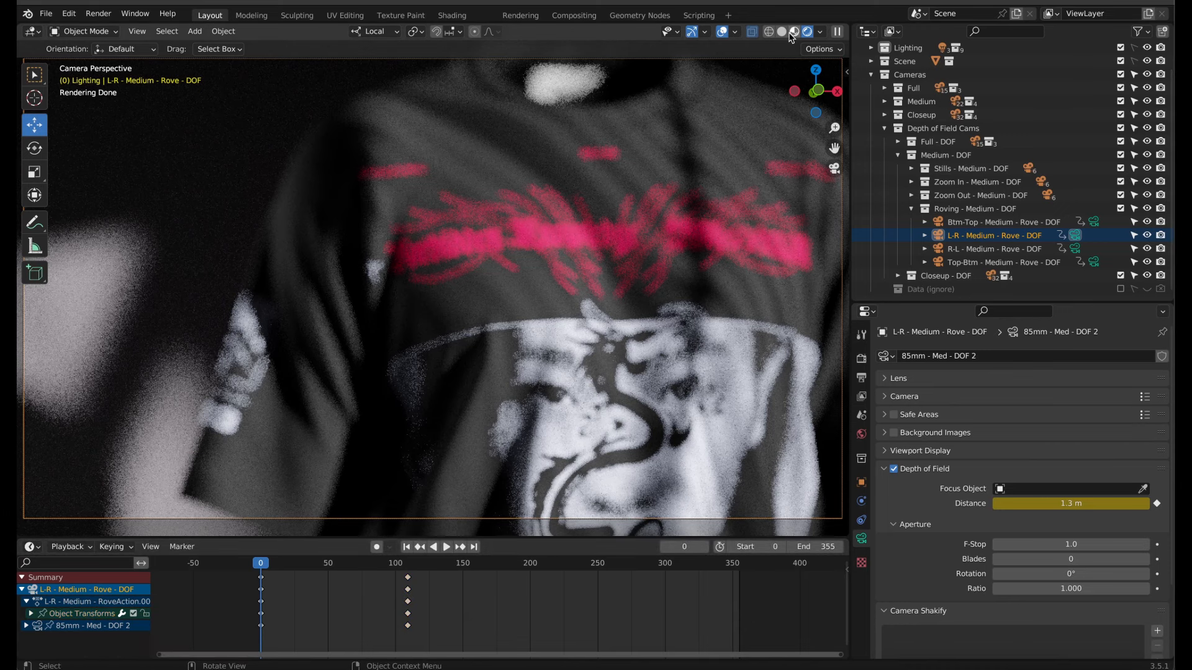
click(445, 546)
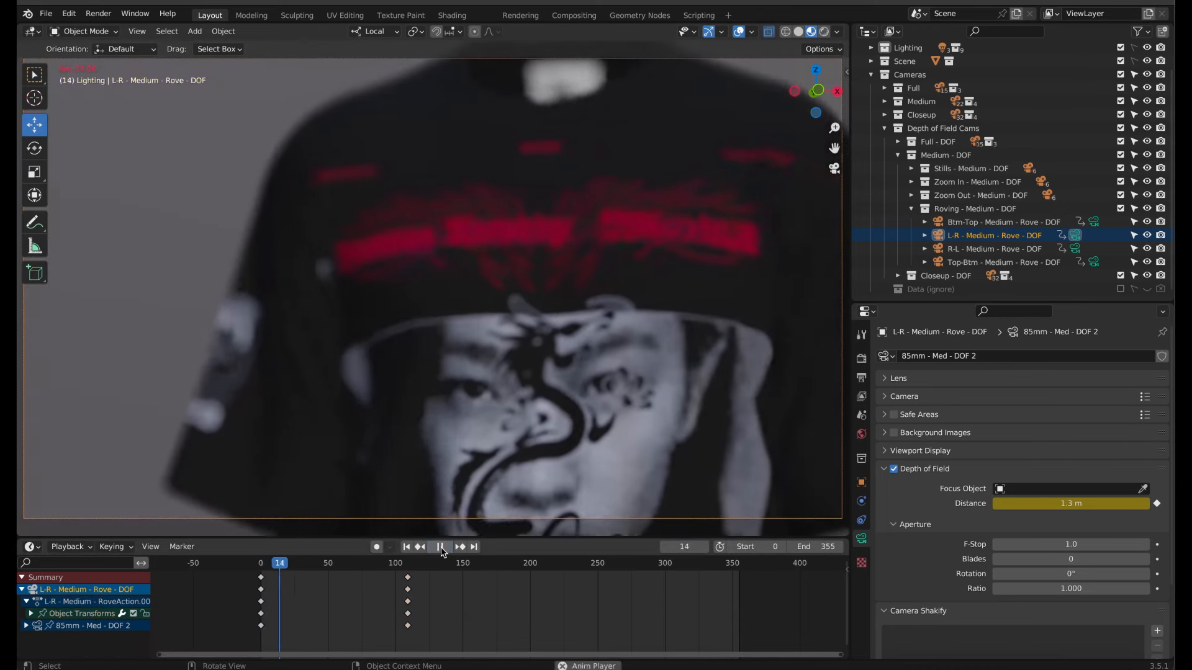
click(439, 546)
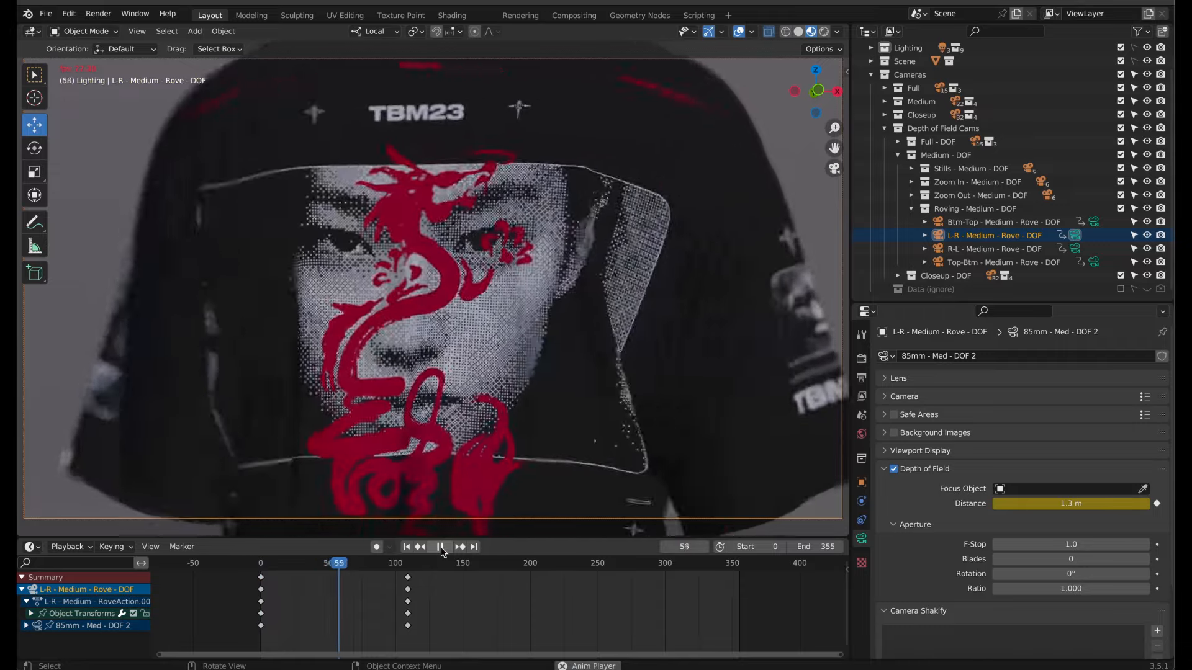
click(439, 546)
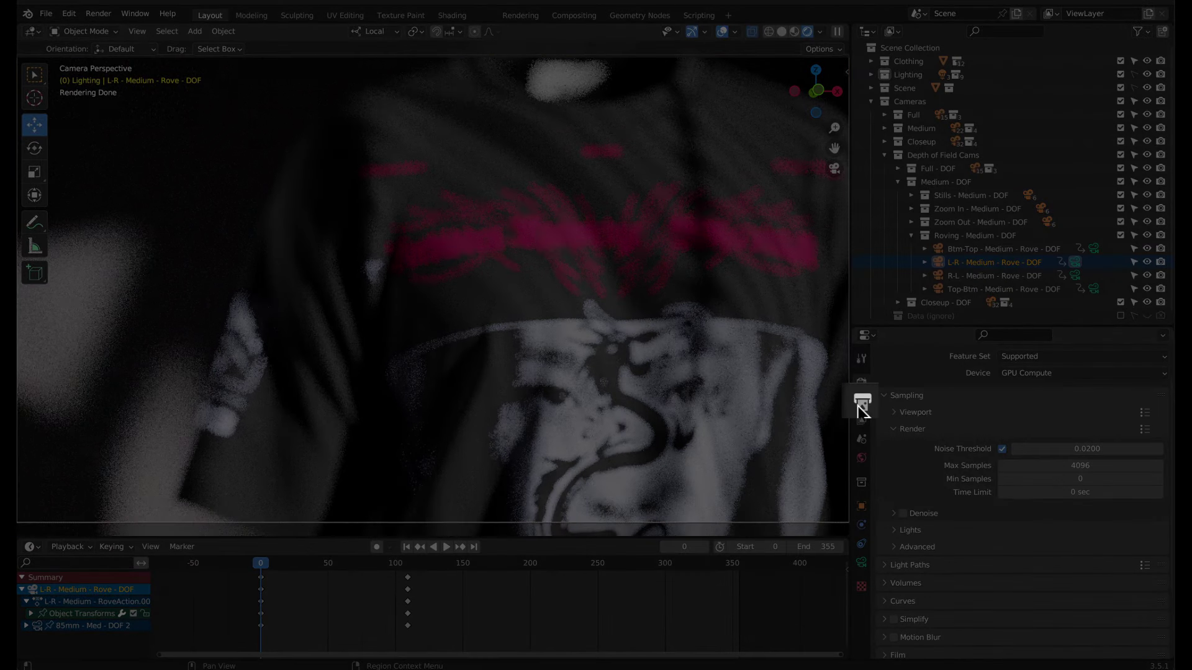
Set the output resolution to 1080 × 1920 portrait
click(860, 382)
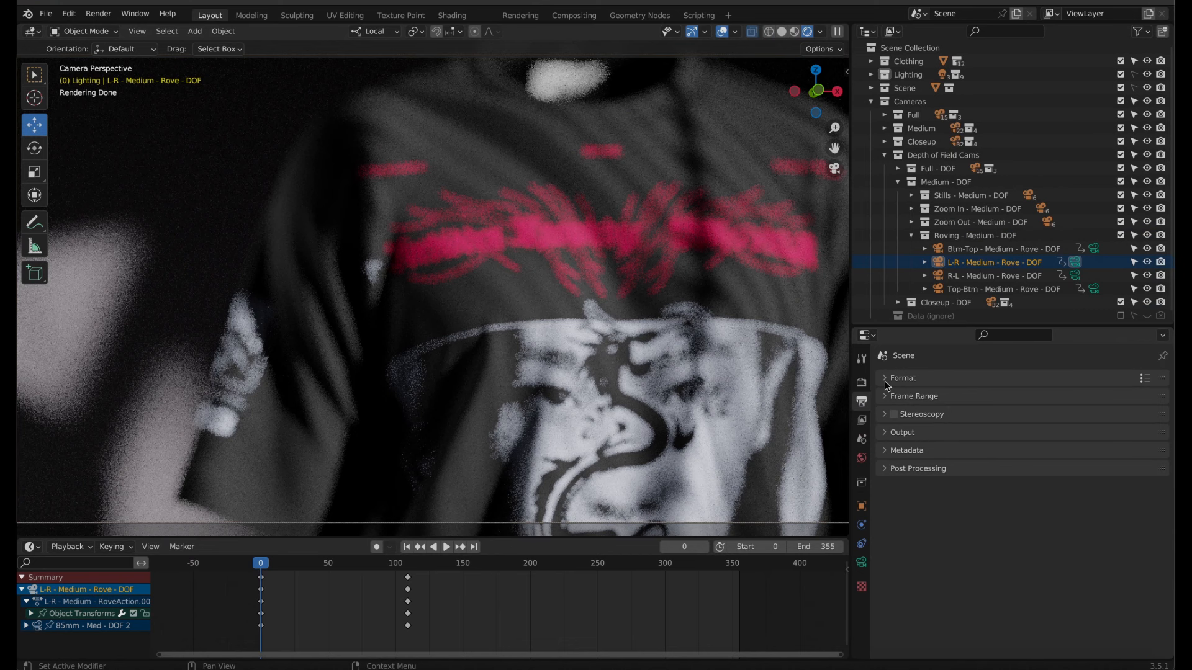
click(902, 377)
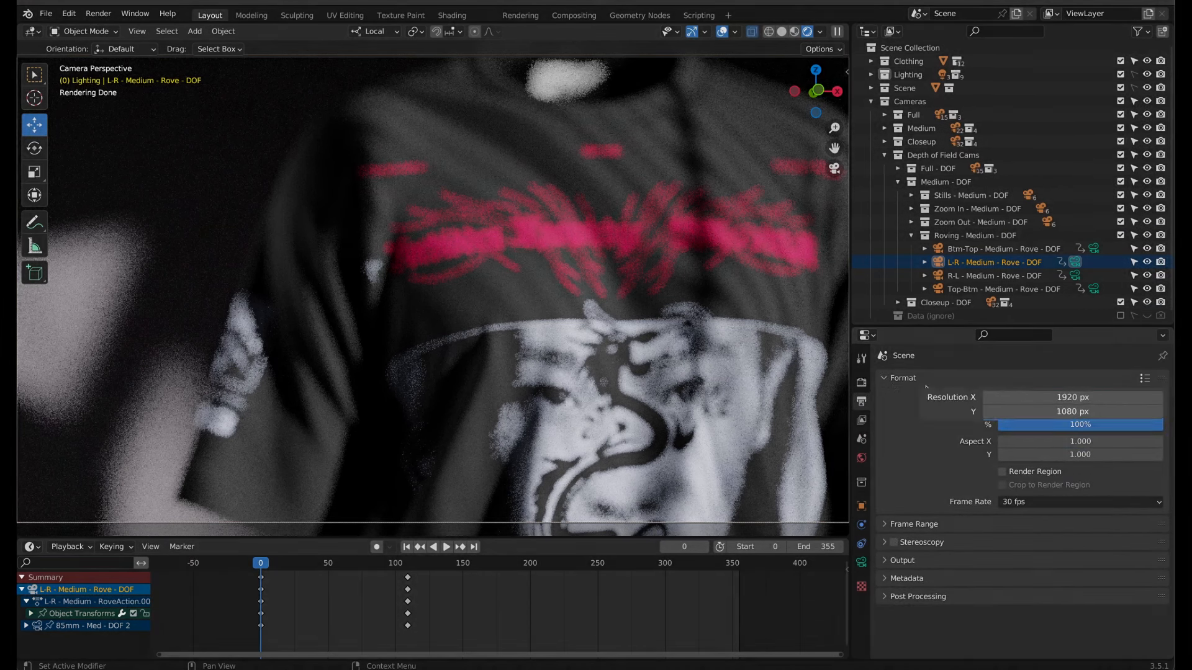
double_click(1071, 397)
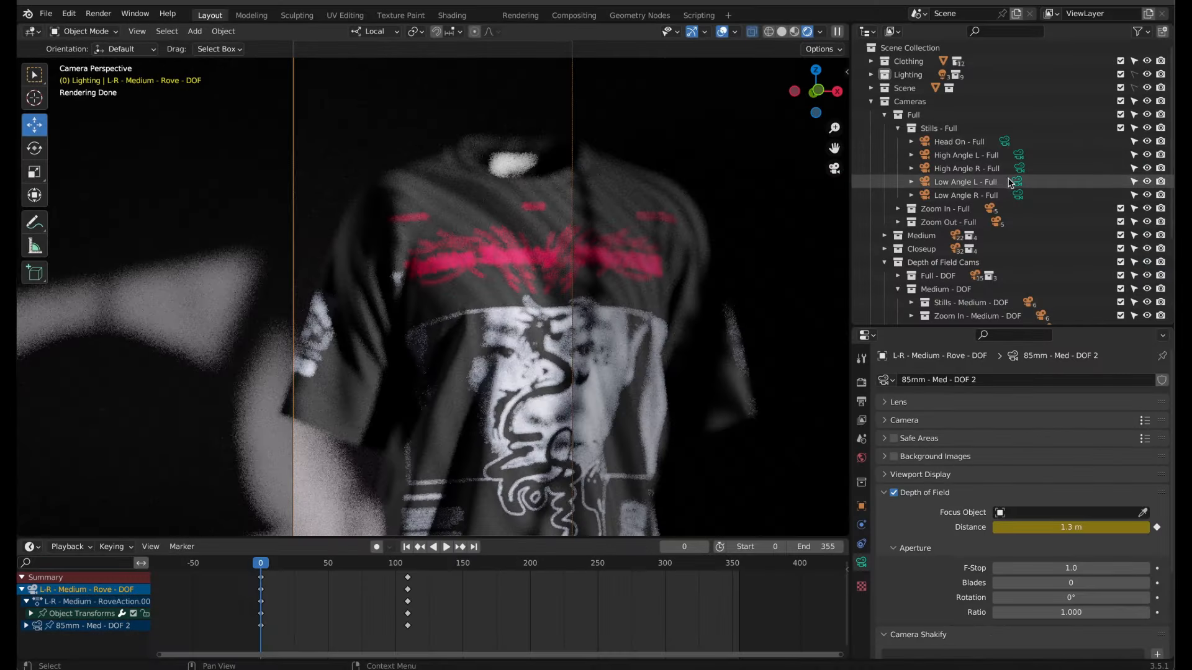
click(137, 13)
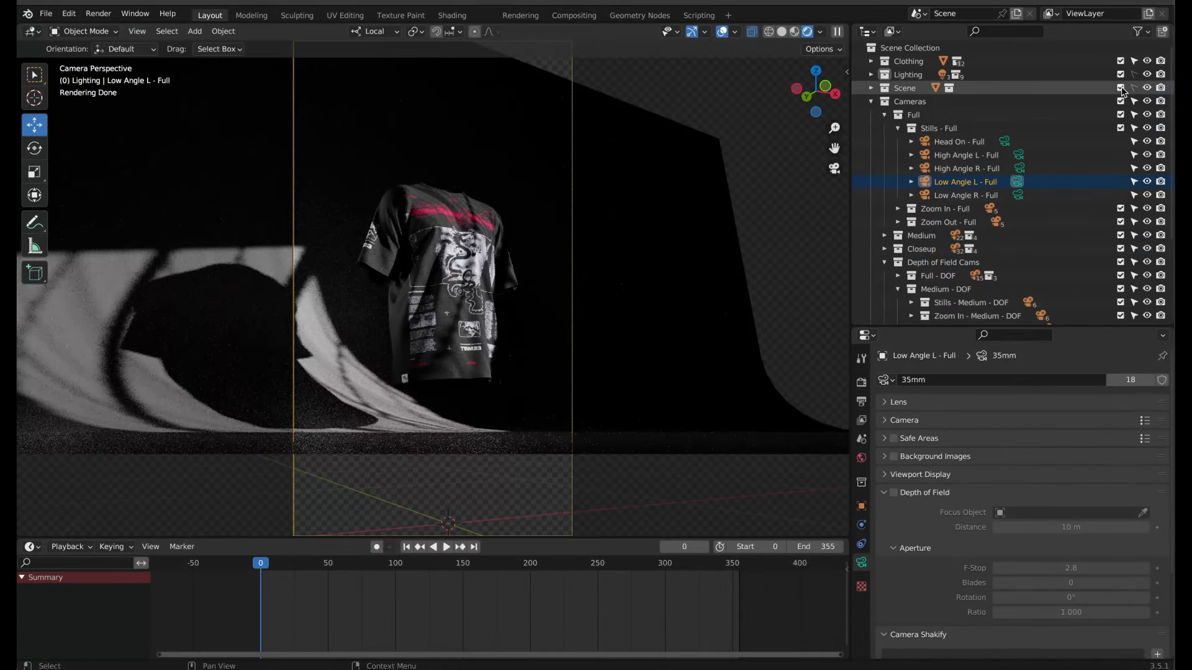
click(1121, 87)
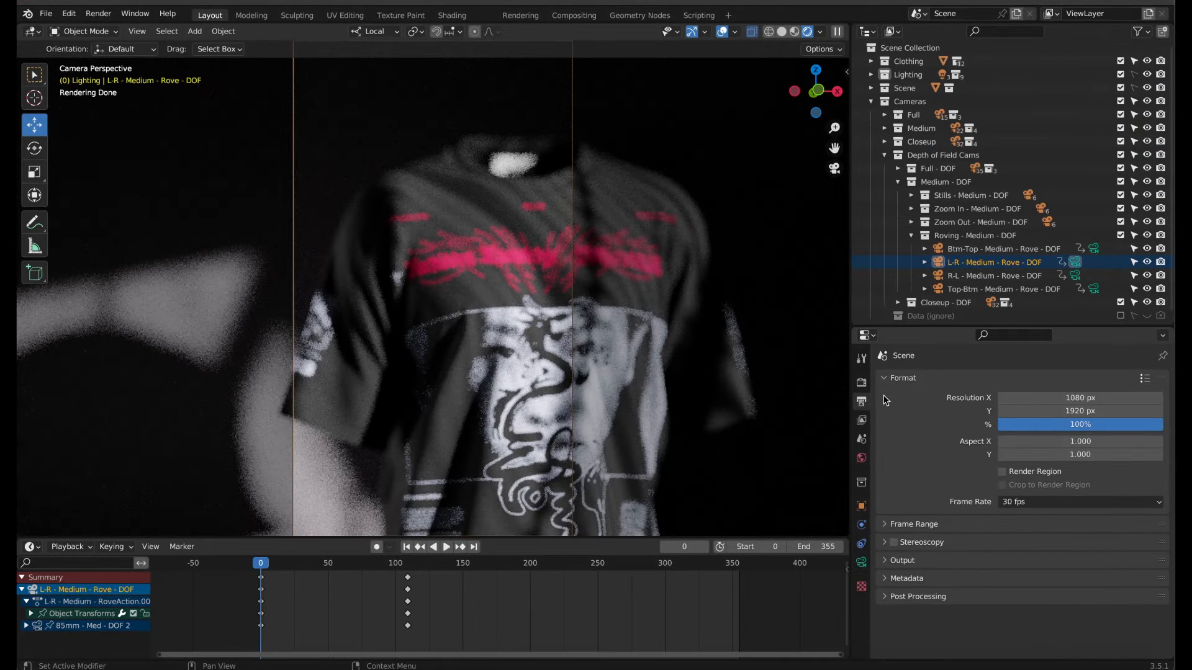
Set the frame range to end at frame 109
click(912, 524)
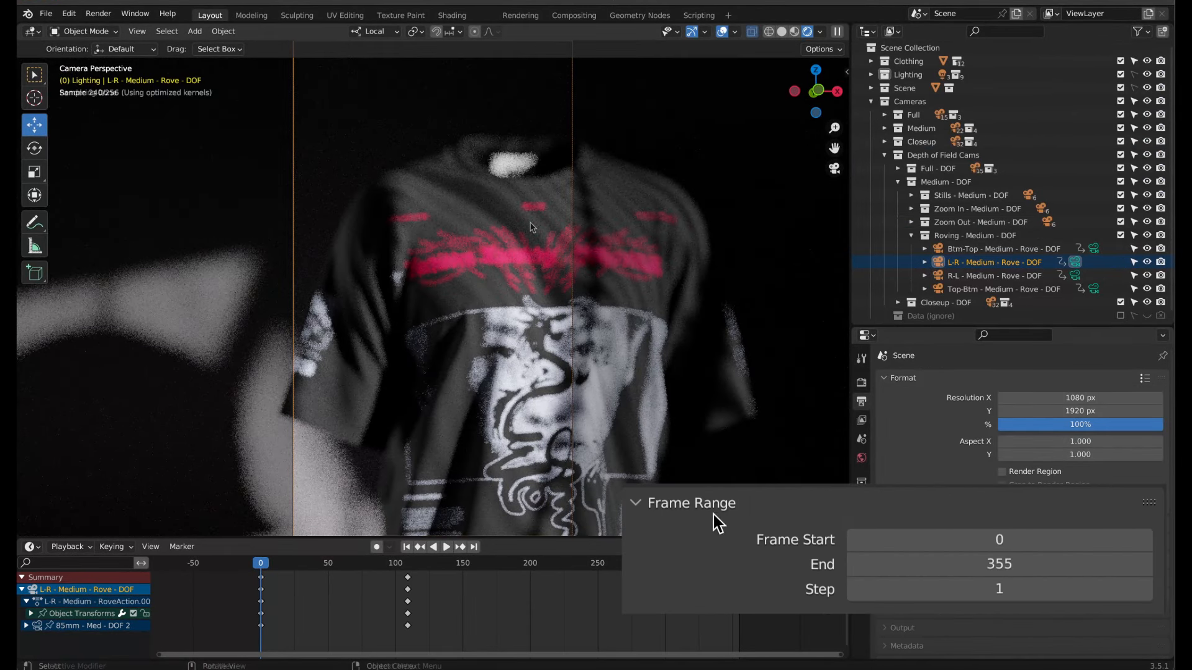
double_click(998, 564)
text(109)
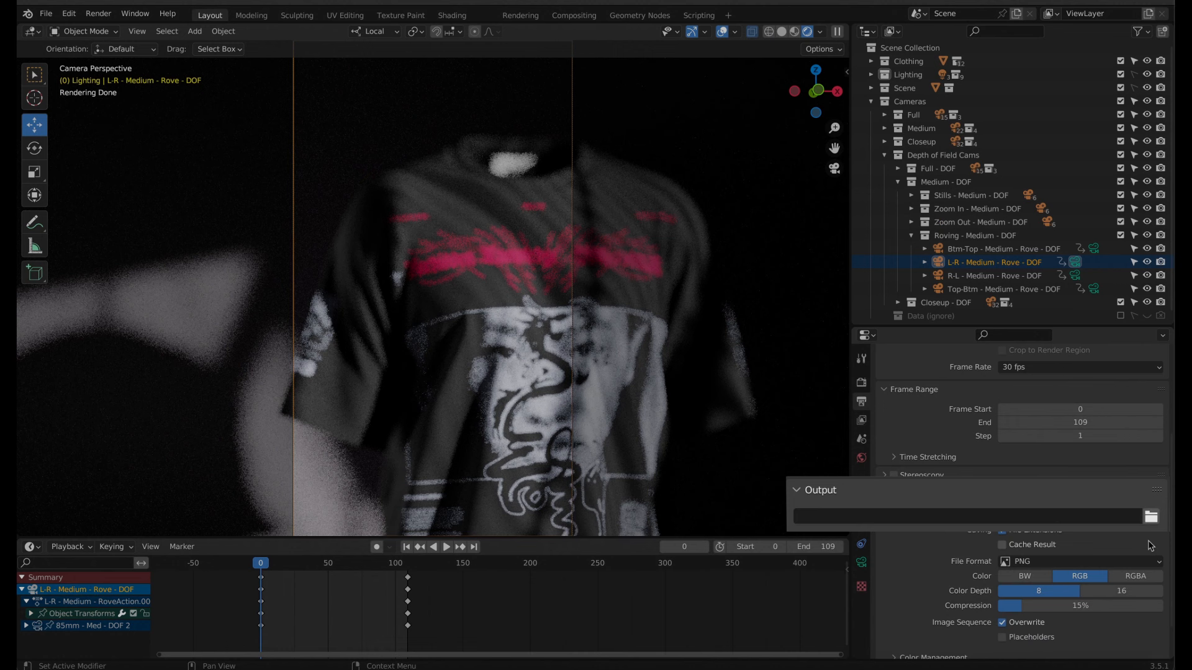
Point the render output to a new Render folder beside the project file
click(1153, 516)
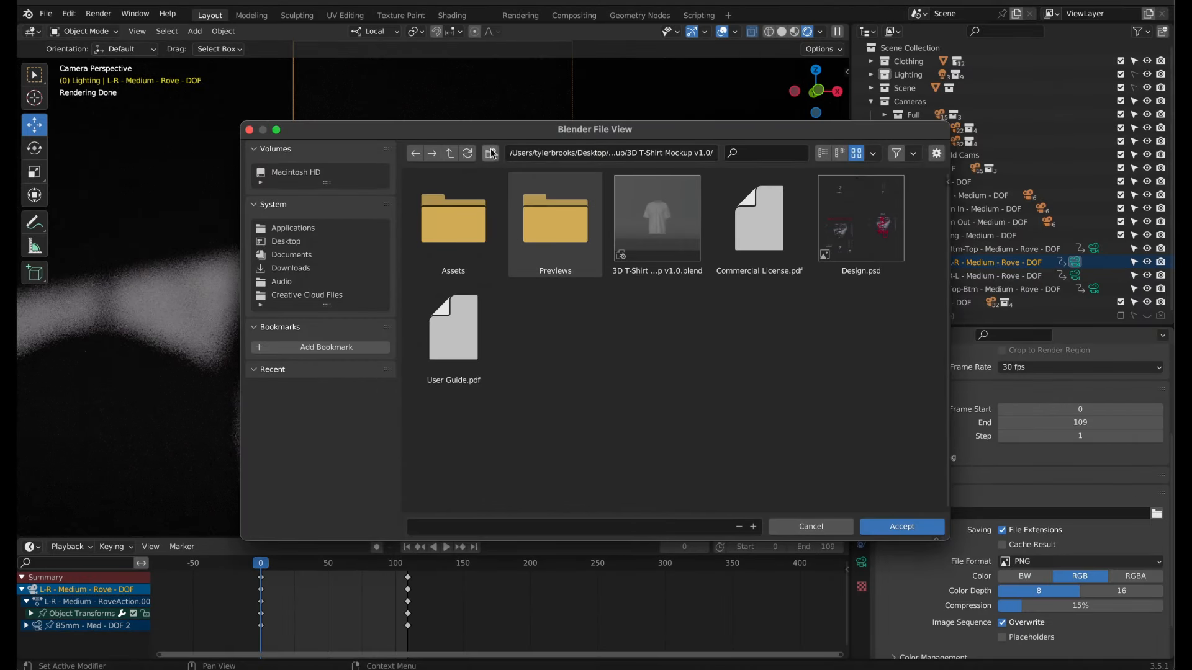
click(491, 153)
text(Render)
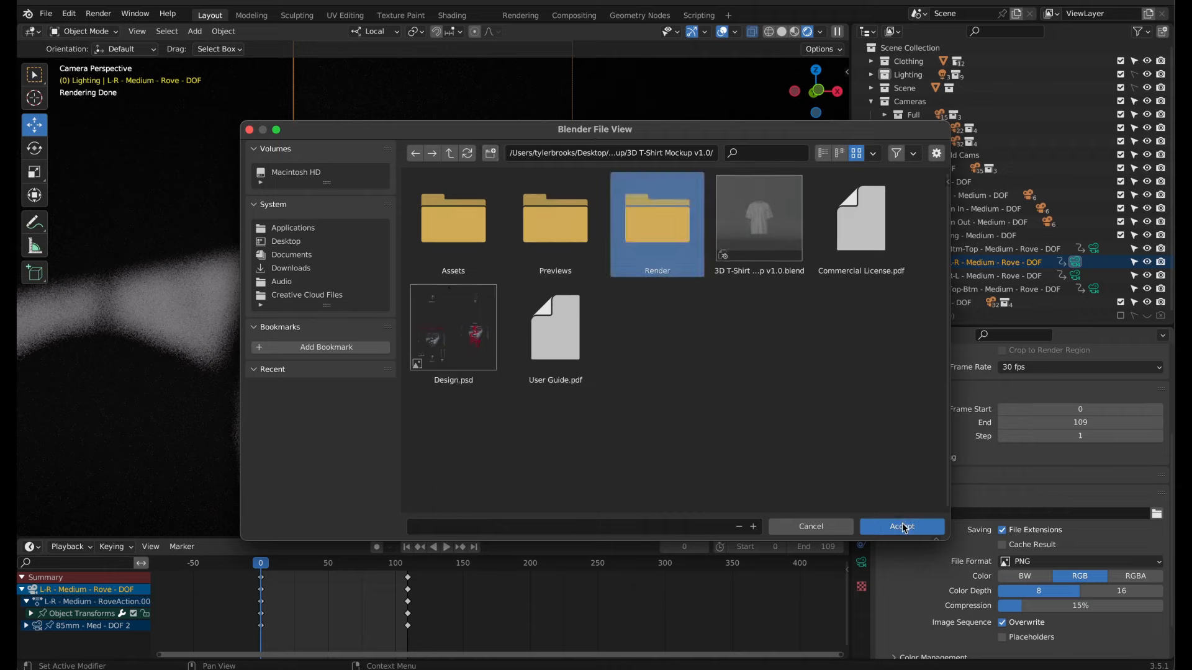
double_click(657, 219)
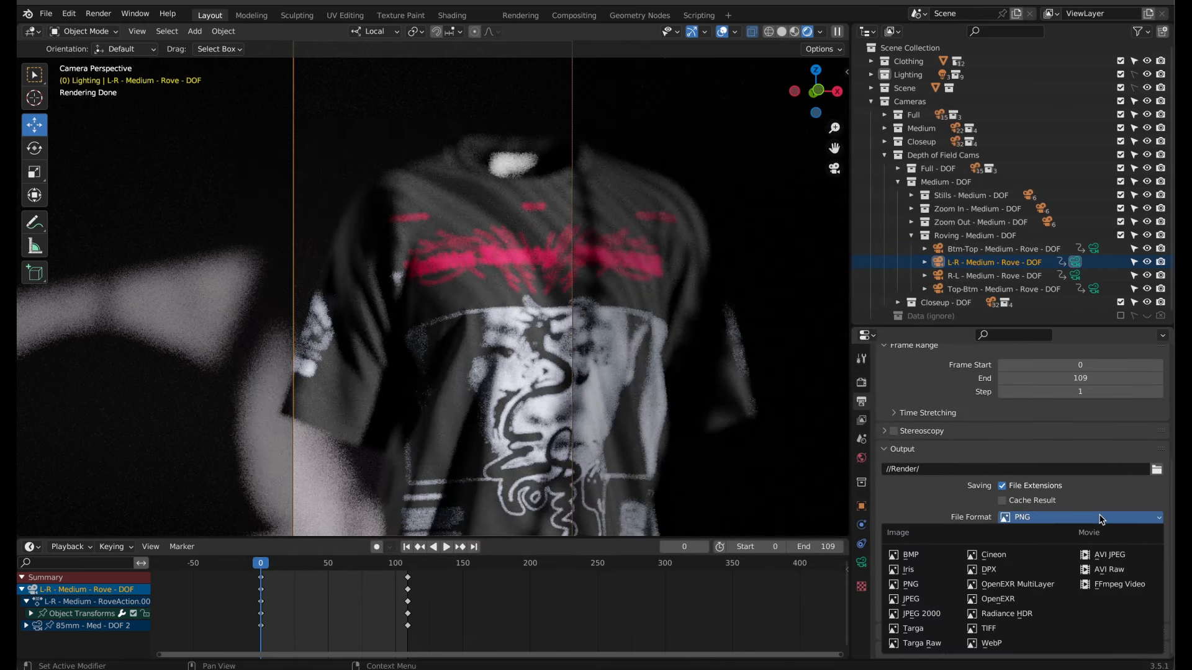
Keep PNG as the output format with plain RGB colour
click(1079, 517)
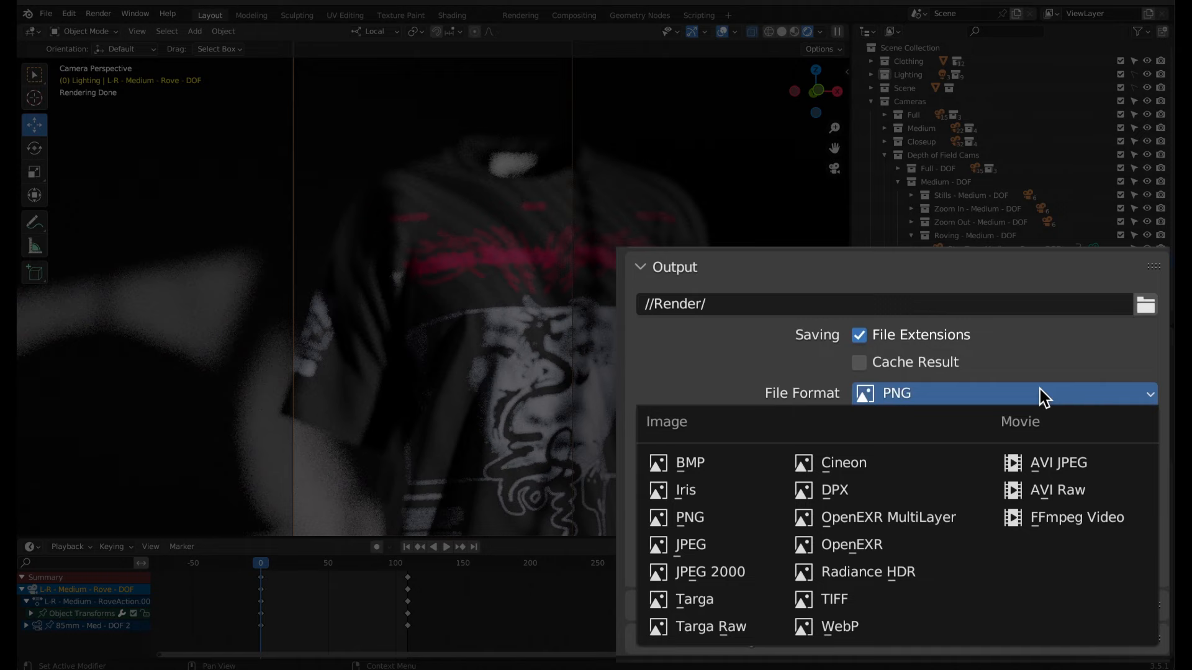
click(685, 516)
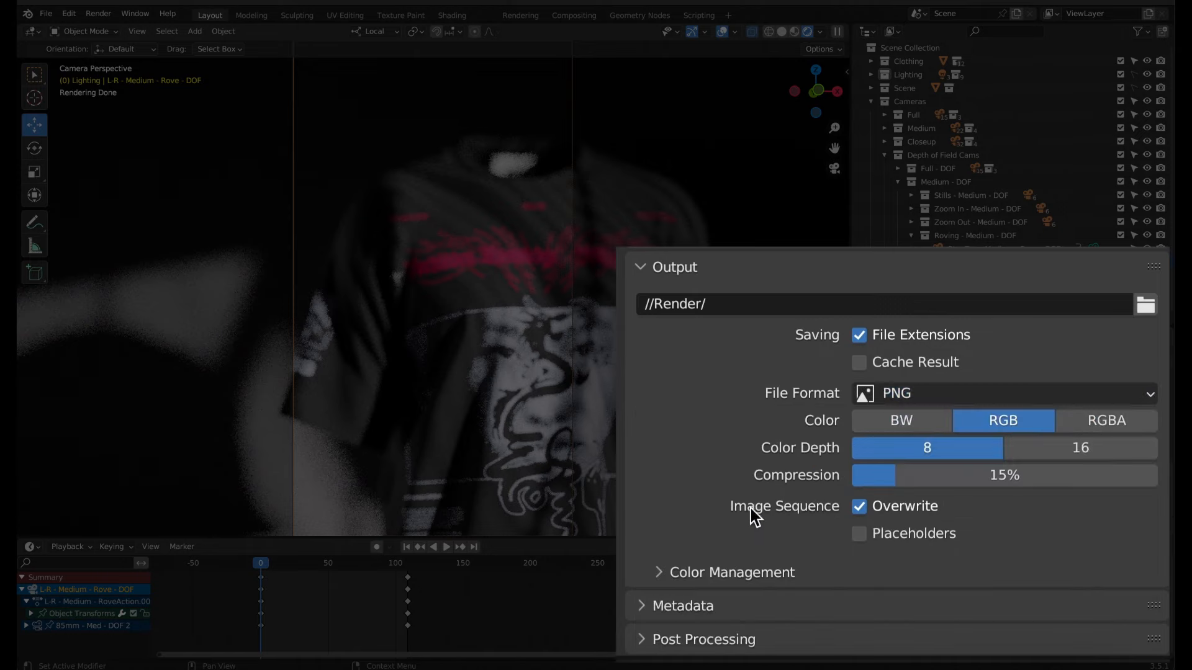
click(1106, 421)
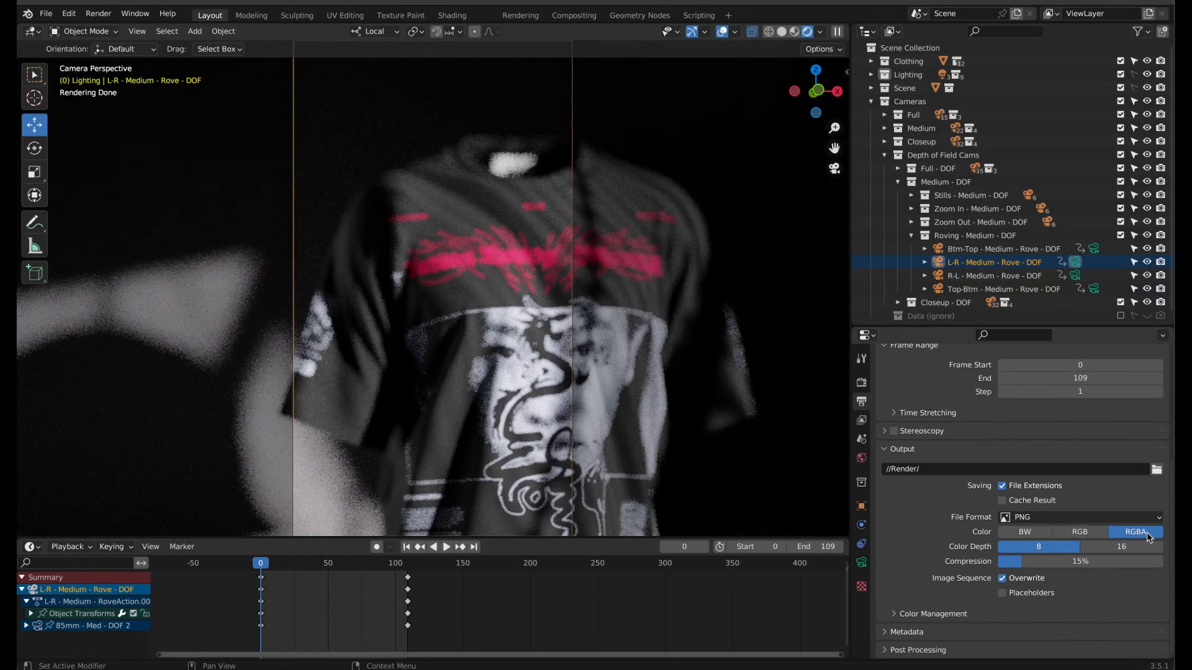
click(1078, 531)
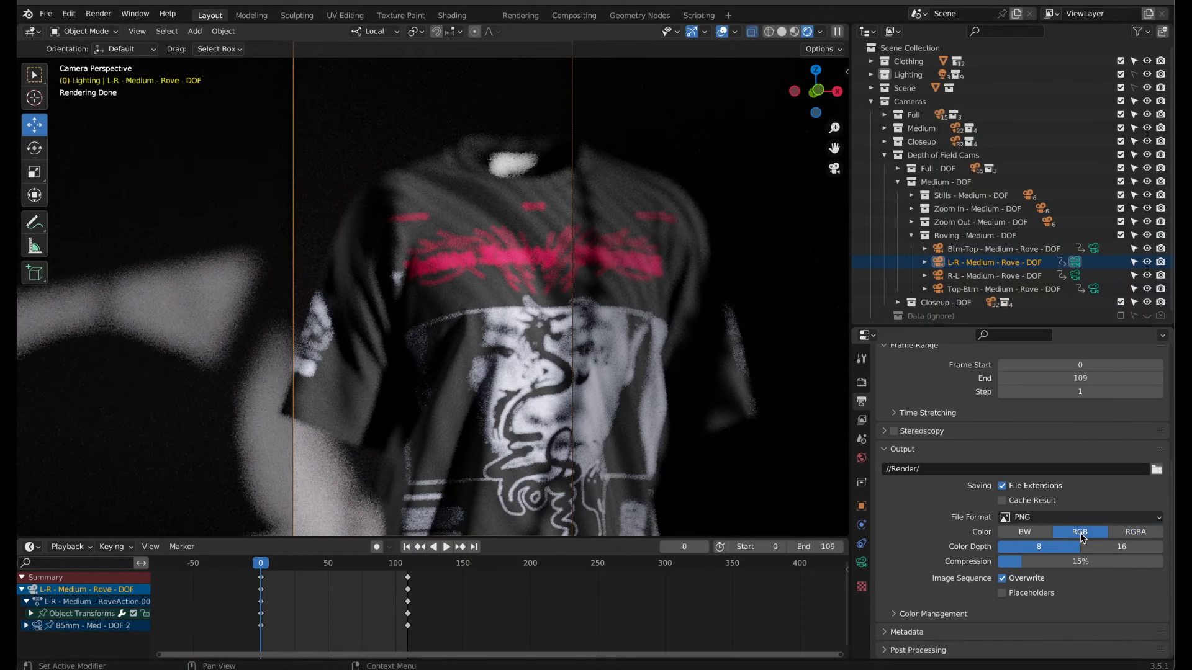
click(67, 14)
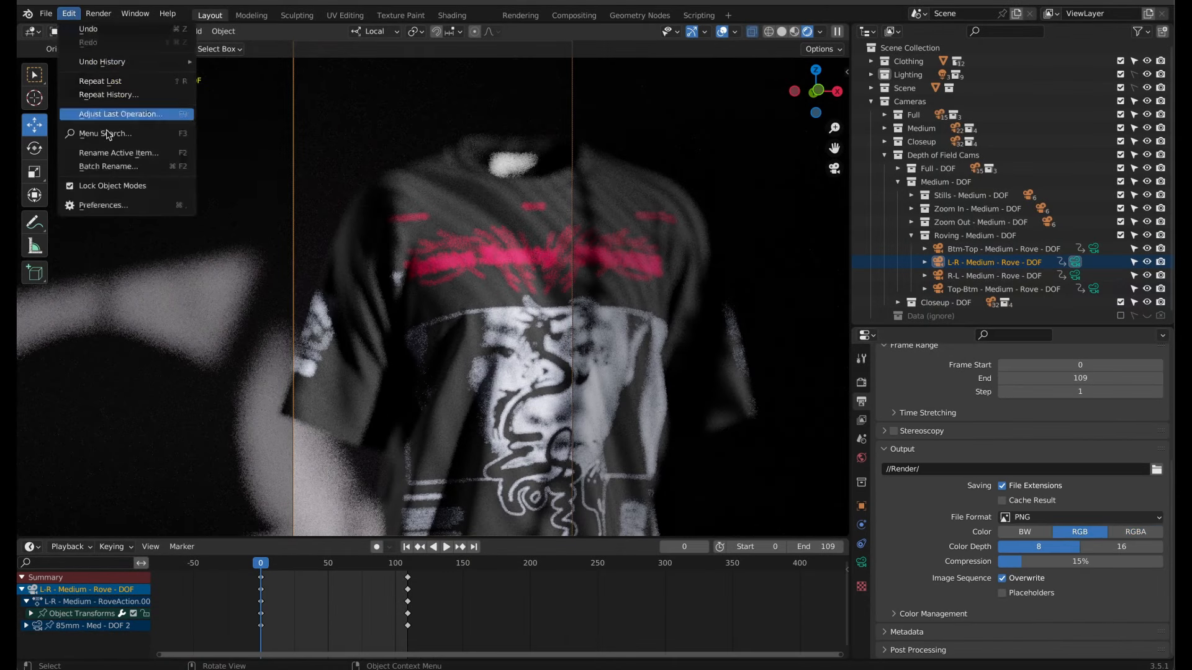
Bring up Preferences to check Metal rendering on the Apple M2 Pro GPU
click(104, 205)
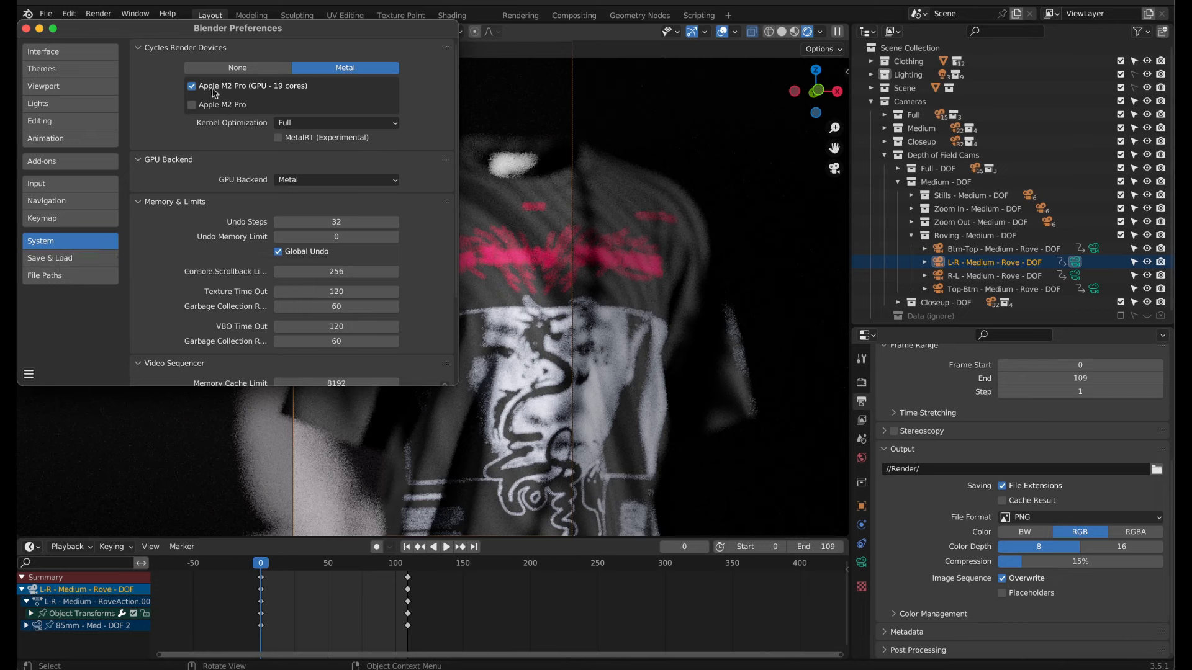
mouse_move(259, 93)
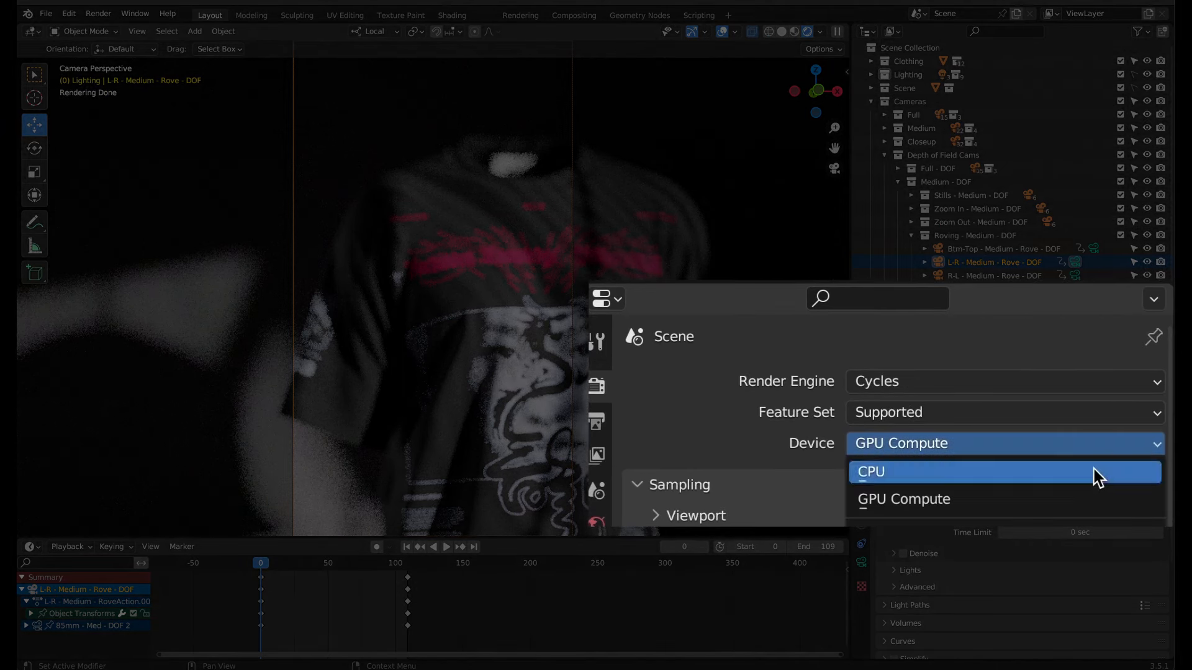
mouse_move(984, 505)
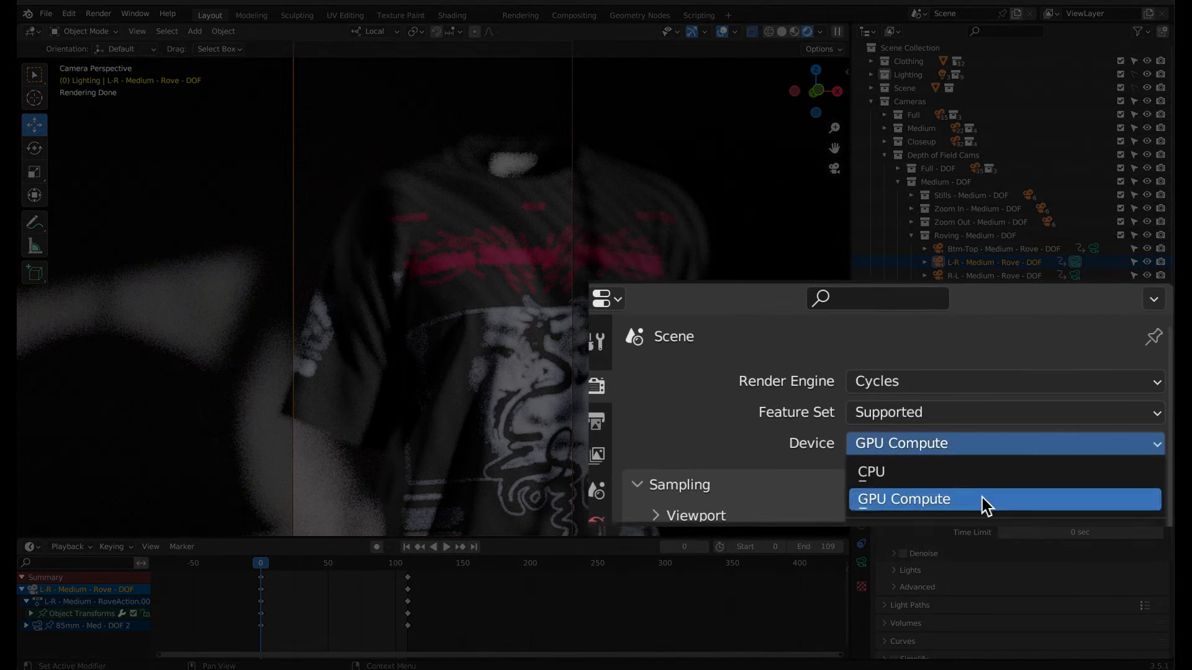
Keep GPU Compute as the scene's render device
click(903, 499)
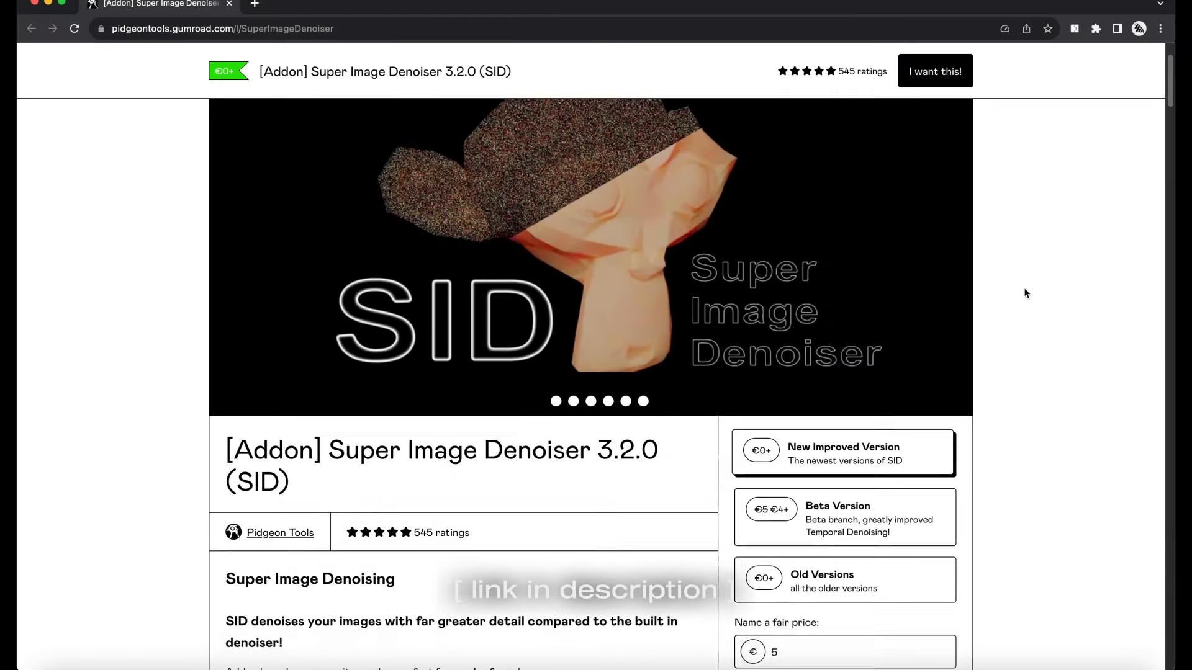
scroll(down, 3)
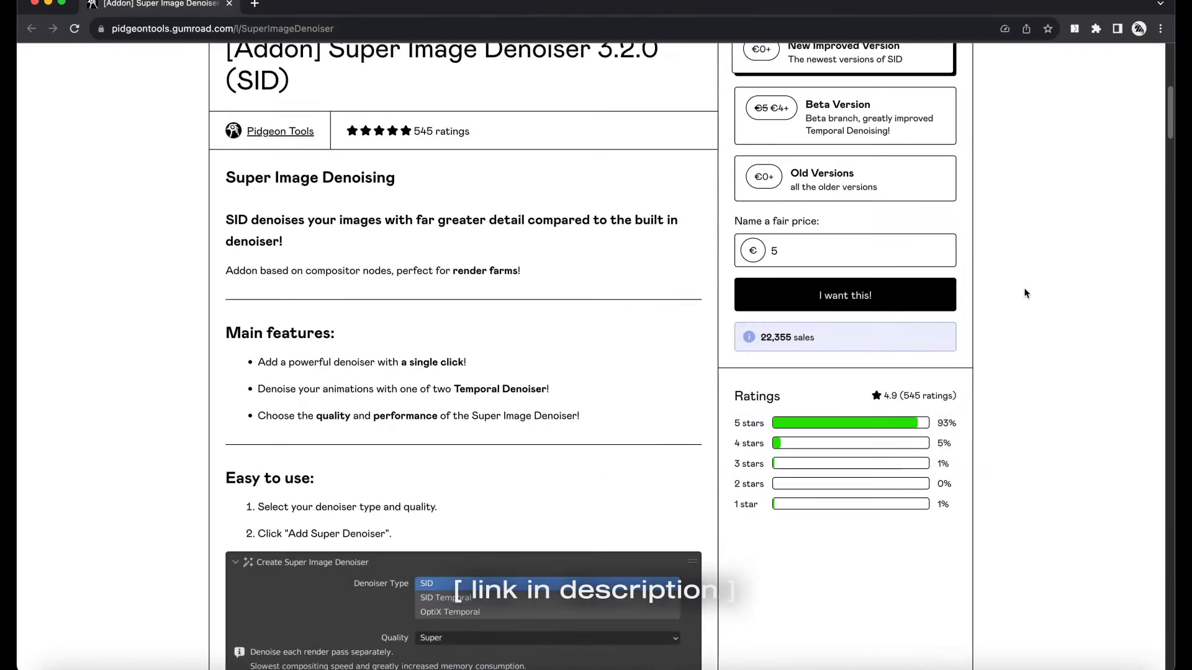
scroll(down, 3)
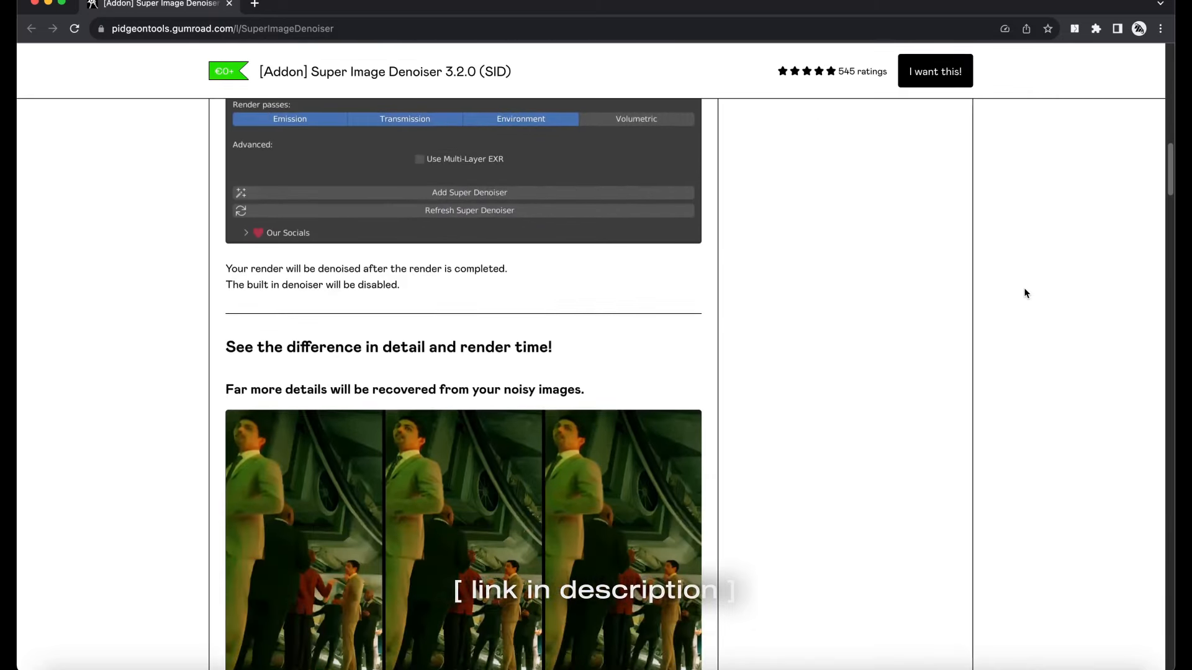
scroll(down, 3)
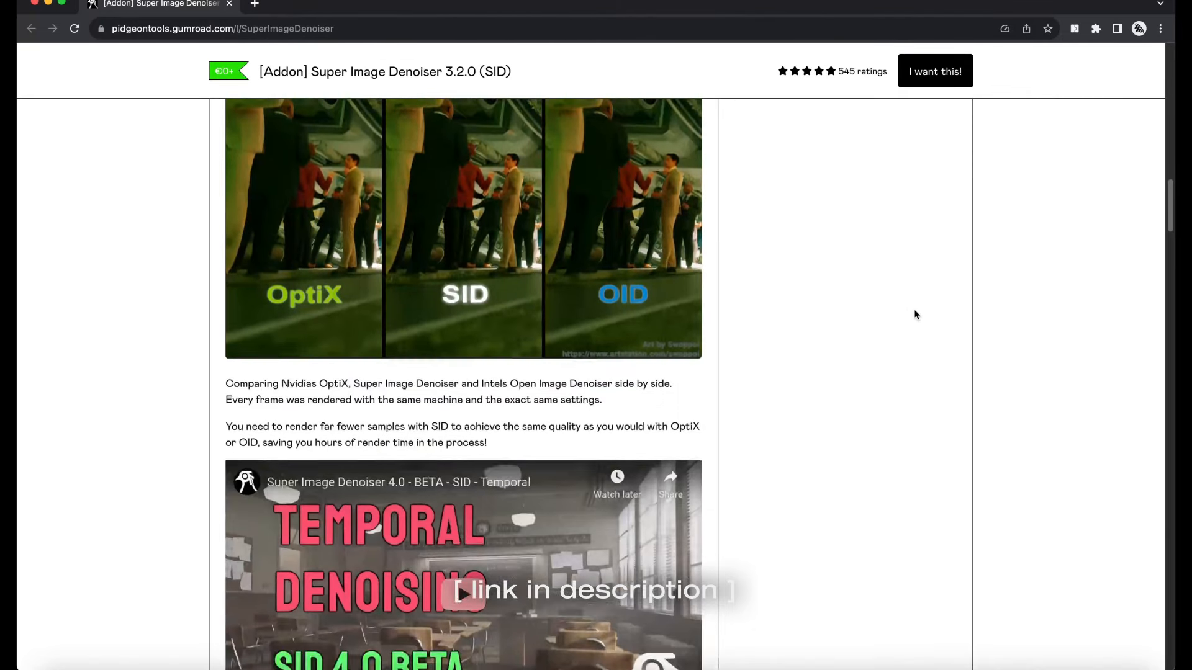
scroll(down, 3)
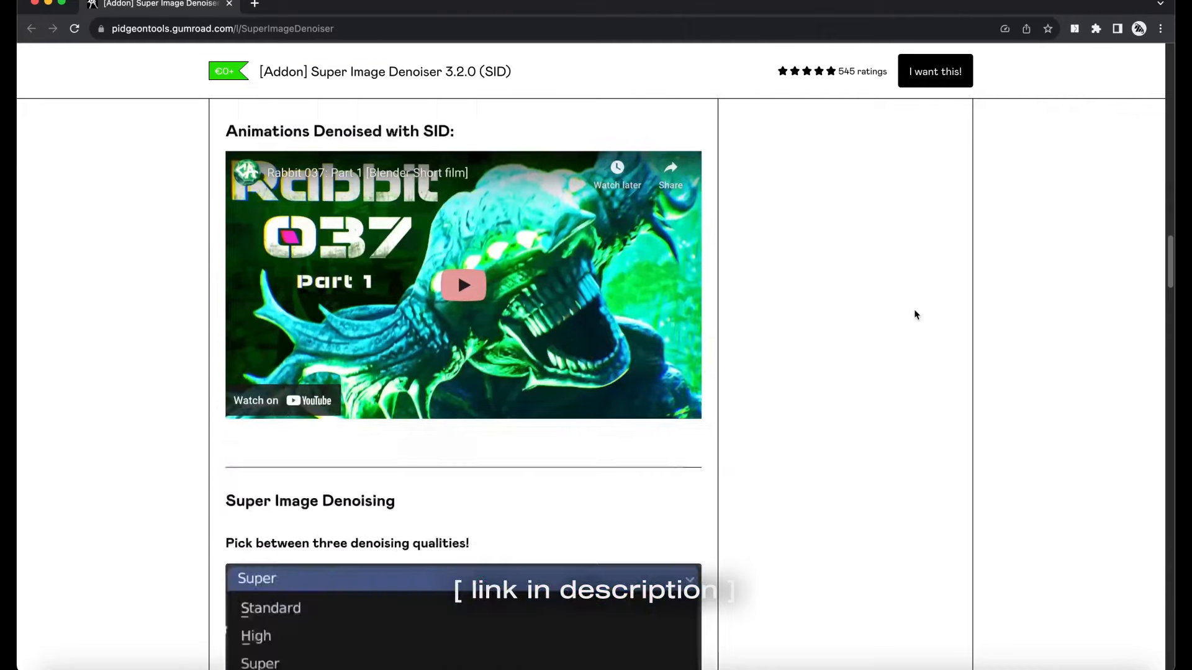
scroll(down, 3)
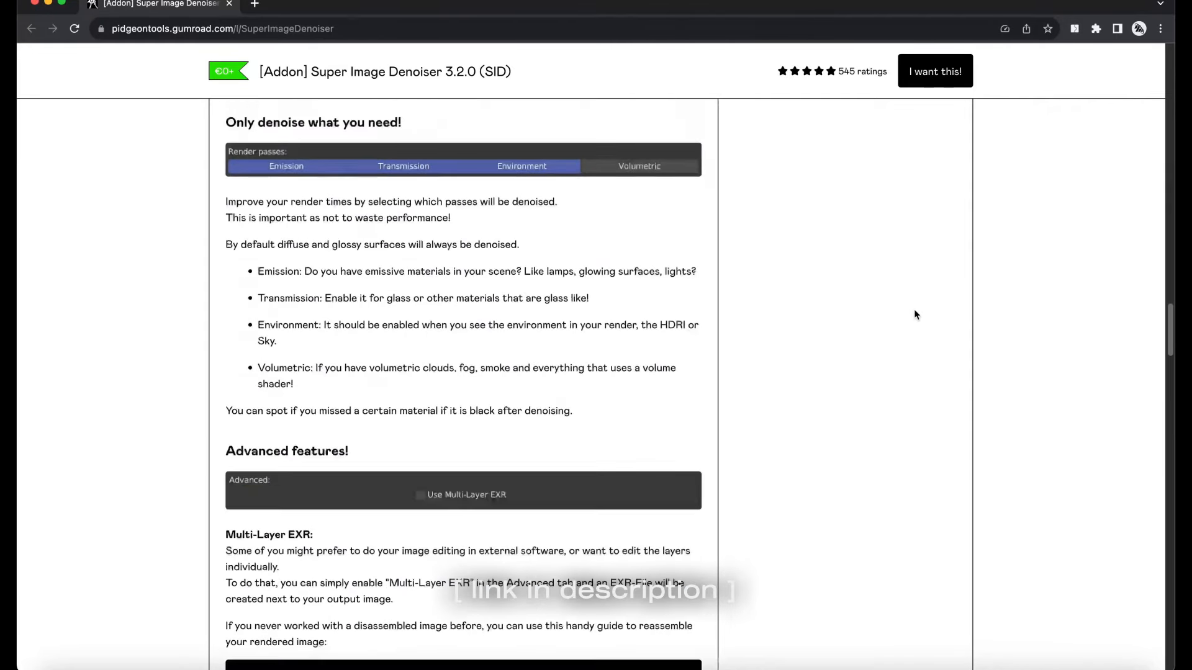
scroll(down, 3)
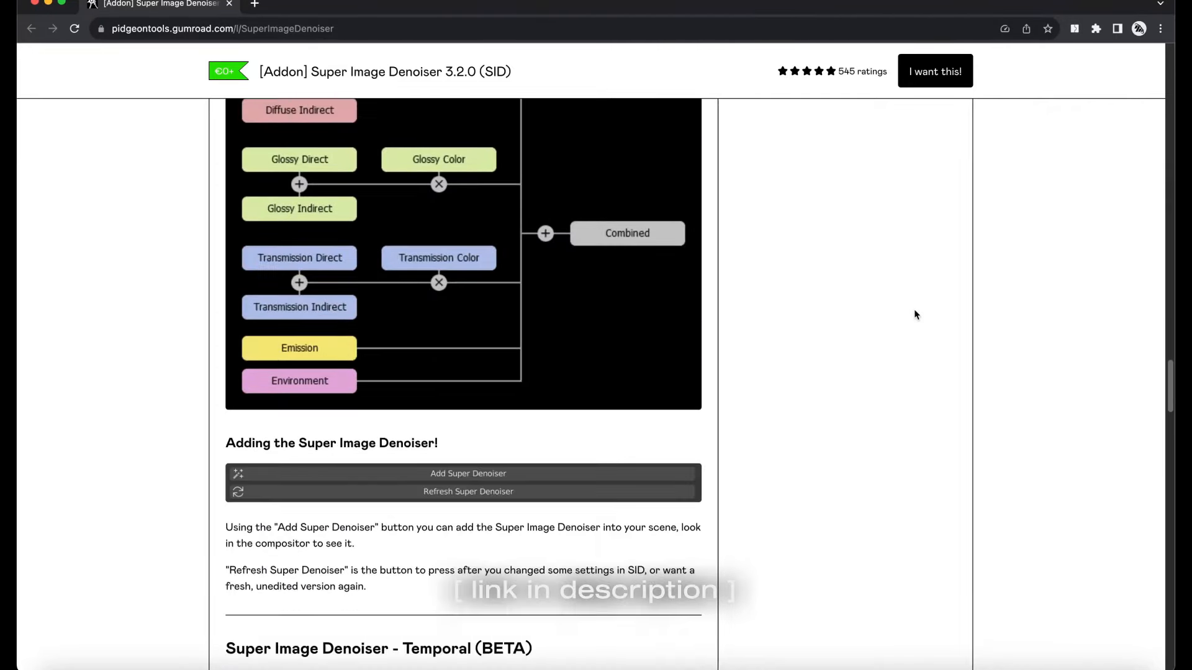
scroll(down, 3)
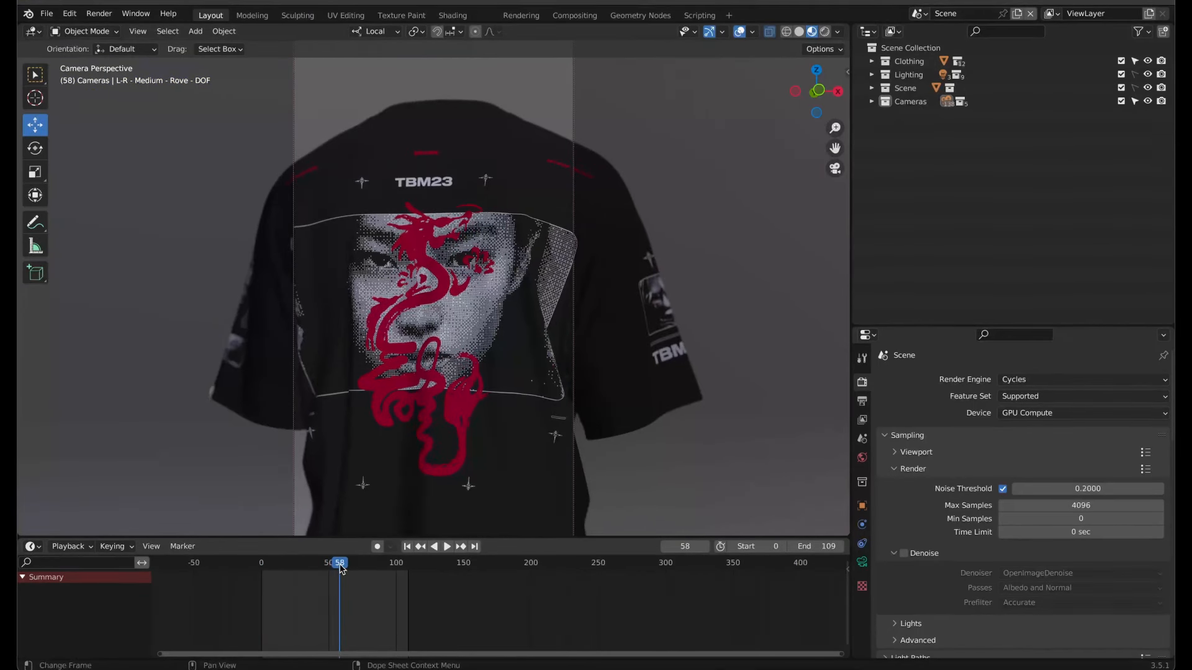
Render a frame-58 test still, then start rendering the whole animation
click(99, 12)
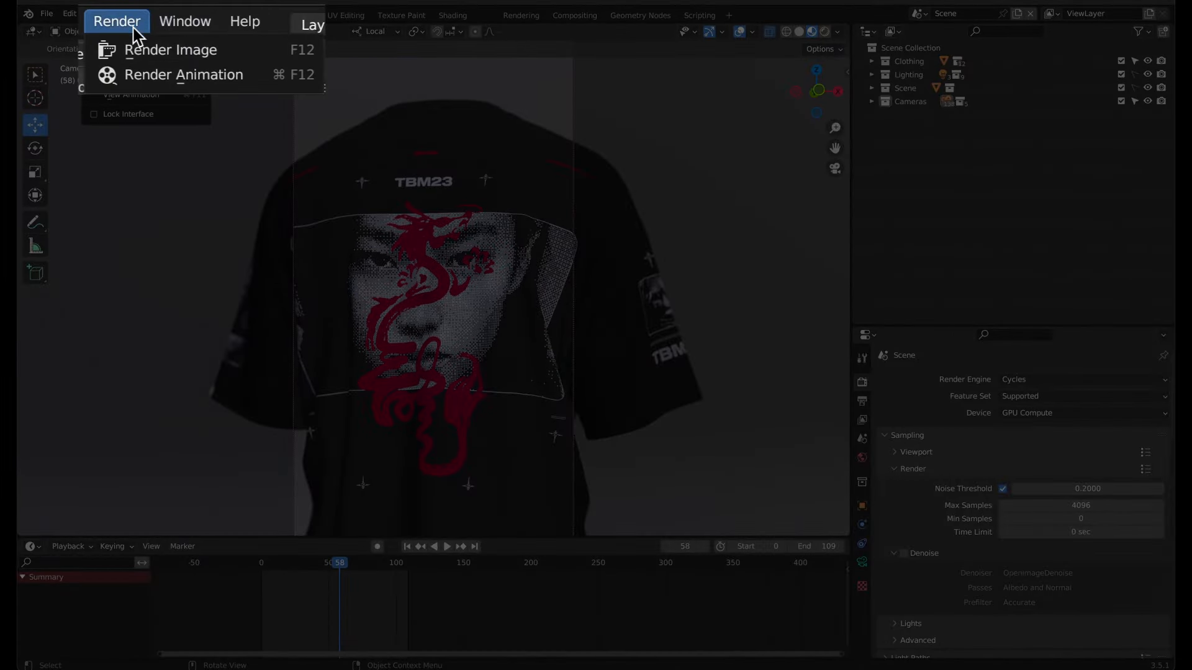
click(171, 50)
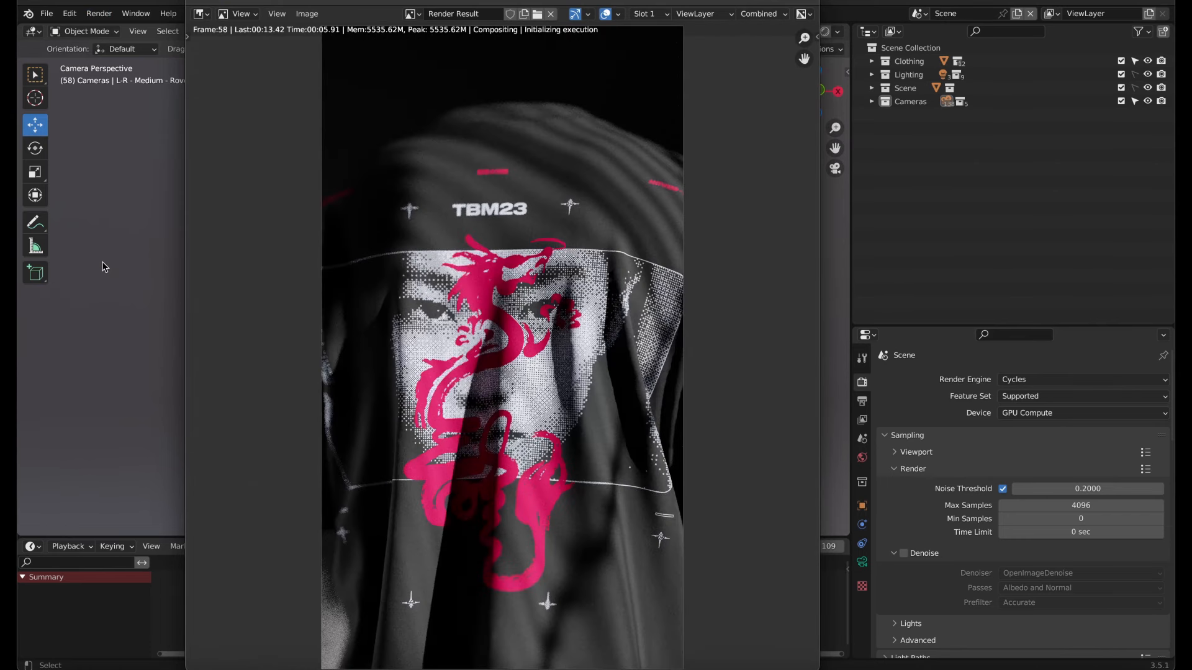
click(98, 12)
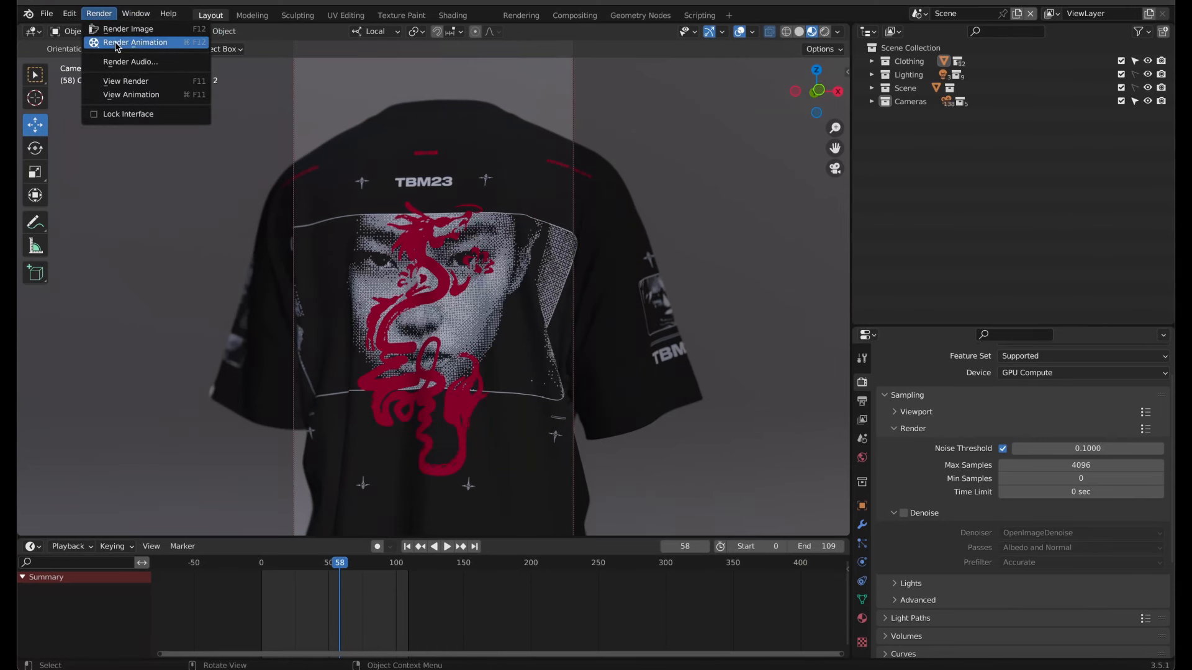
click(136, 43)
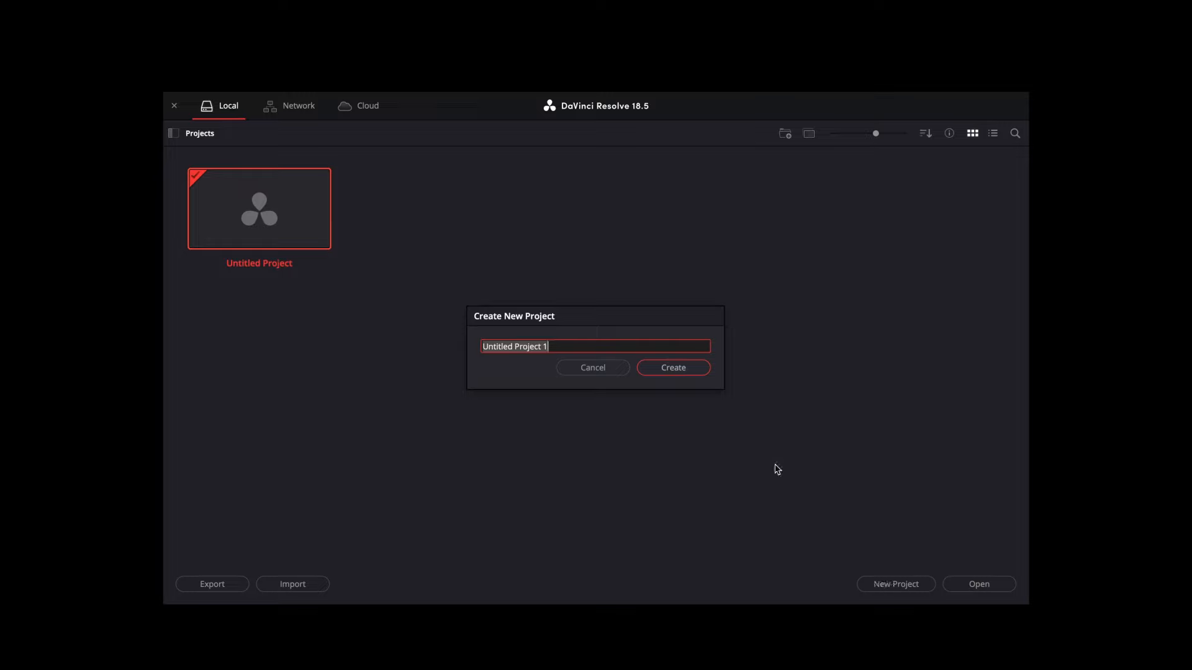
Create the Blender Mockup project with a 30 fps timeline frame rate saved
click(671, 368)
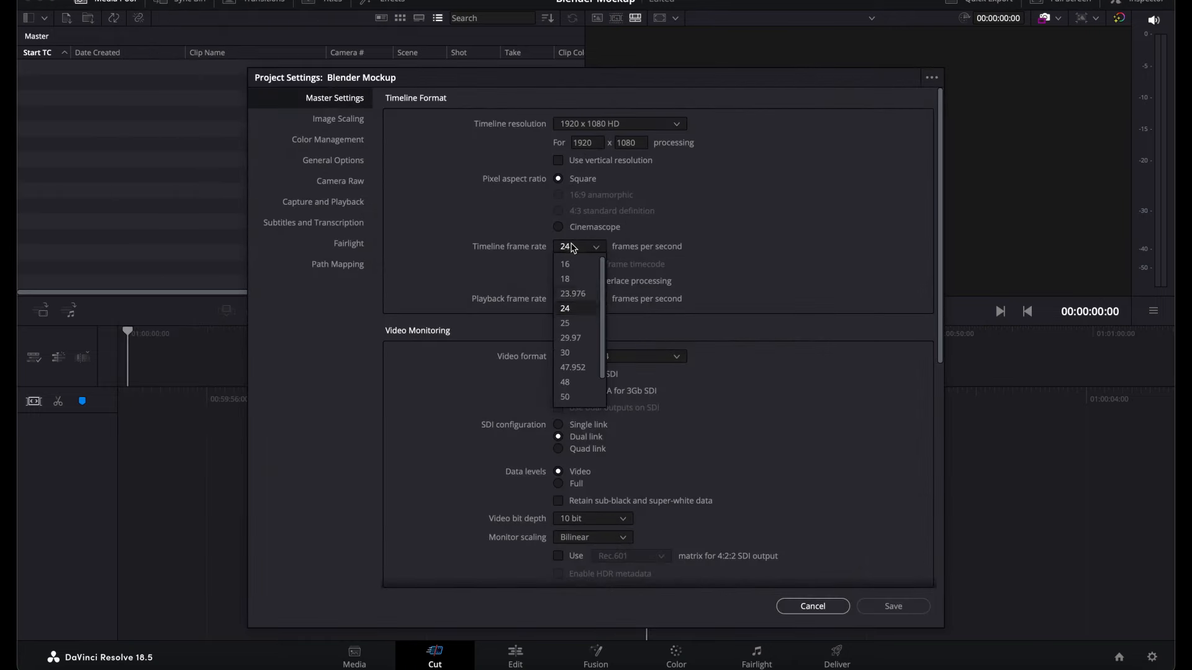
click(564, 353)
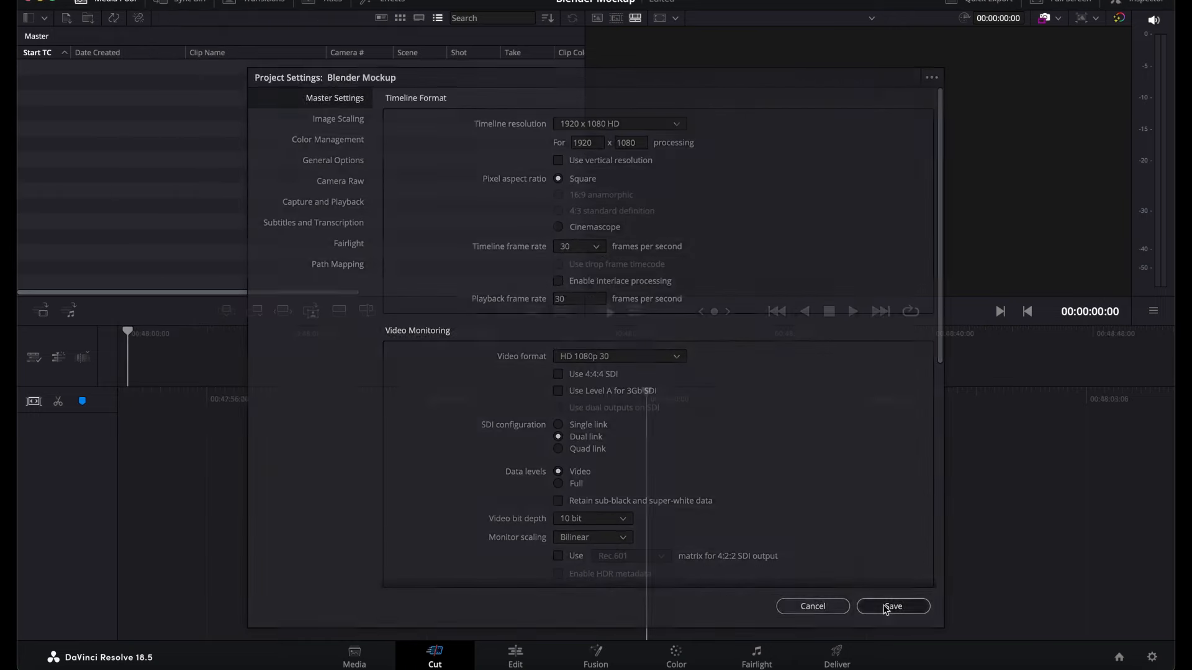
click(891, 605)
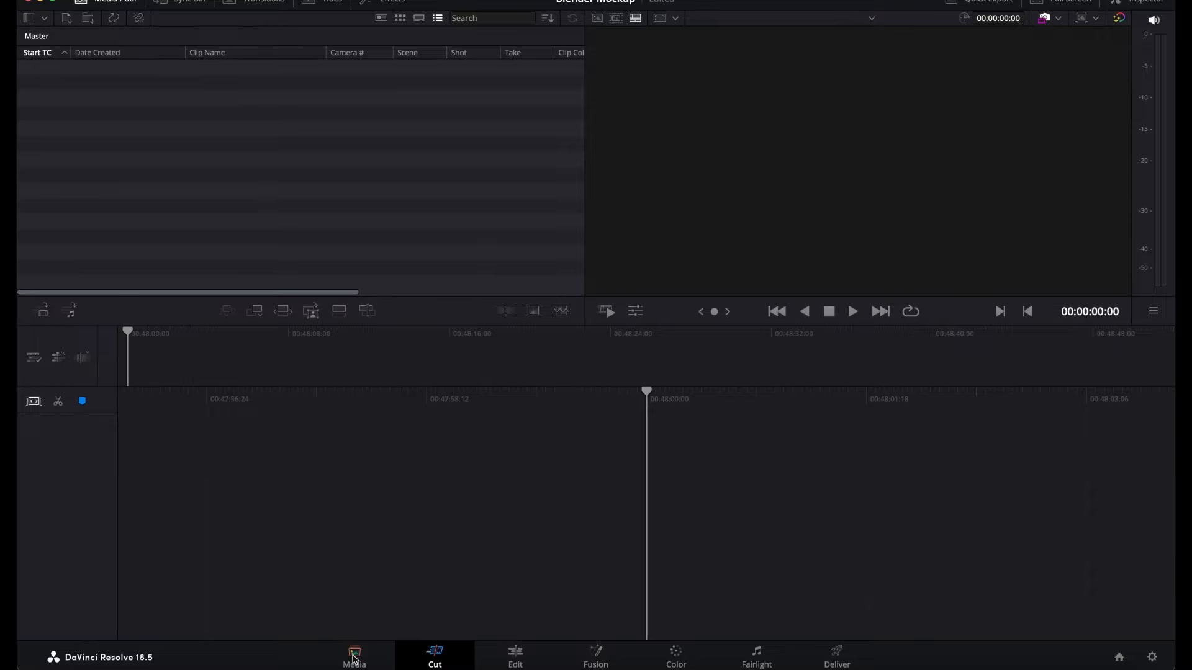
Add Mockup Render as a media location and bring its PNG sequence into the media pool
click(354, 655)
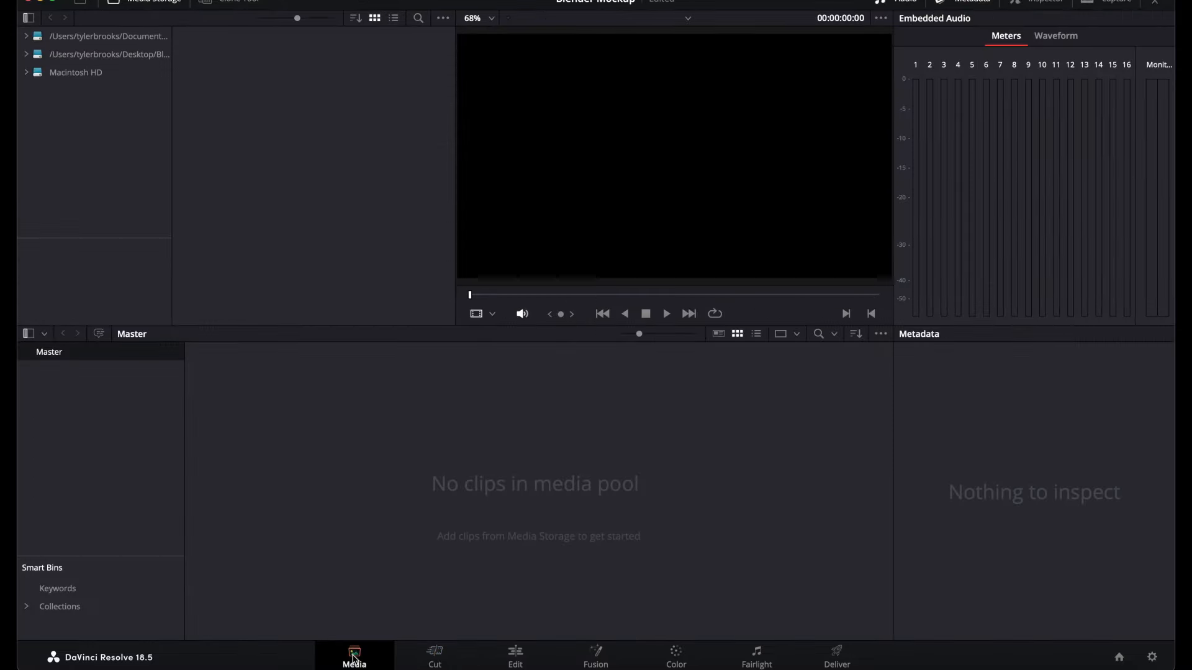
mouse_move(84, 124)
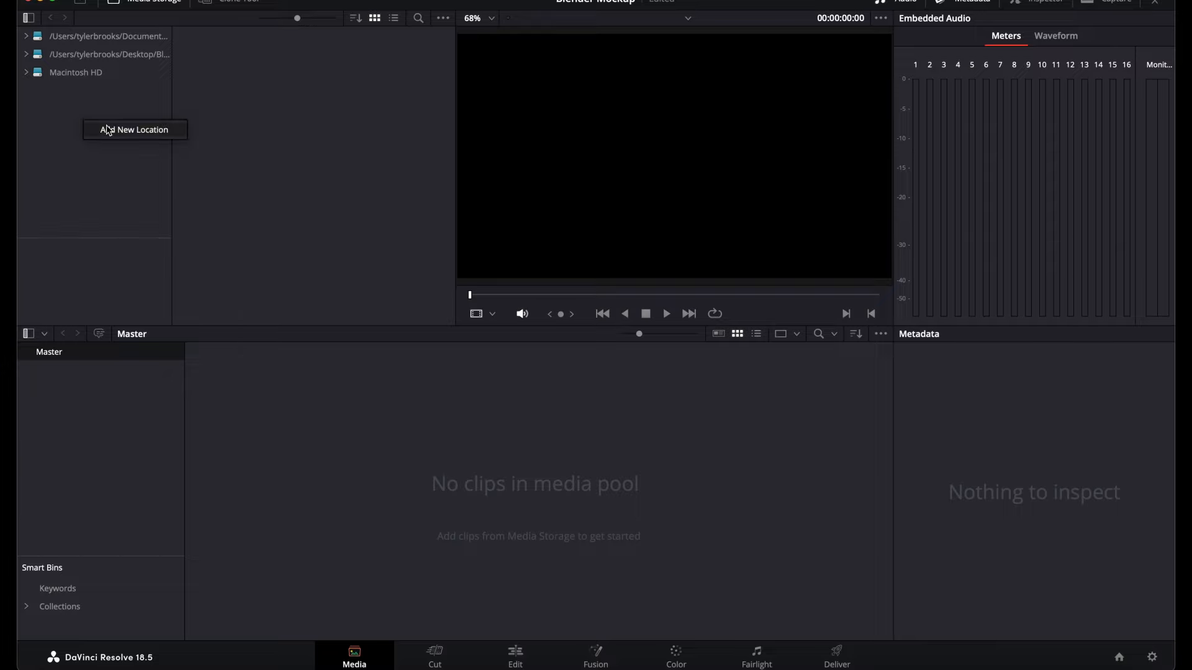
click(134, 129)
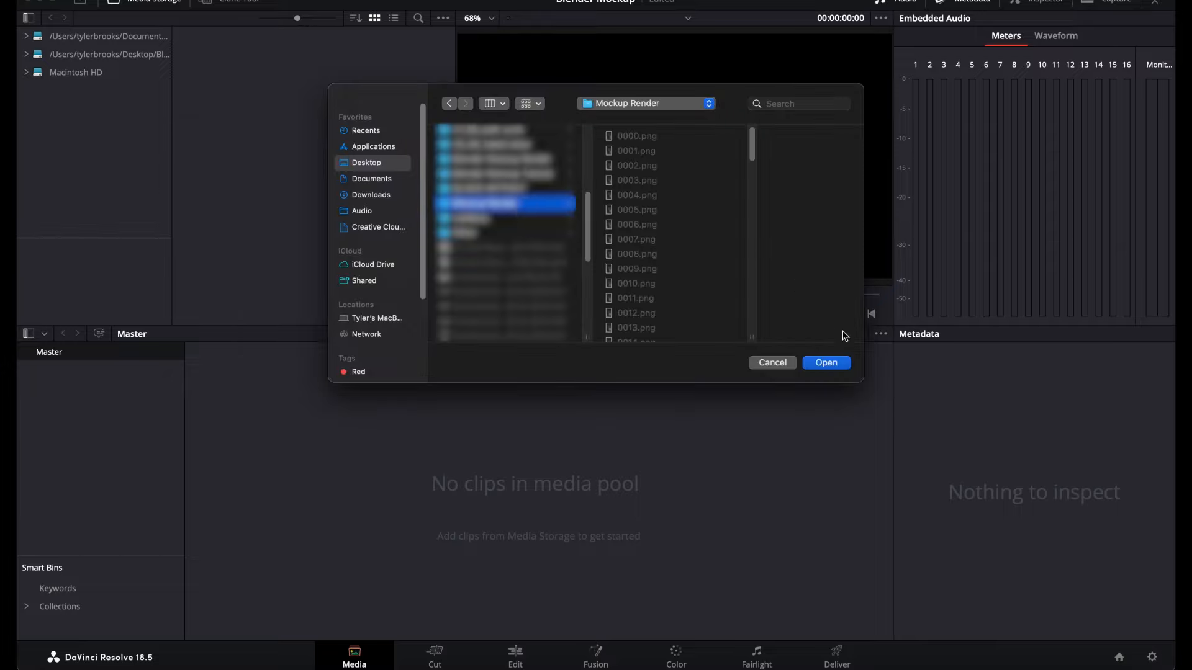
click(826, 363)
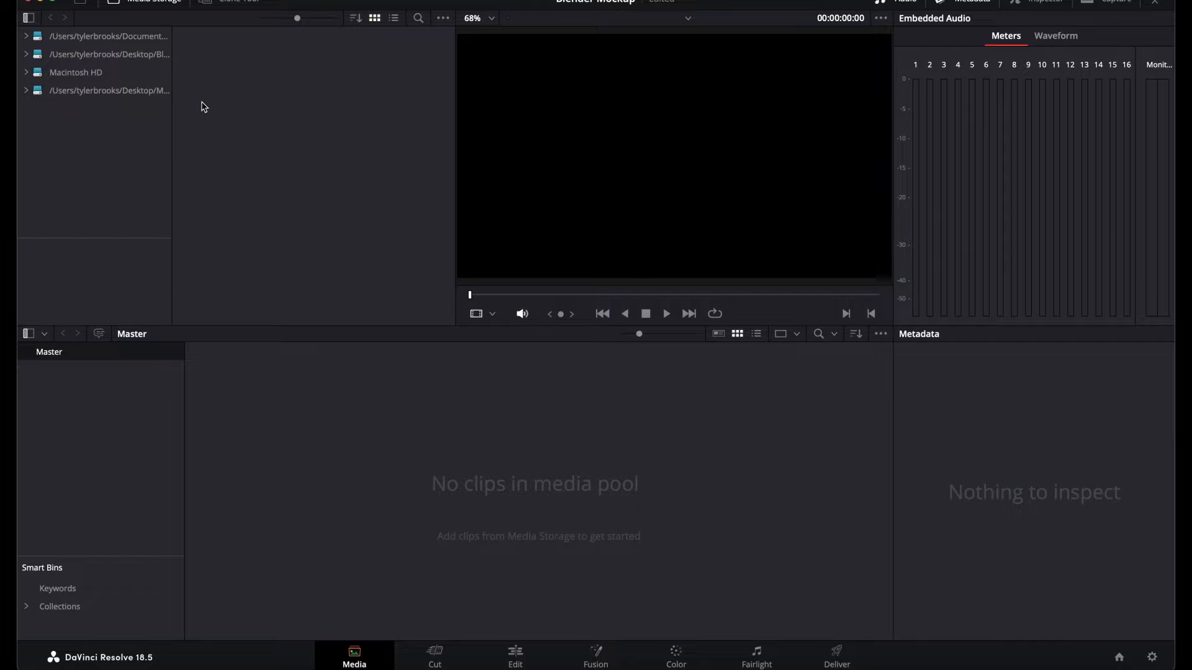
click(335, 26)
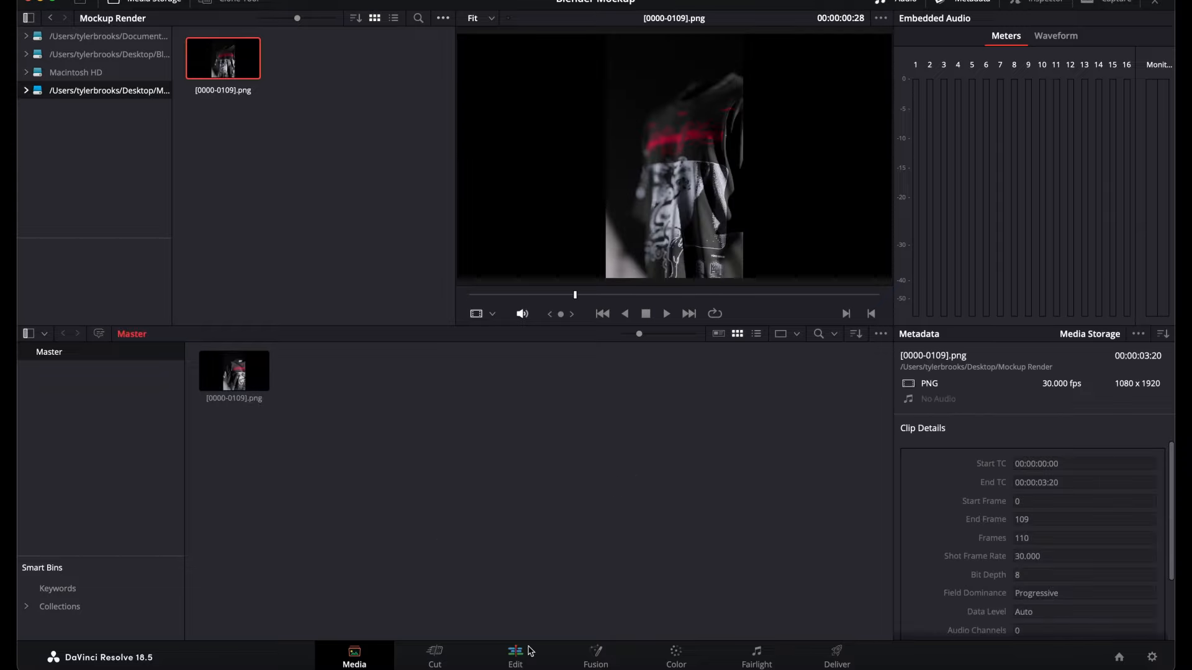
click(514, 655)
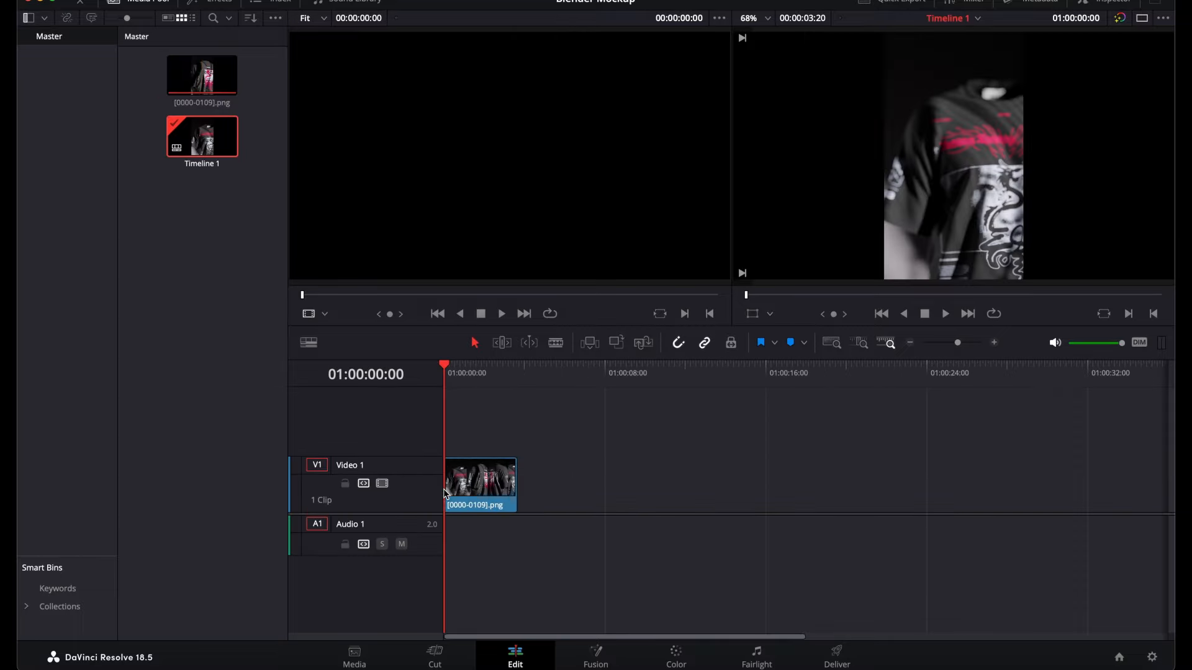
Set the Deliver export to QuickTime H.264 and add the timeline to the render queue
click(835, 654)
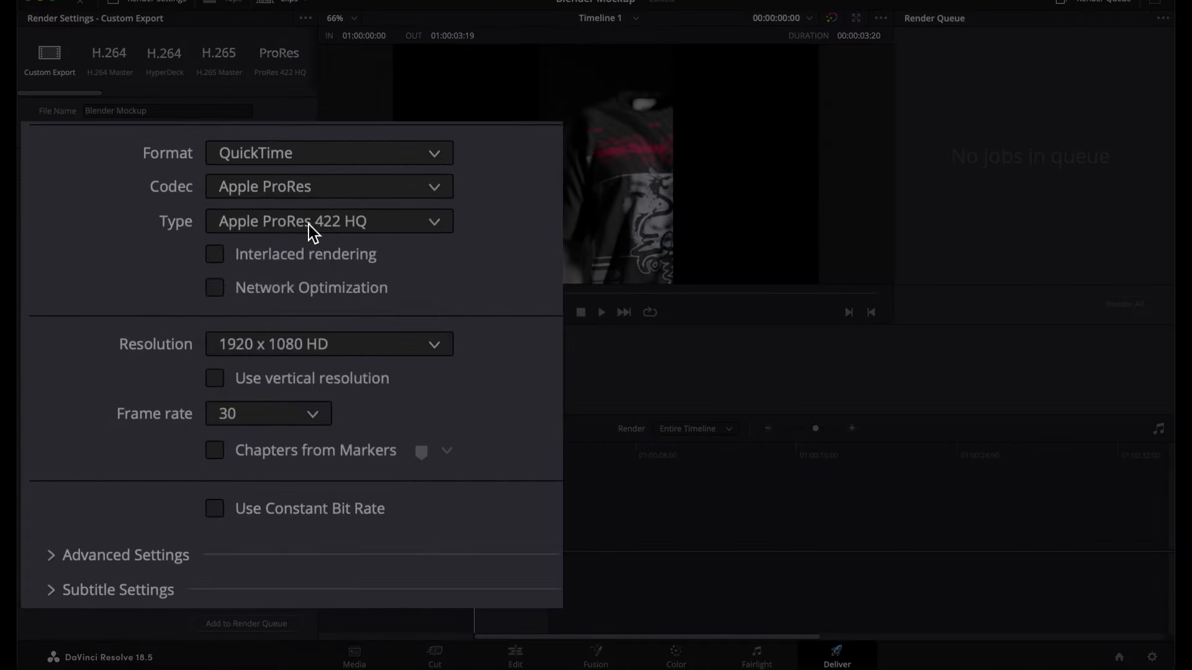
click(328, 221)
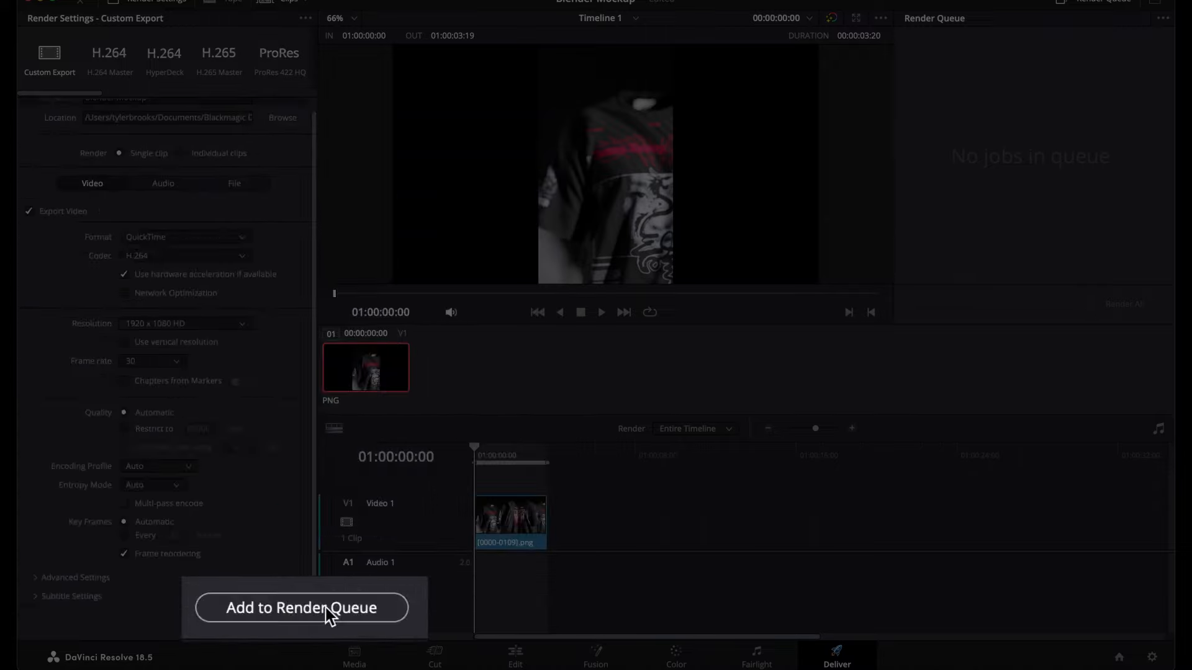
click(300, 607)
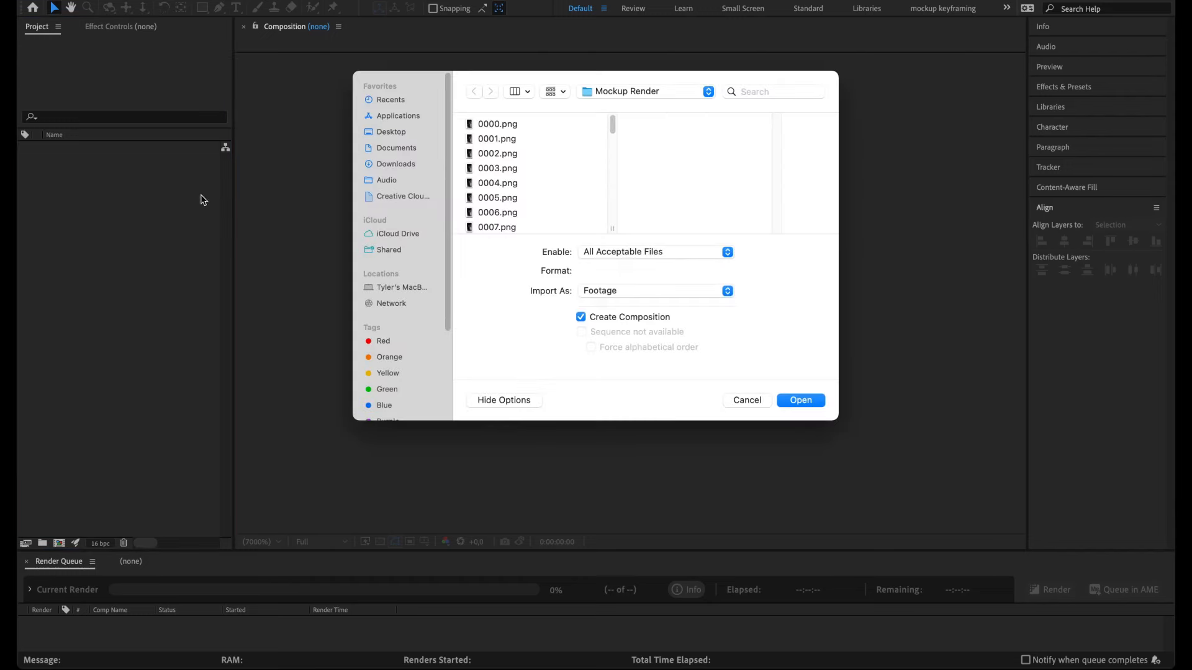
Import the Mockup Render frames starting at 0000.png as a PNG sequence into a new composition
click(497, 123)
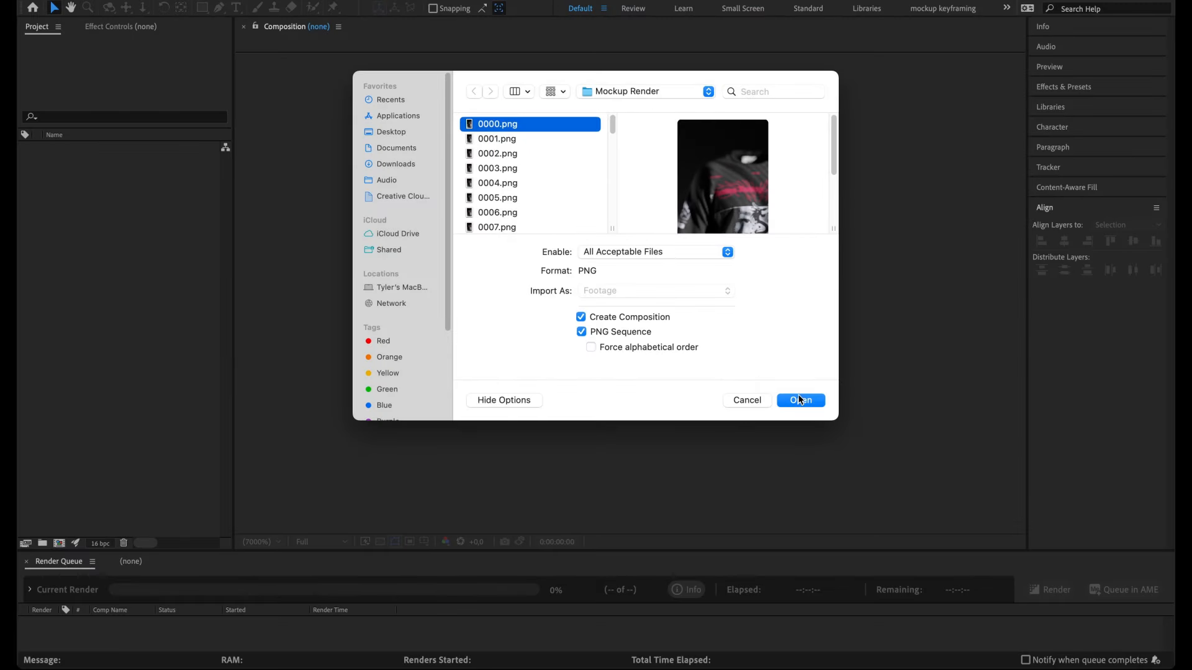
click(801, 399)
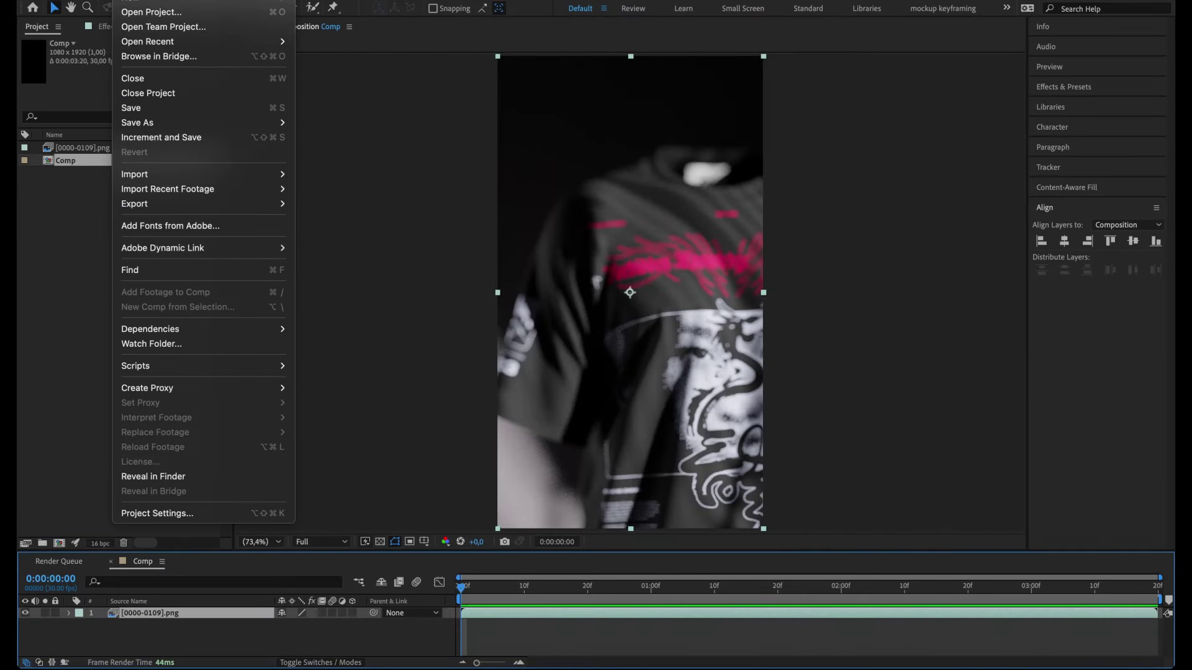
Queue the composition, set output to Comp.mp4 with the H.264 15 Mbps preset, and start rendering
click(360, 225)
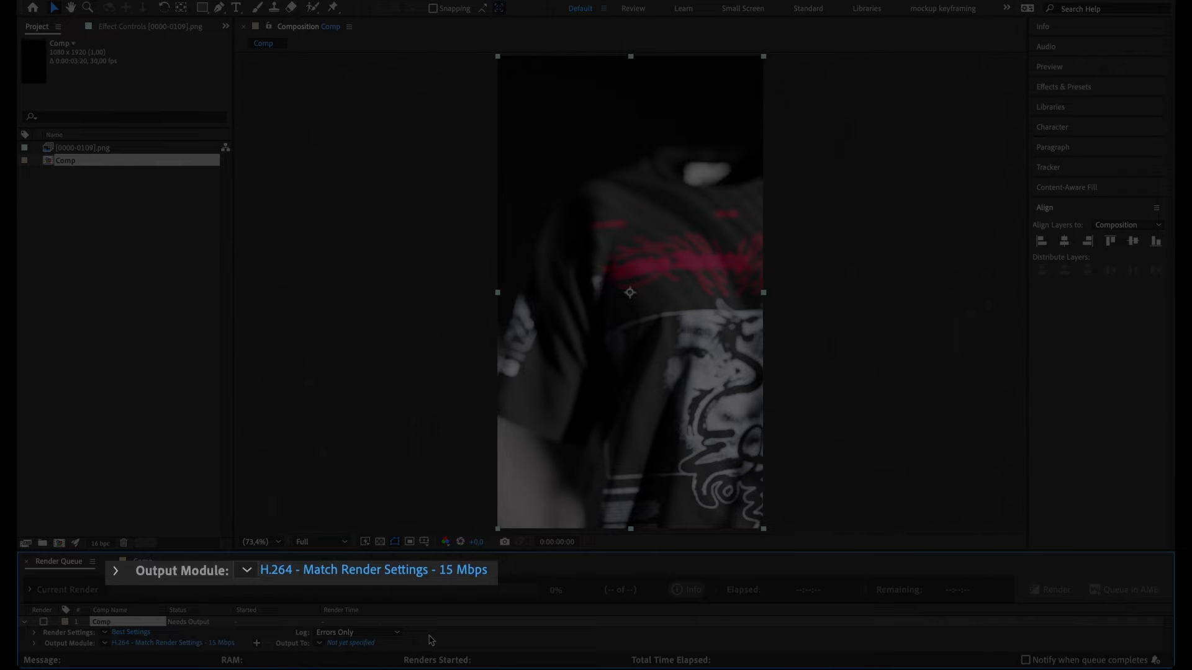
click(350, 643)
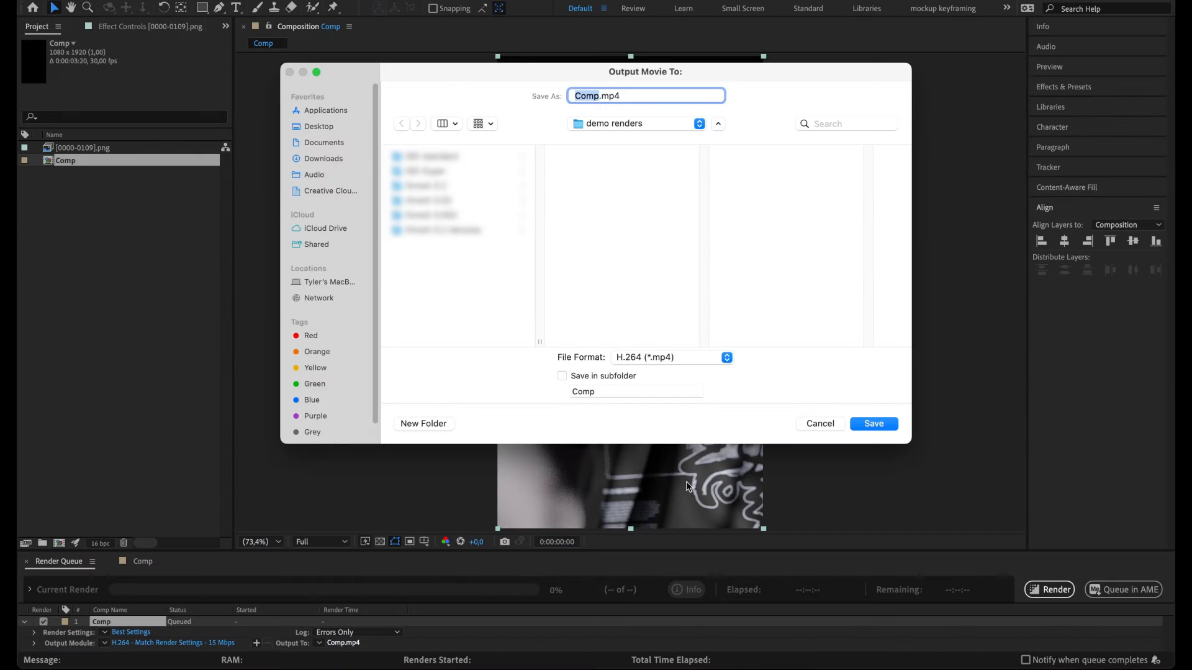
click(873, 423)
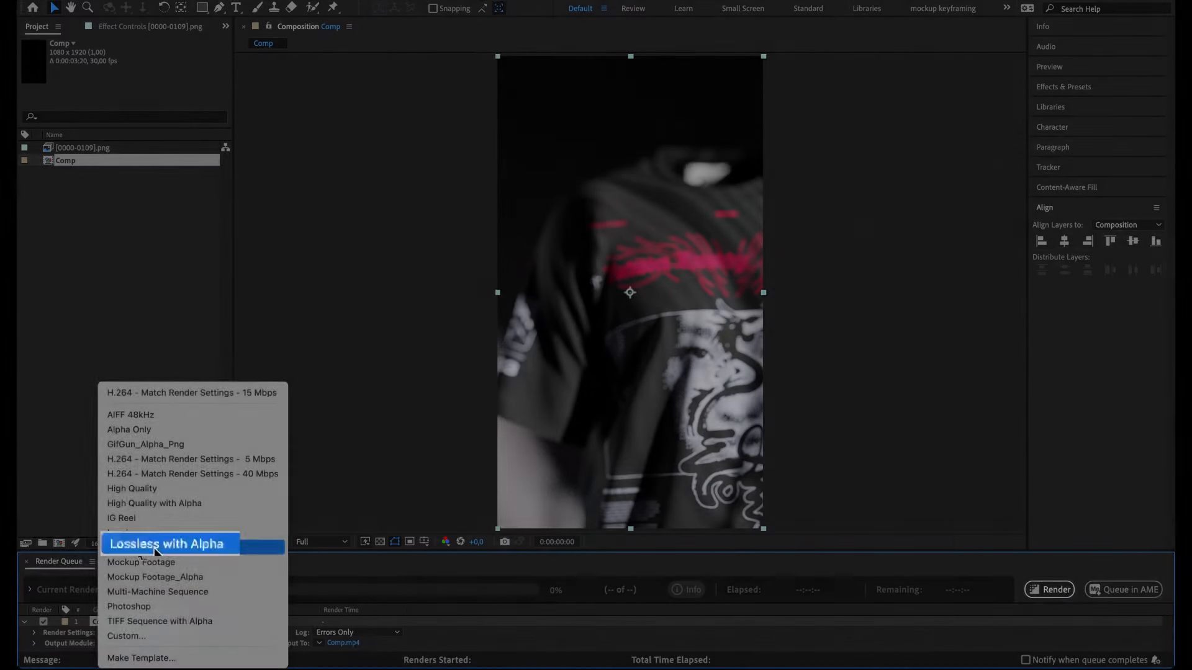
click(191, 393)
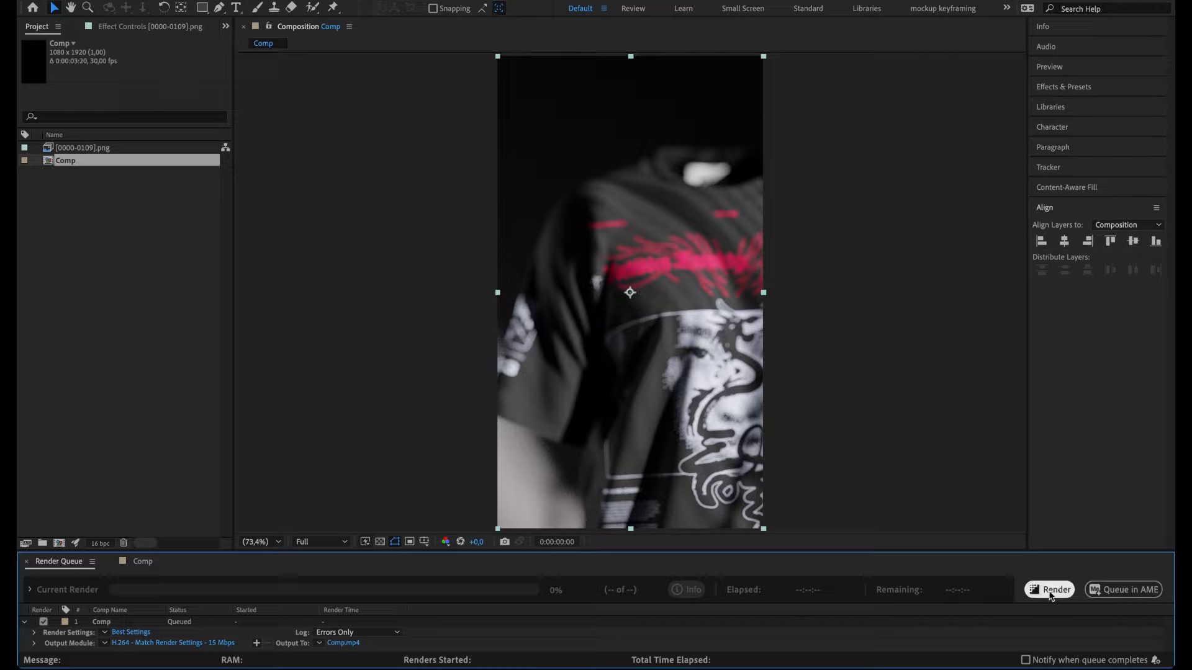
click(1054, 588)
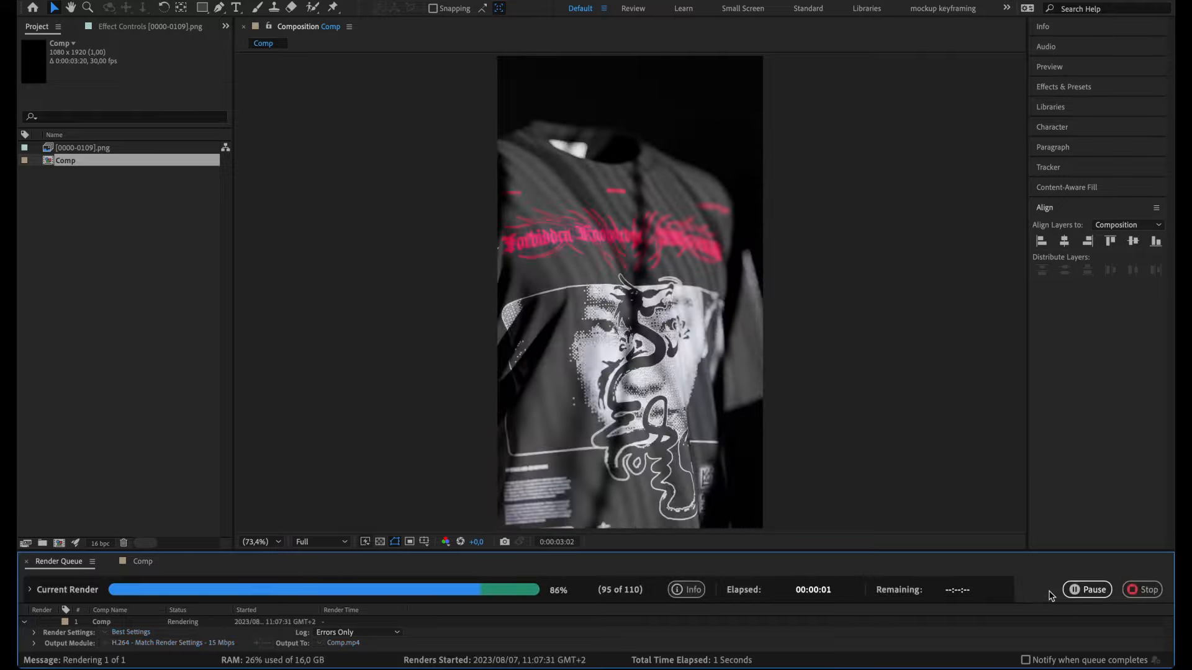